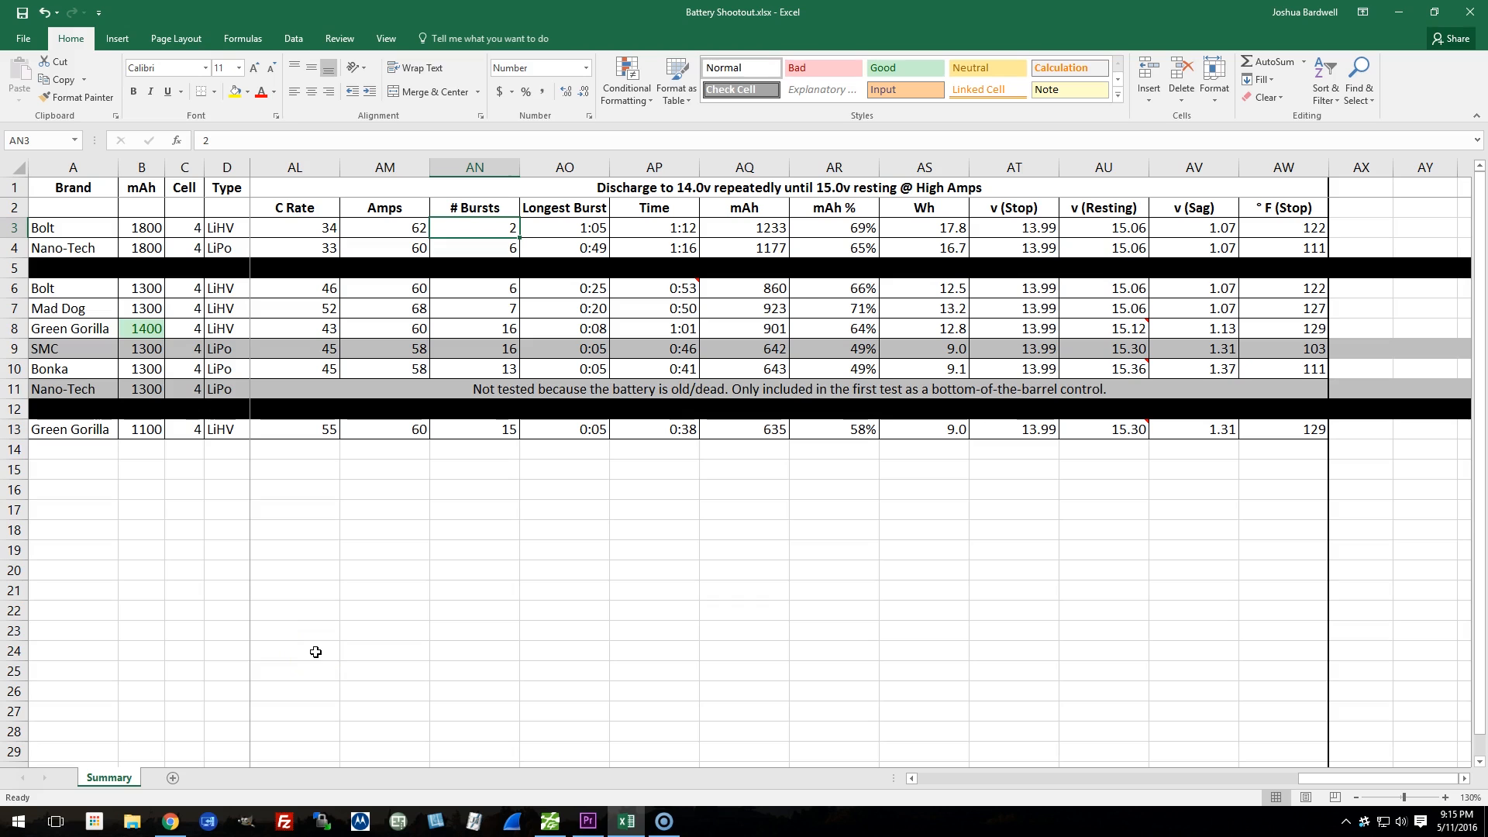
pyautogui.moveTo(313, 643)
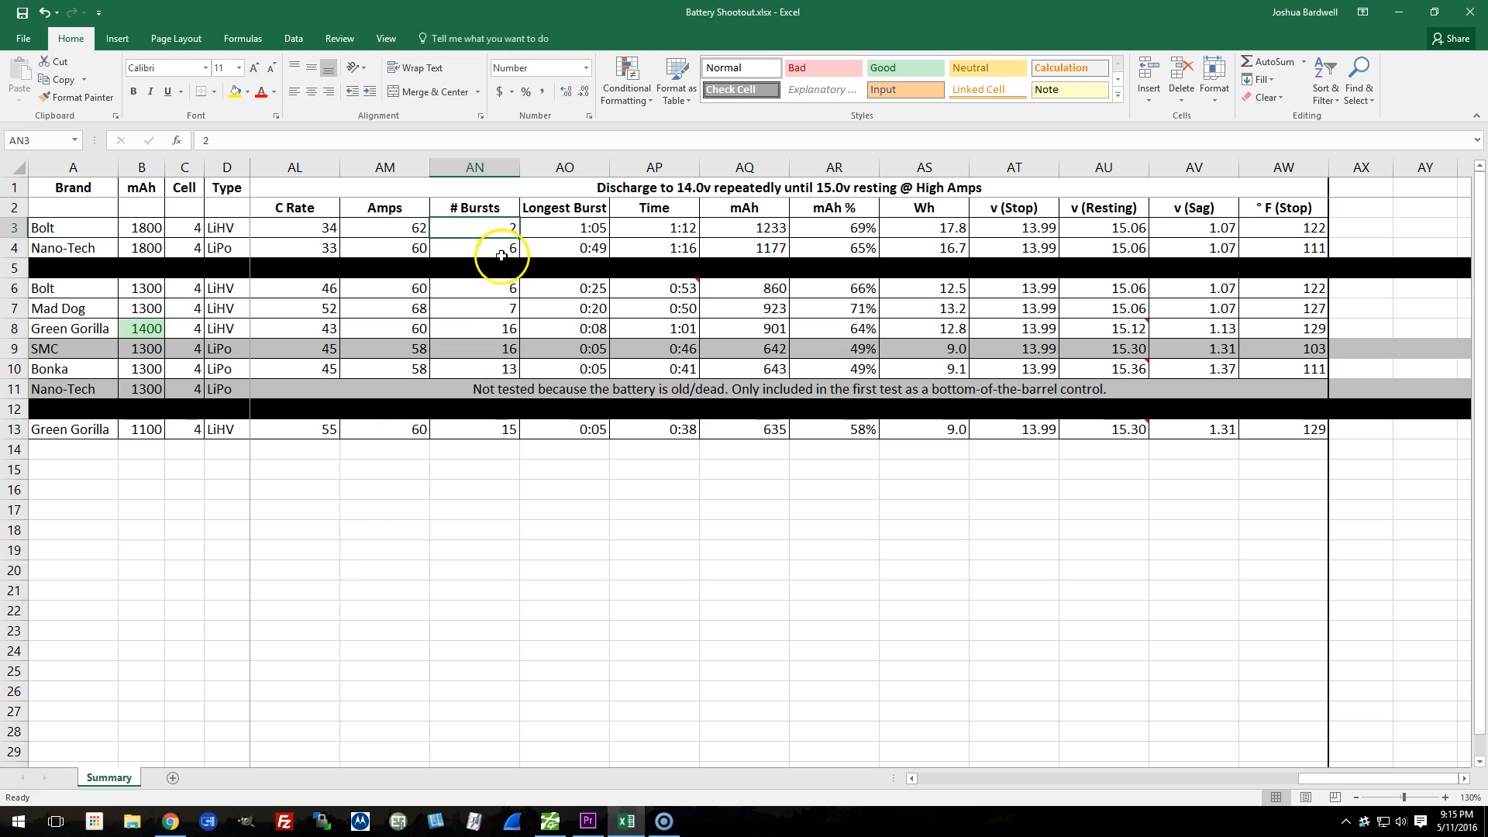
pyautogui.click(474, 208)
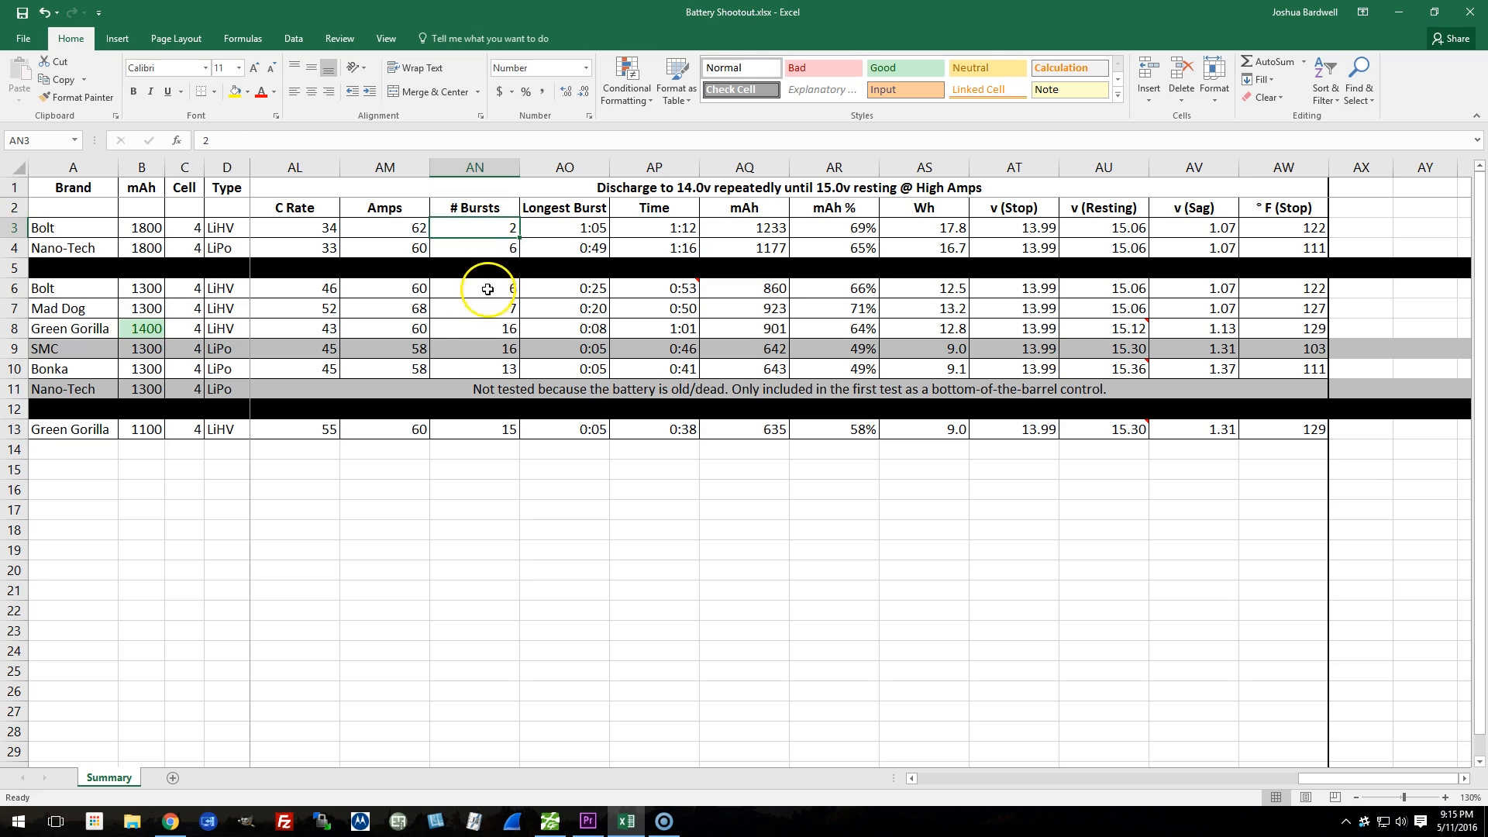
pyautogui.click(475, 369)
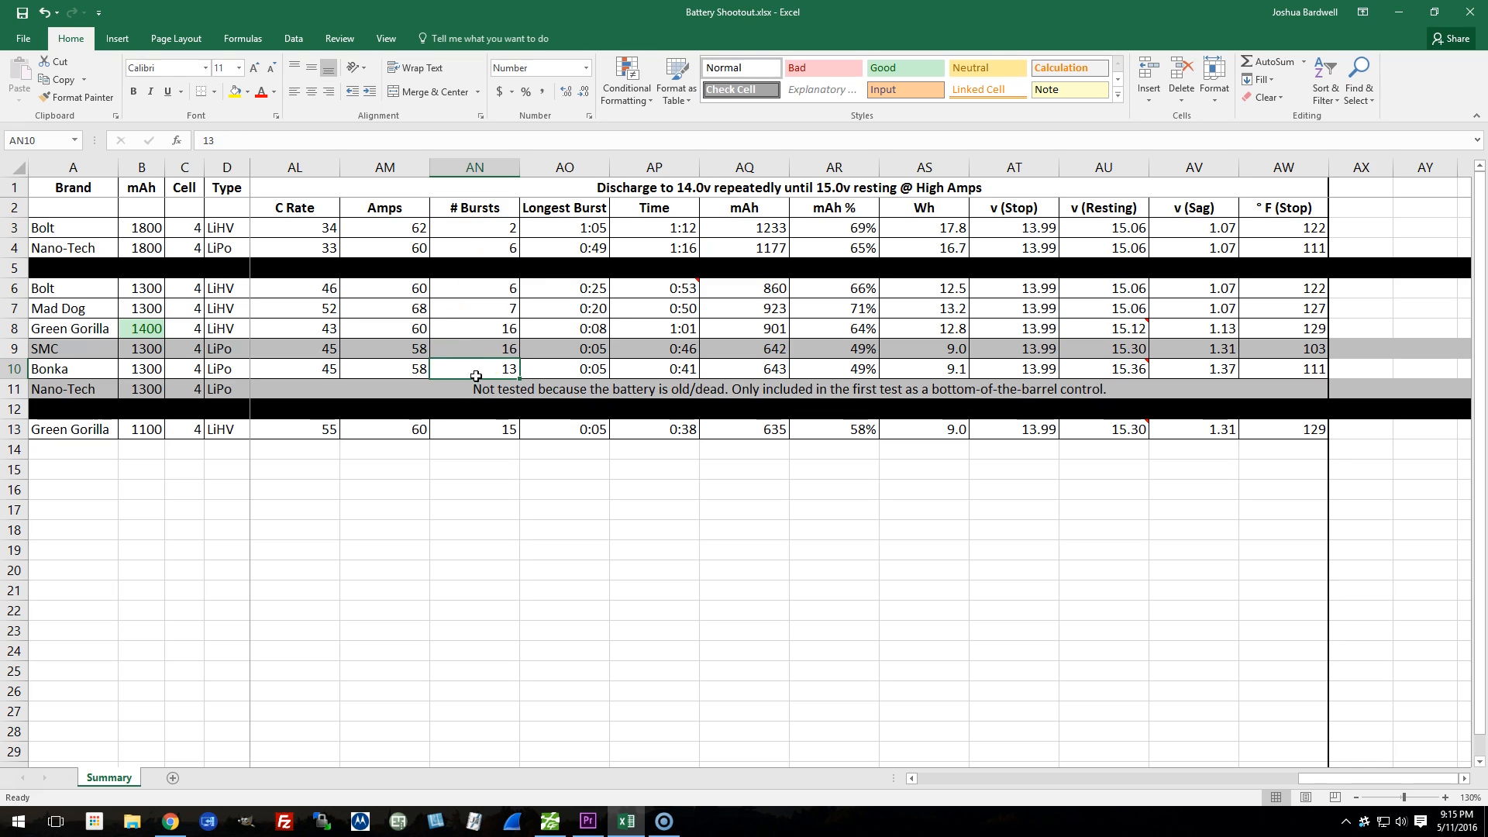
pyautogui.click(486, 227)
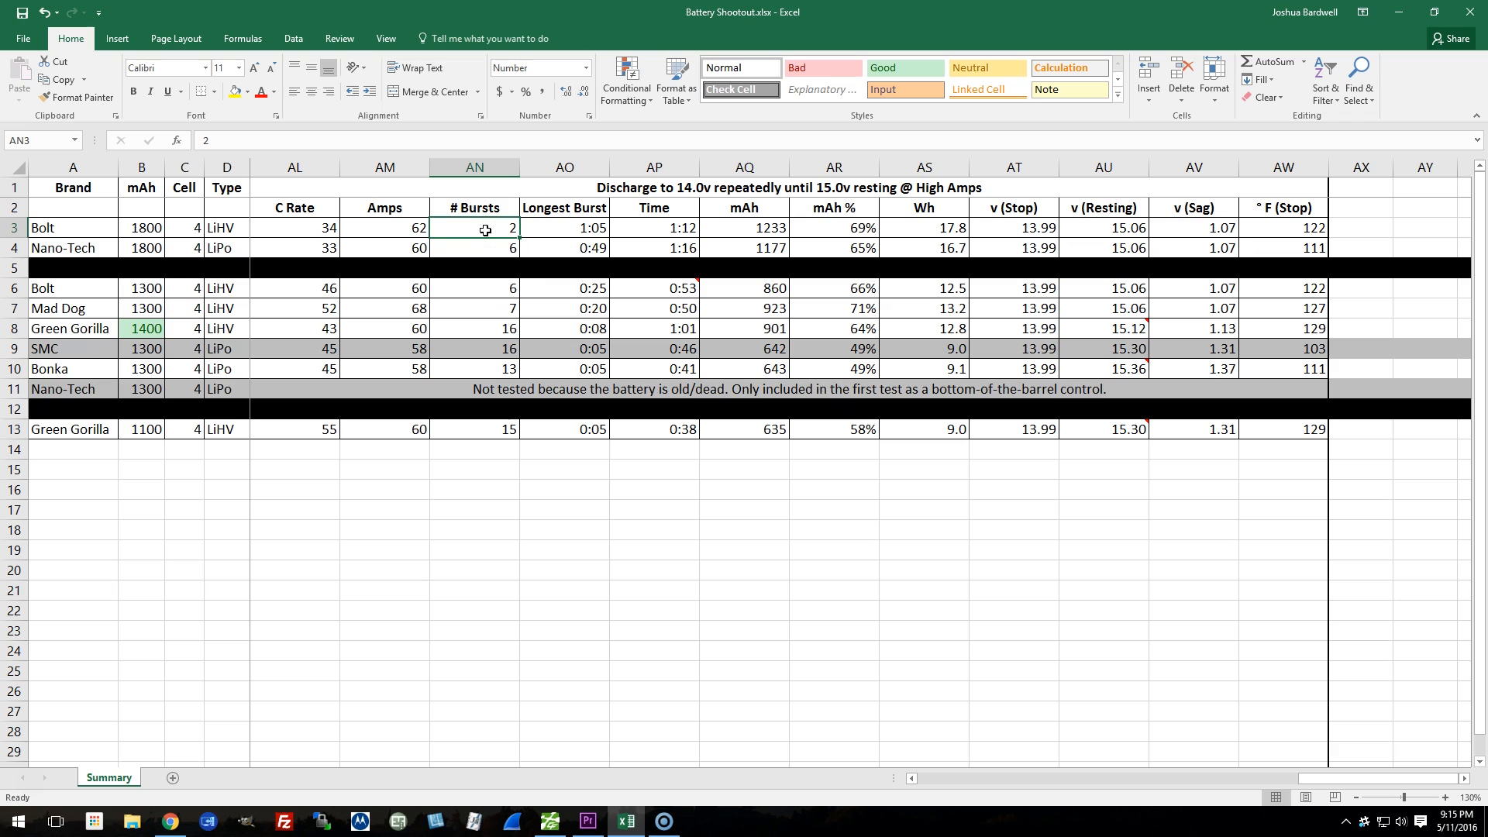
pyautogui.moveTo(470, 236)
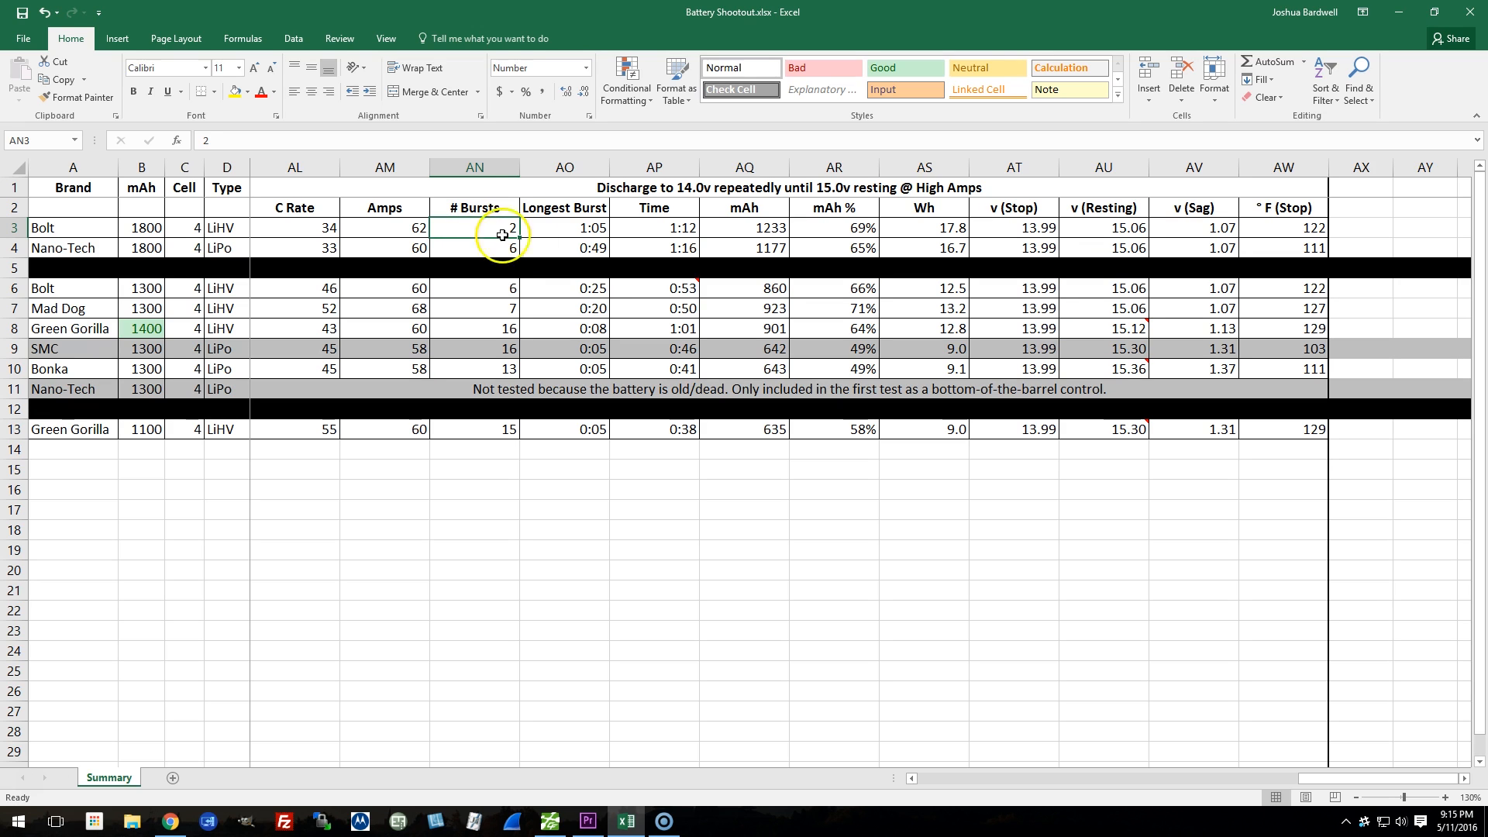
pyautogui.click(564, 228)
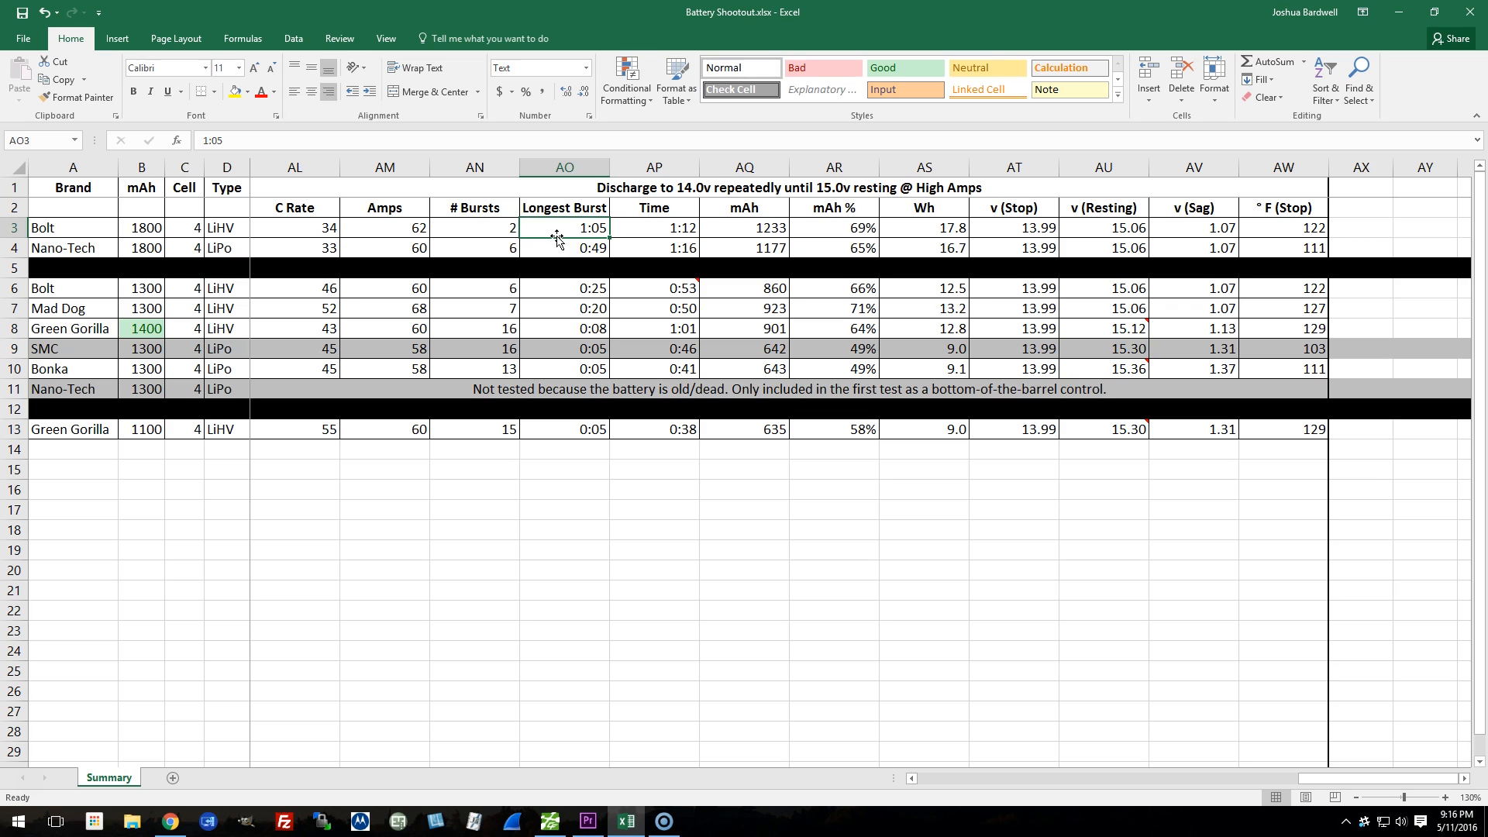
pyautogui.moveTo(558, 231)
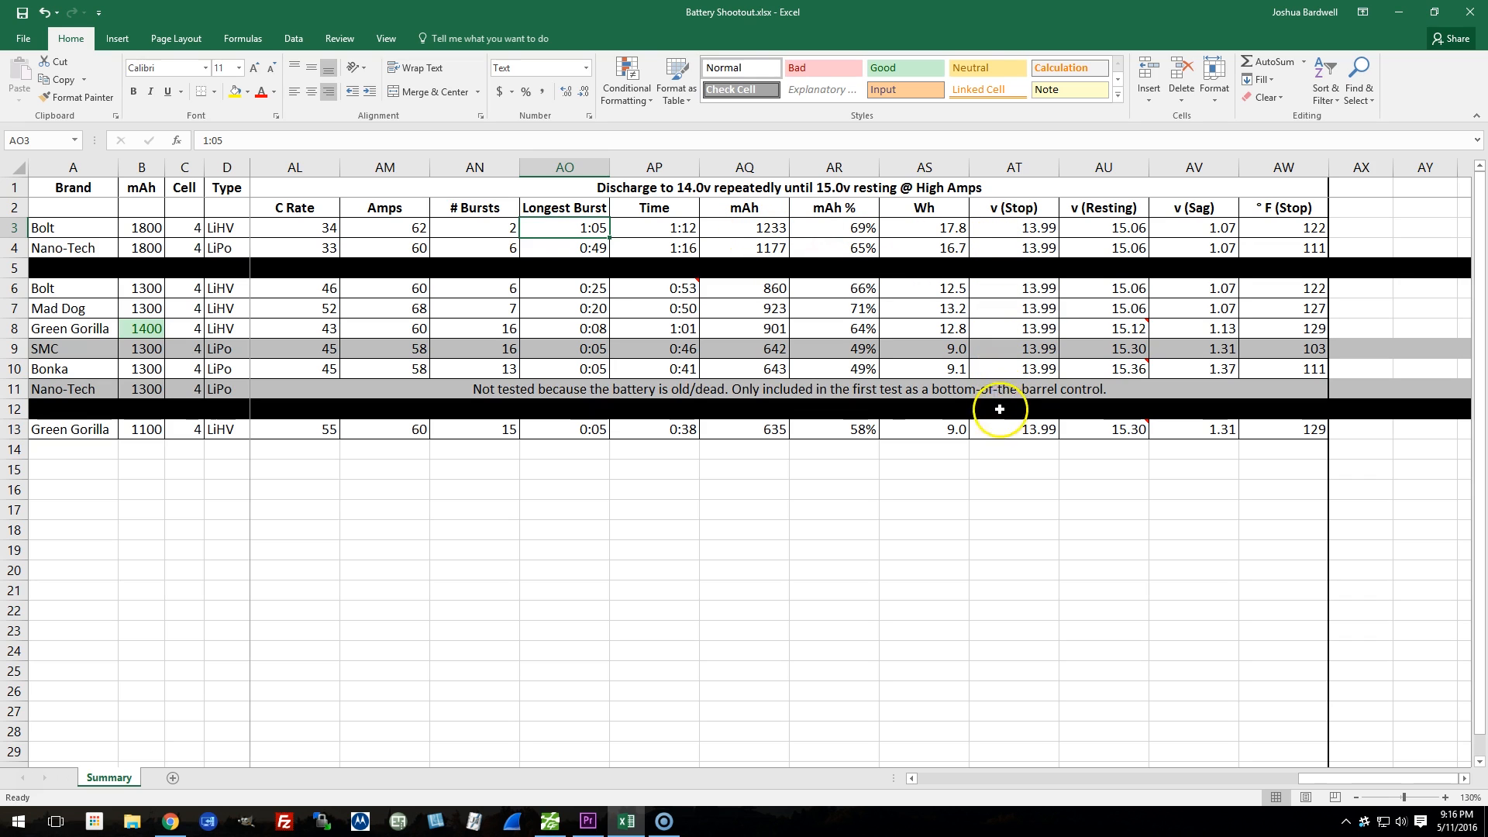
pyautogui.moveTo(999, 431)
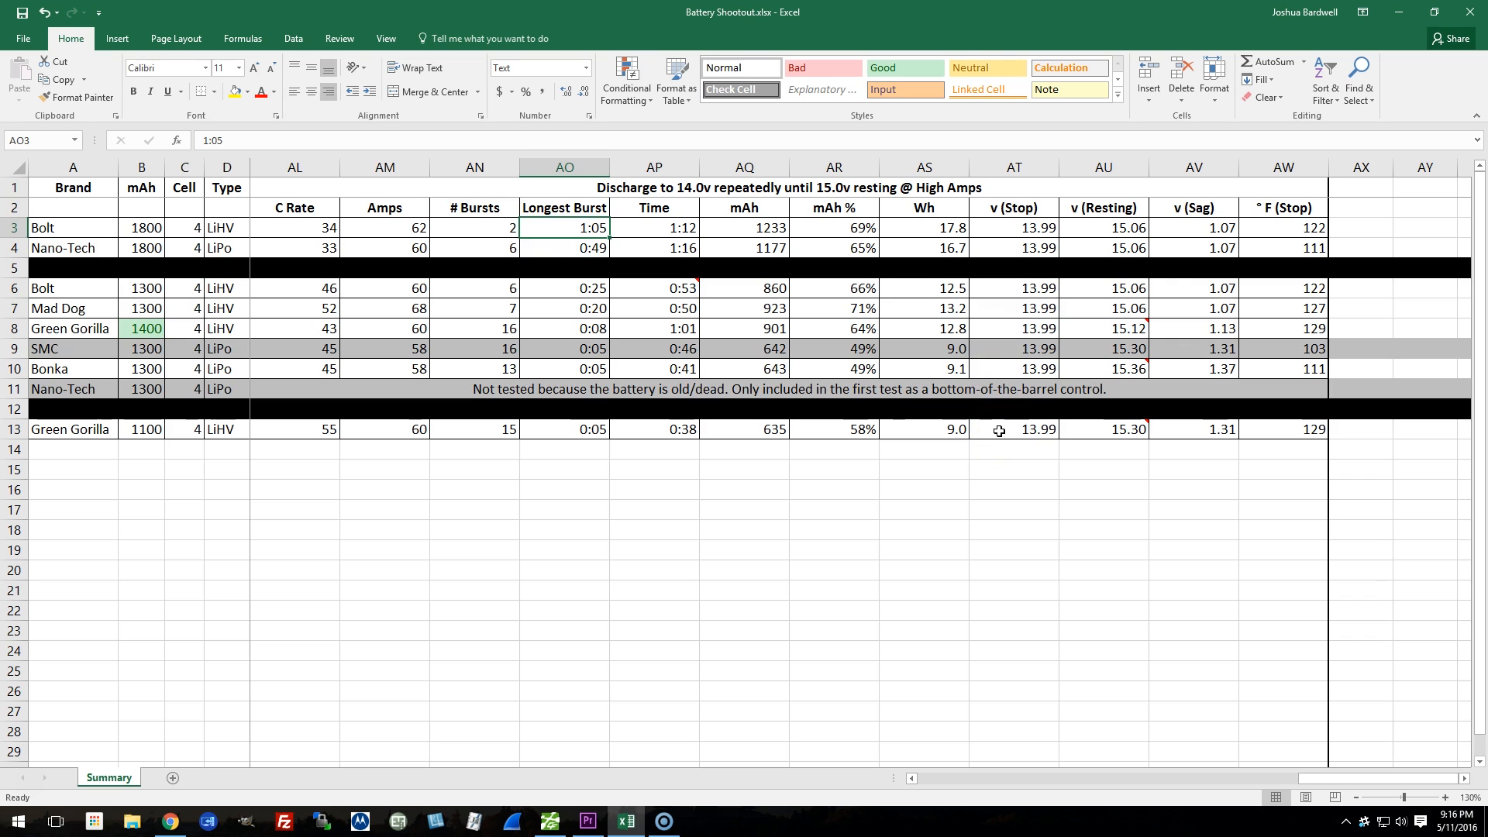
pyautogui.moveTo(1108, 234)
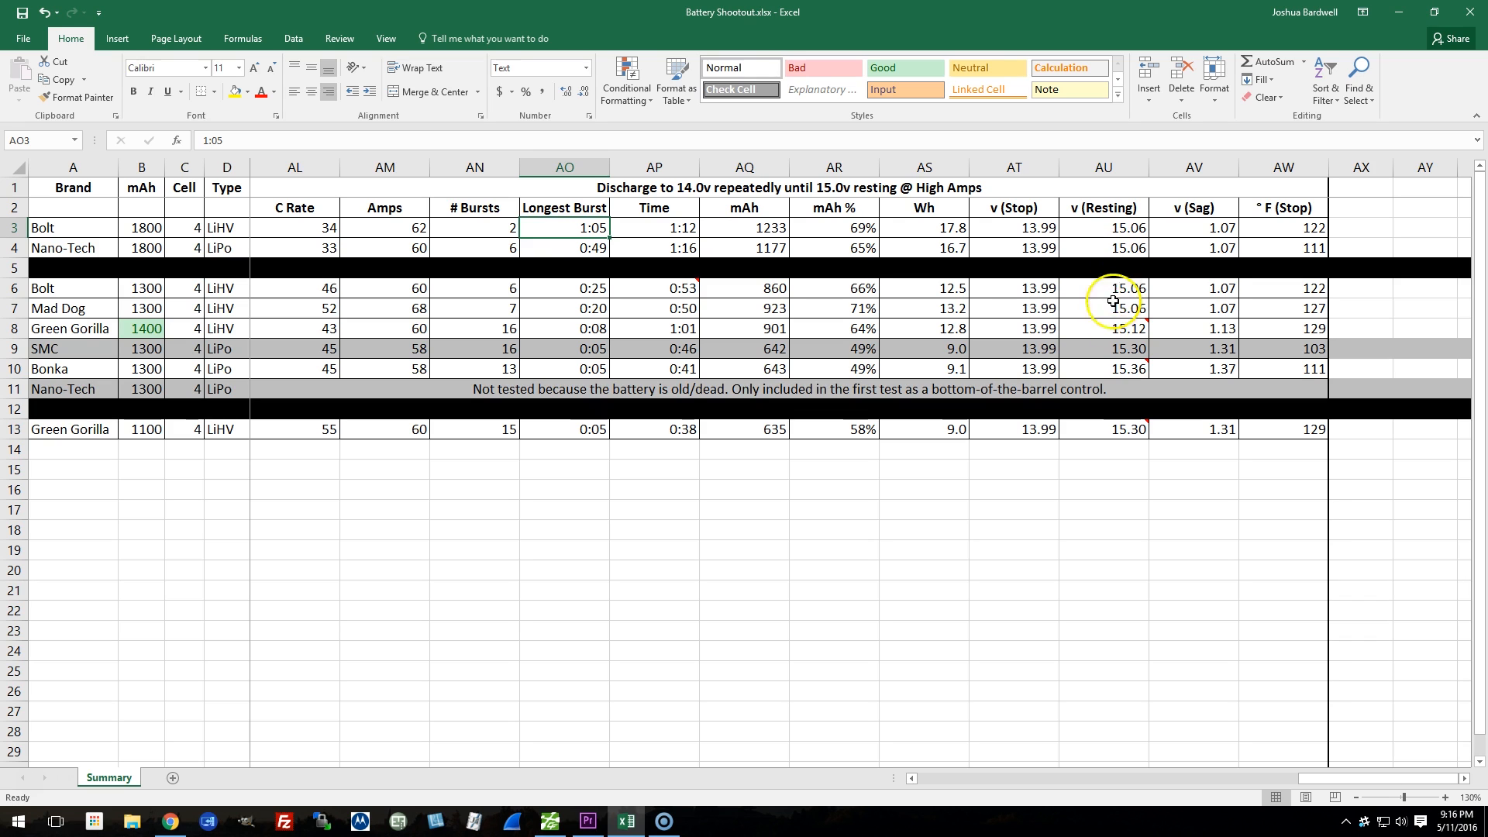
pyautogui.click(1104, 369)
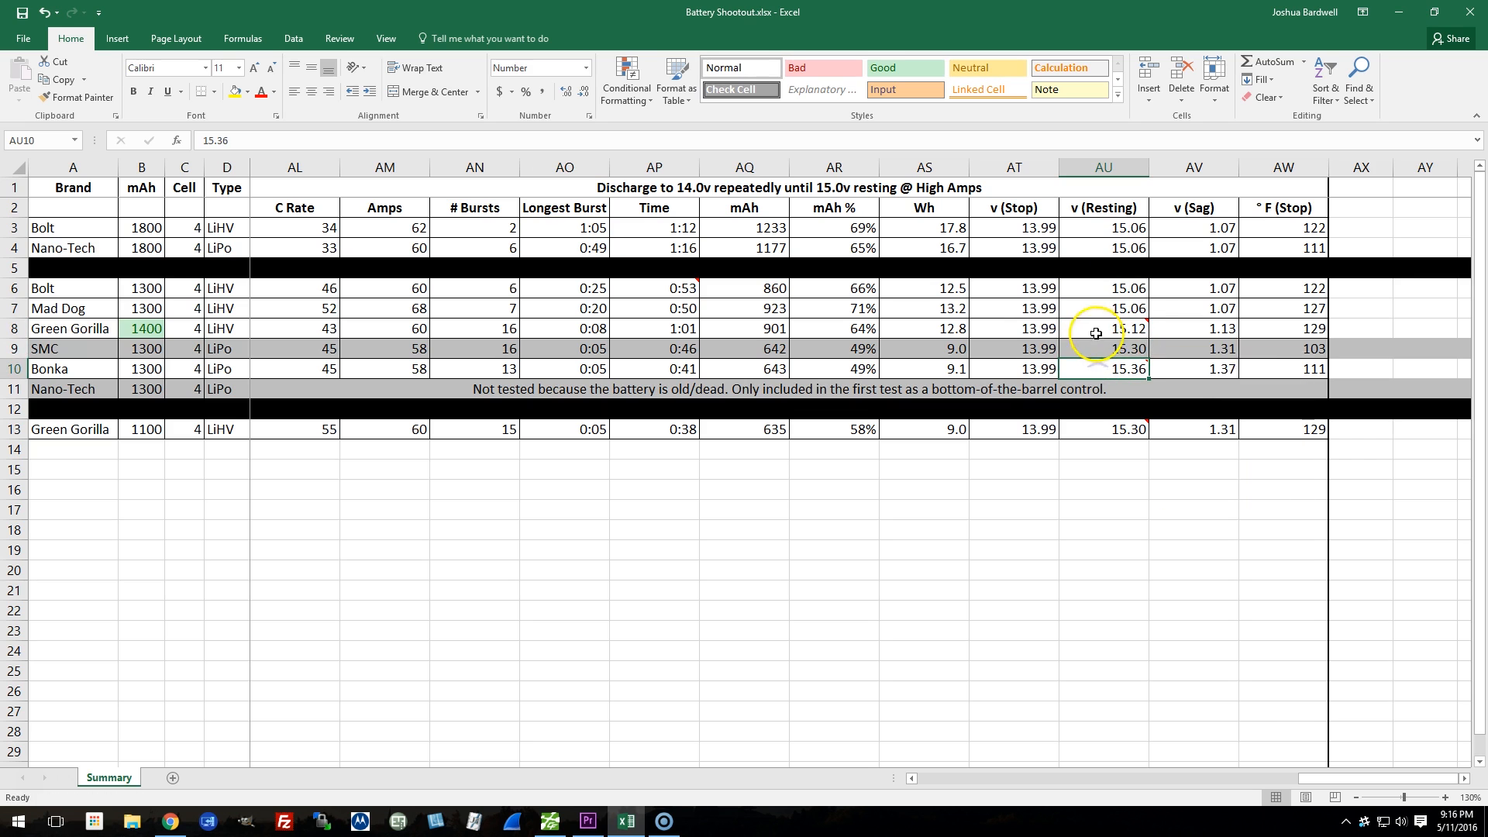
pyautogui.moveTo(1102, 329); pyautogui.dragTo(1102, 369)
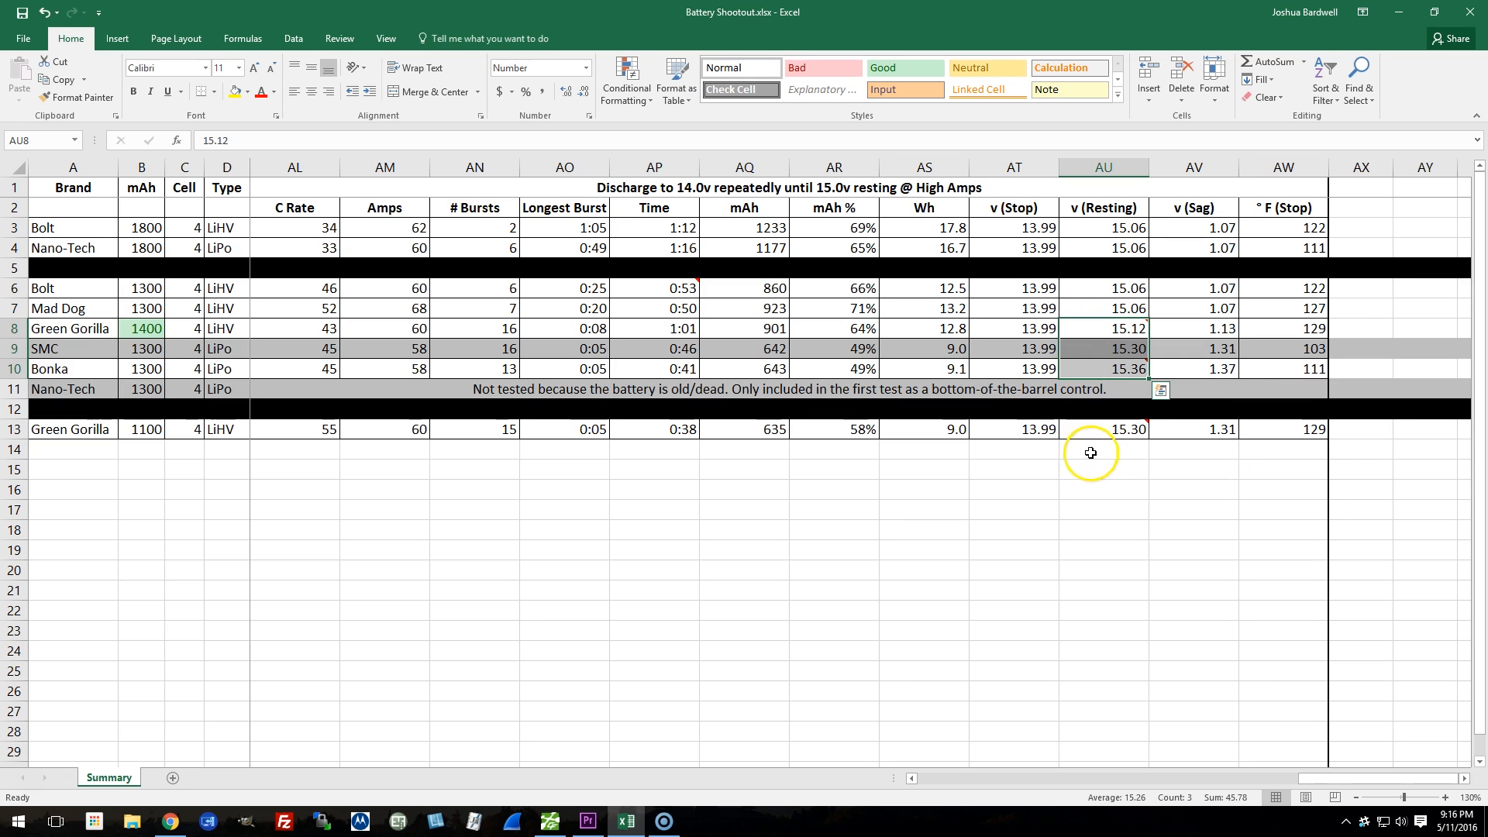
pyautogui.moveTo(1082, 469)
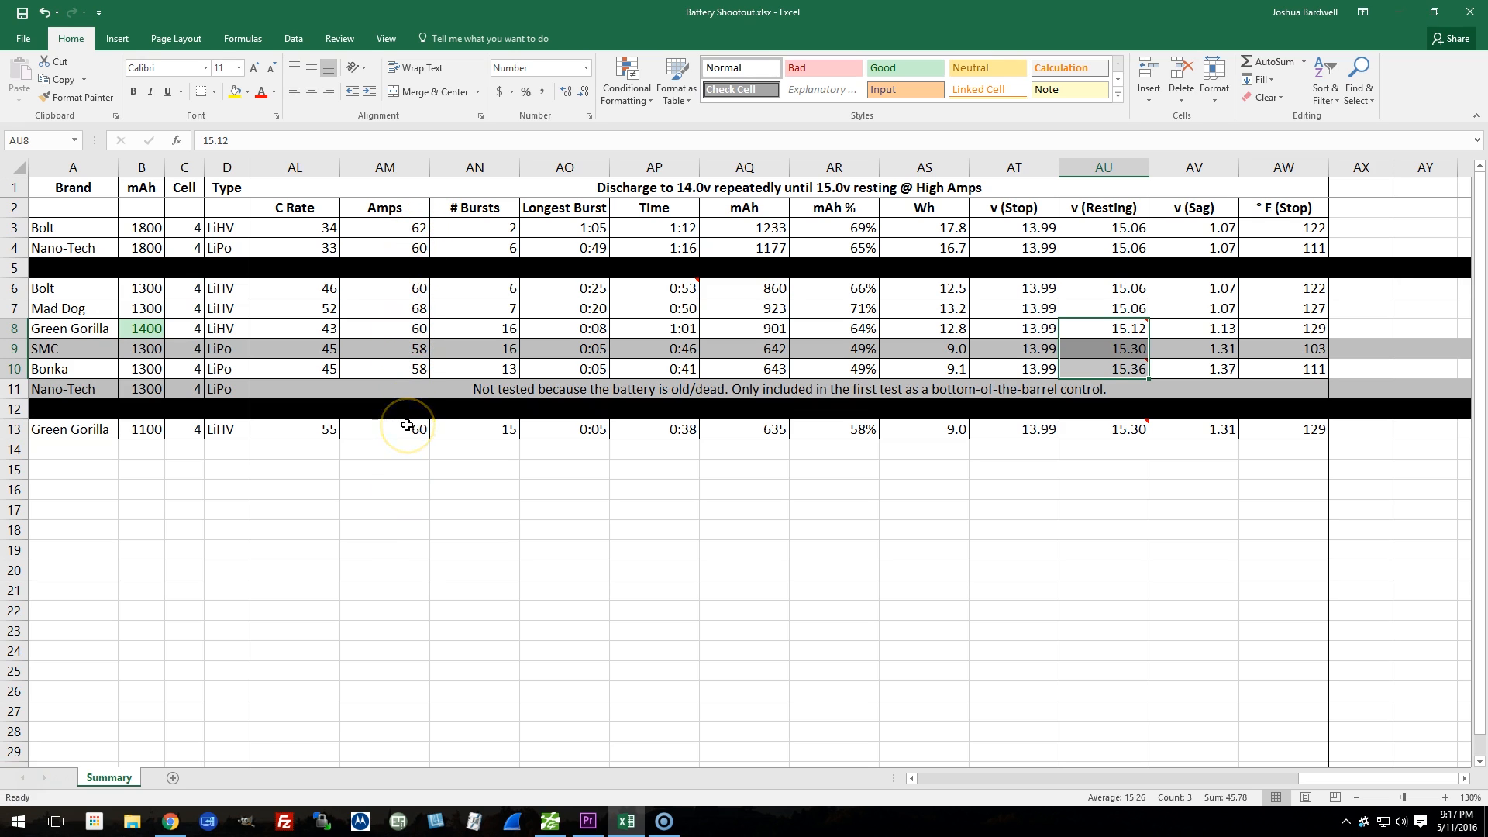
pyautogui.click(390, 308)
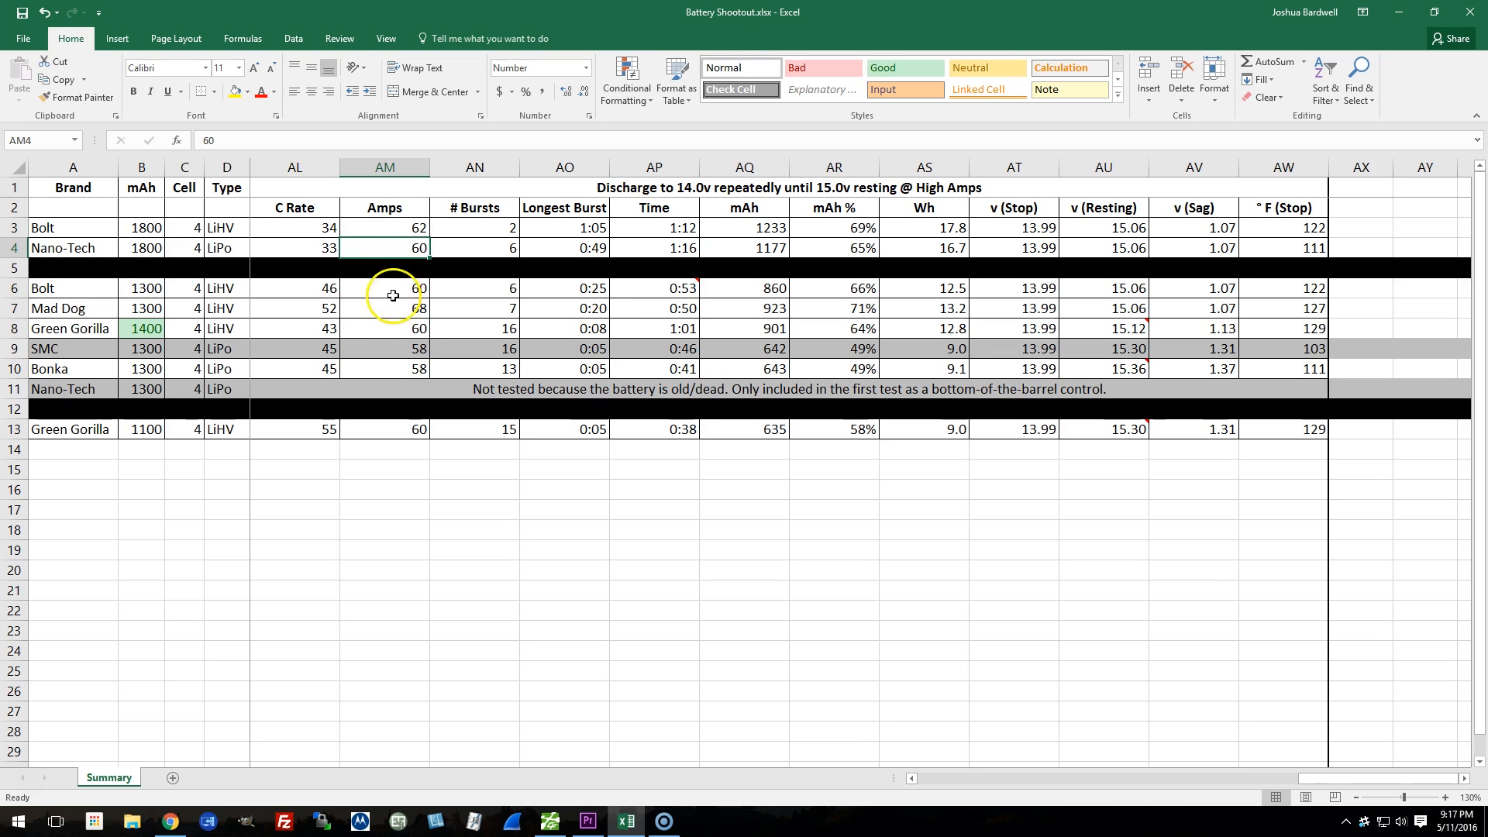
pyautogui.click(384, 349)
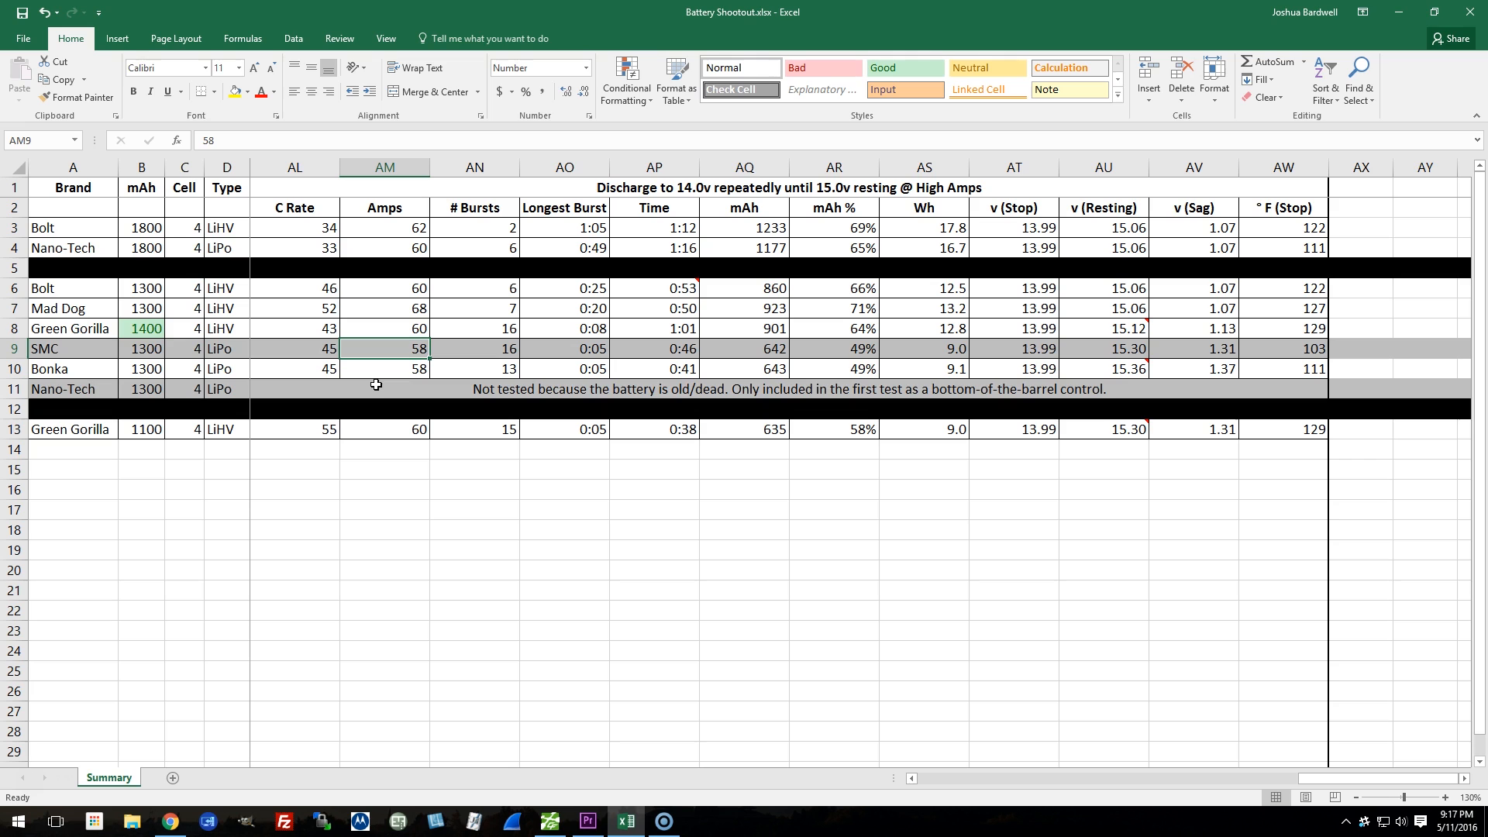
pyautogui.click(384, 308)
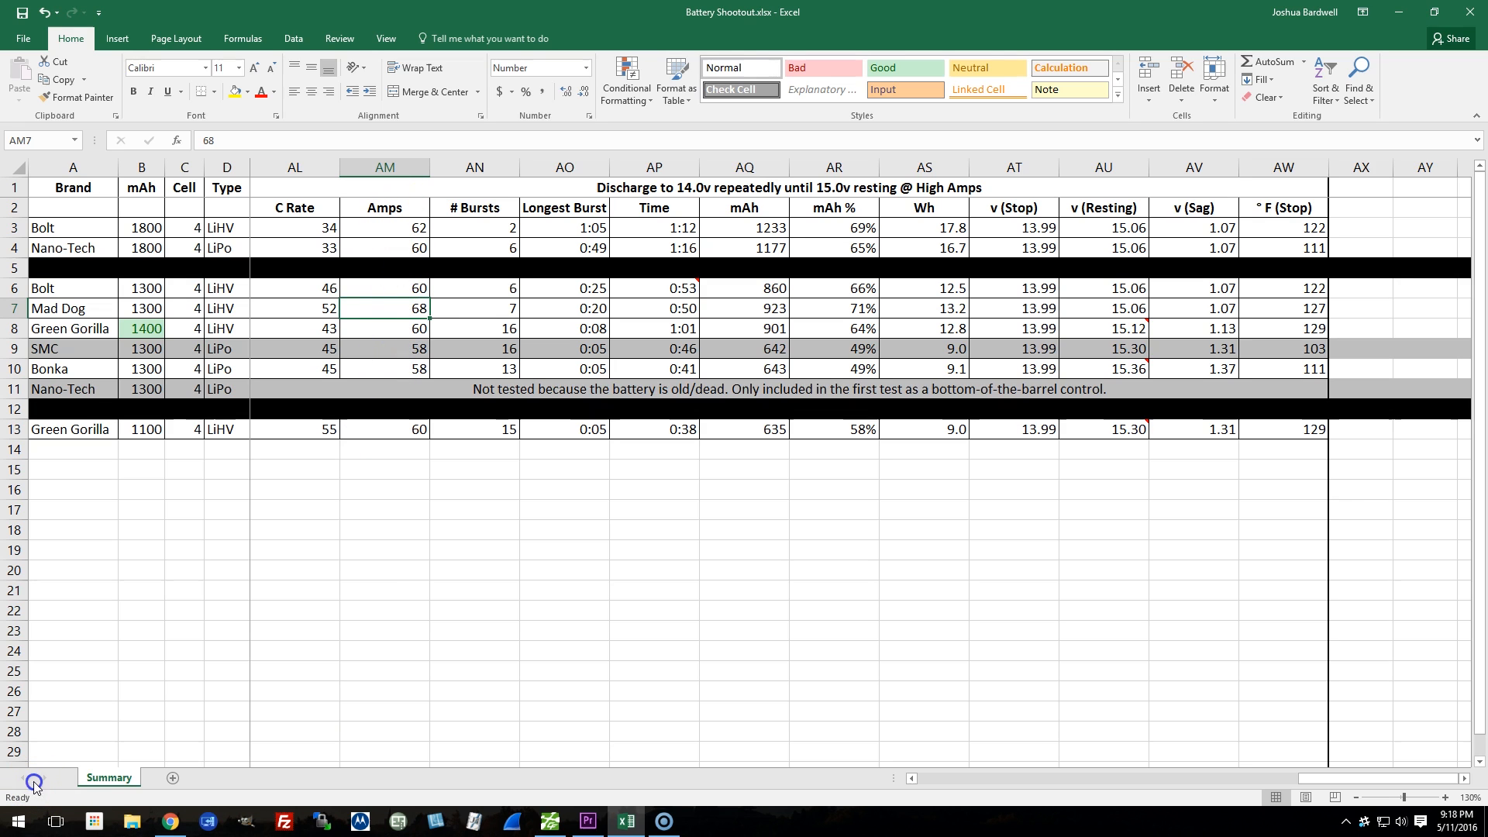
pyautogui.moveTo(47, 780)
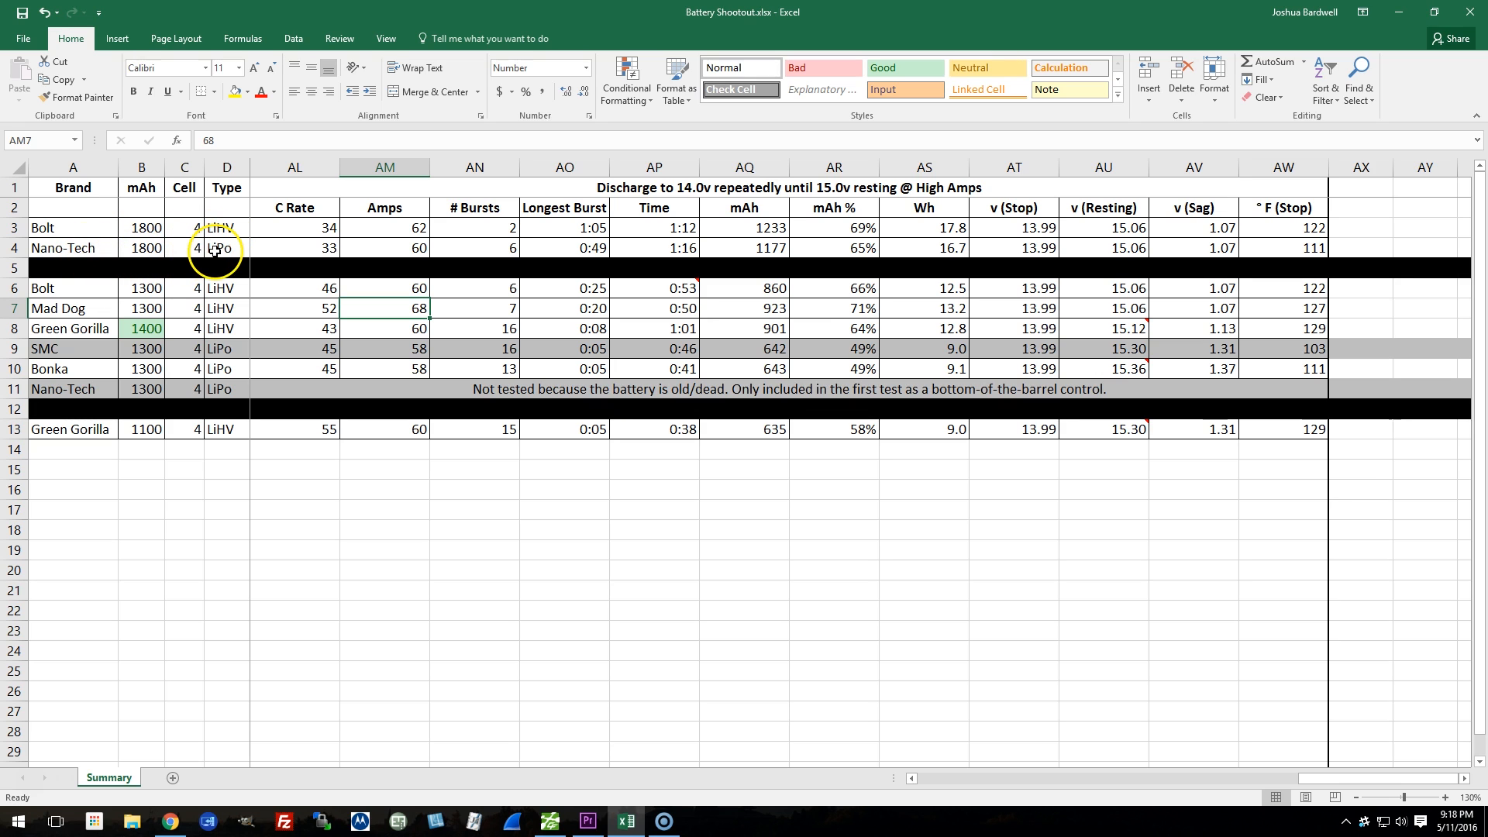
pyautogui.moveTo(505, 236)
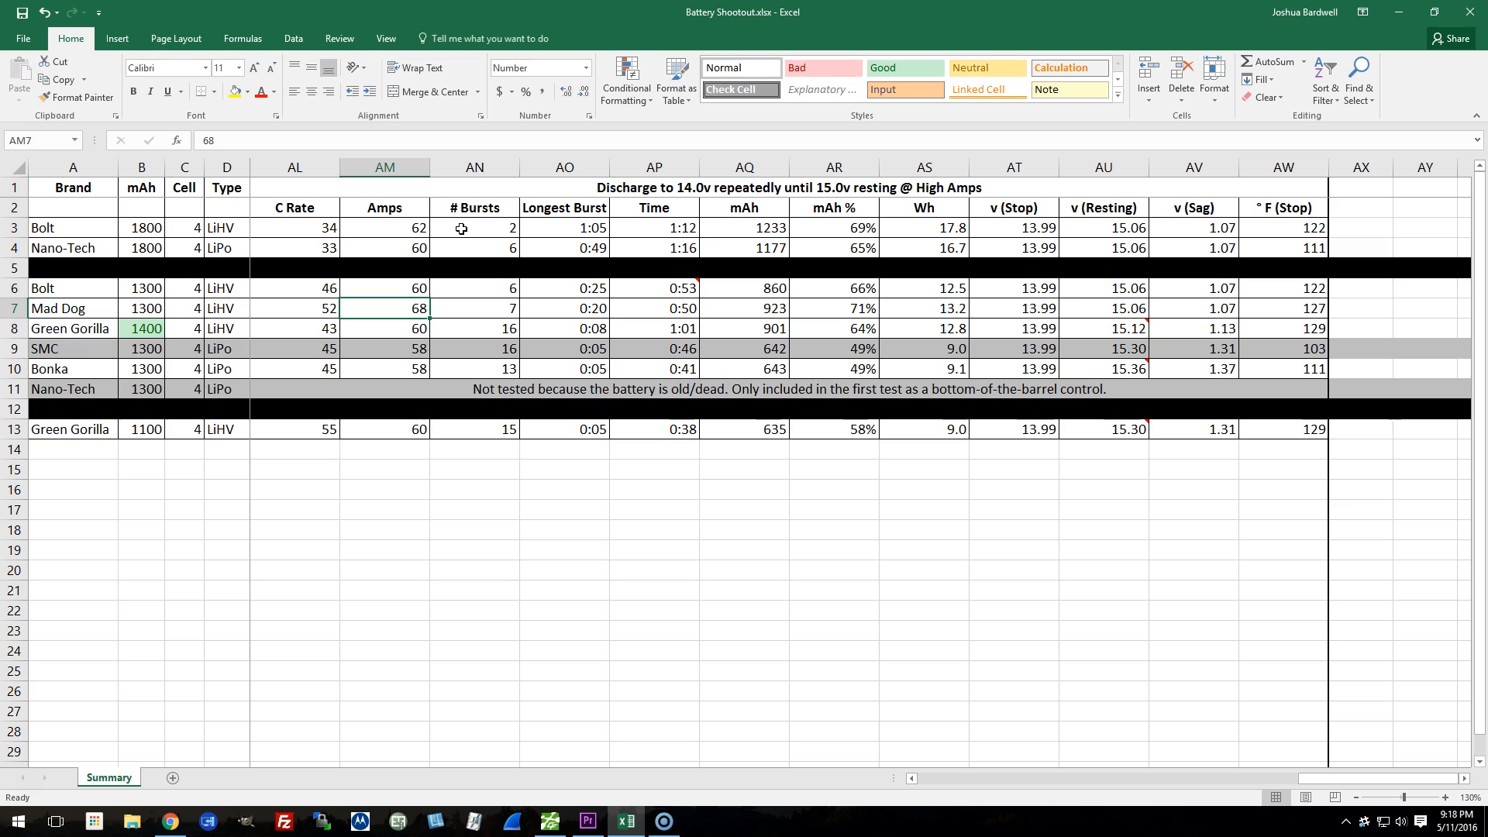
pyautogui.click(582, 232)
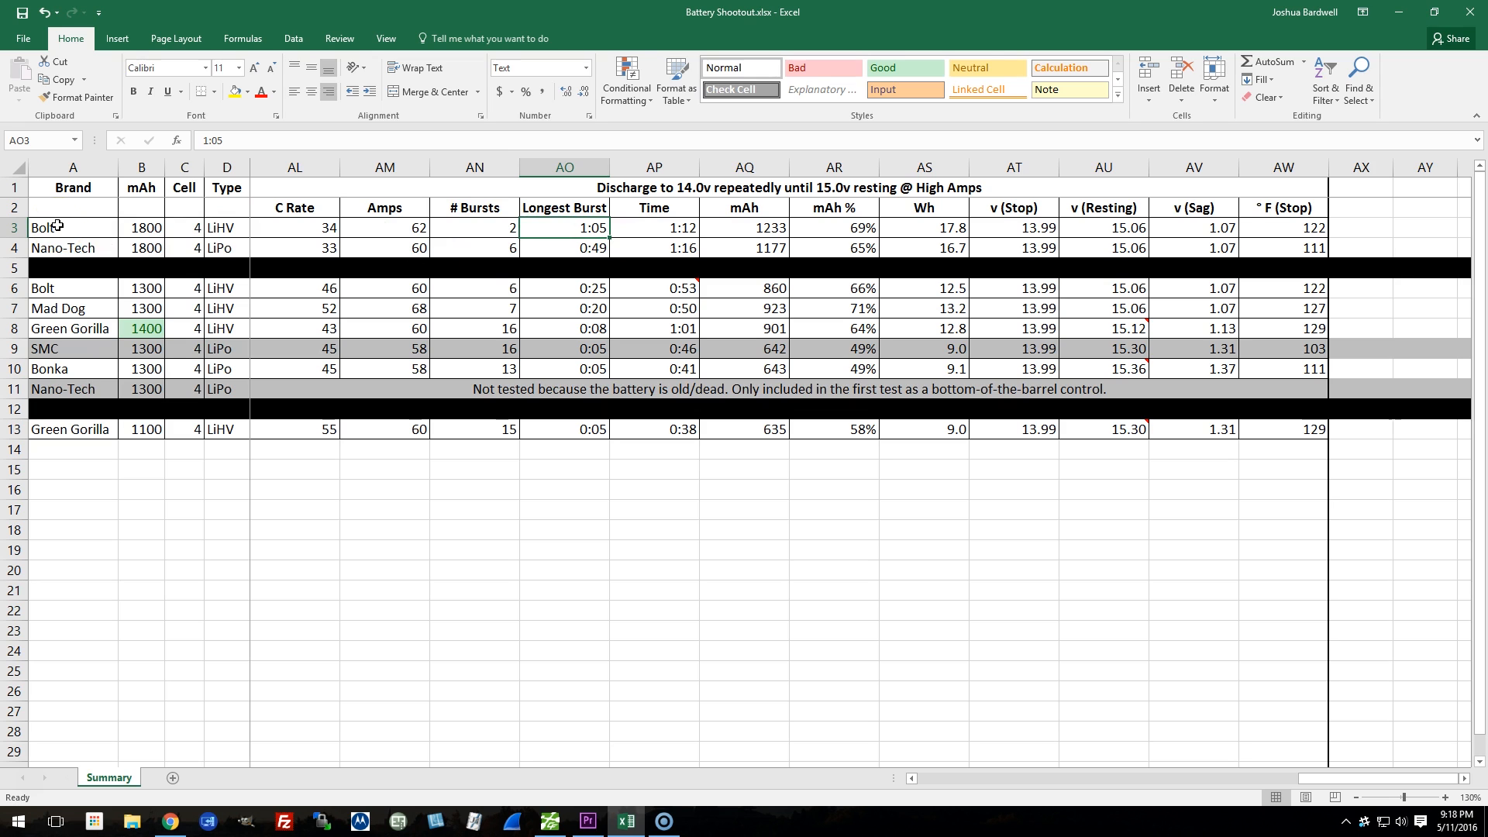
pyautogui.click(473, 248)
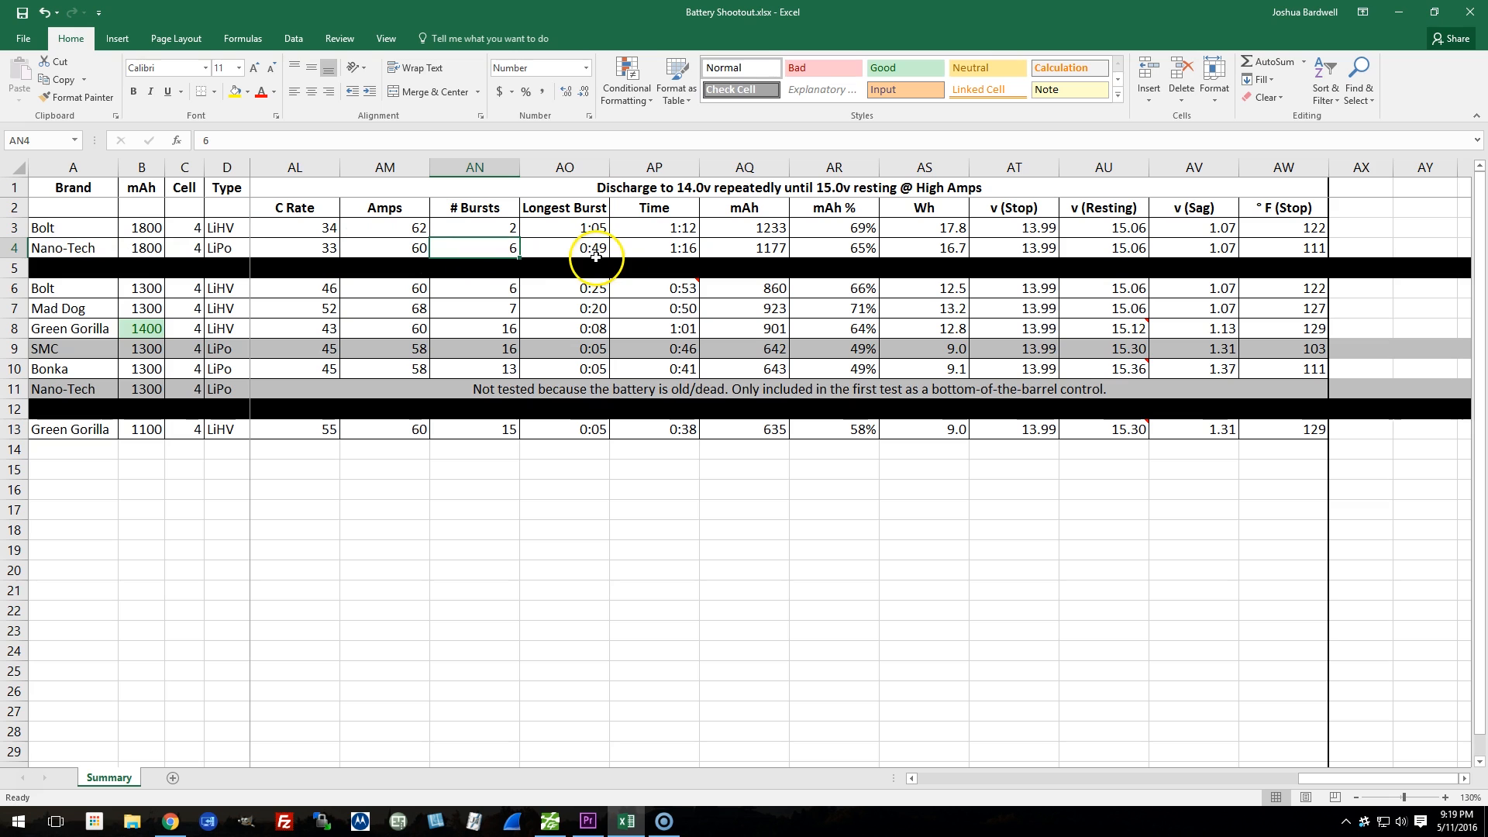
pyautogui.moveTo(573, 258)
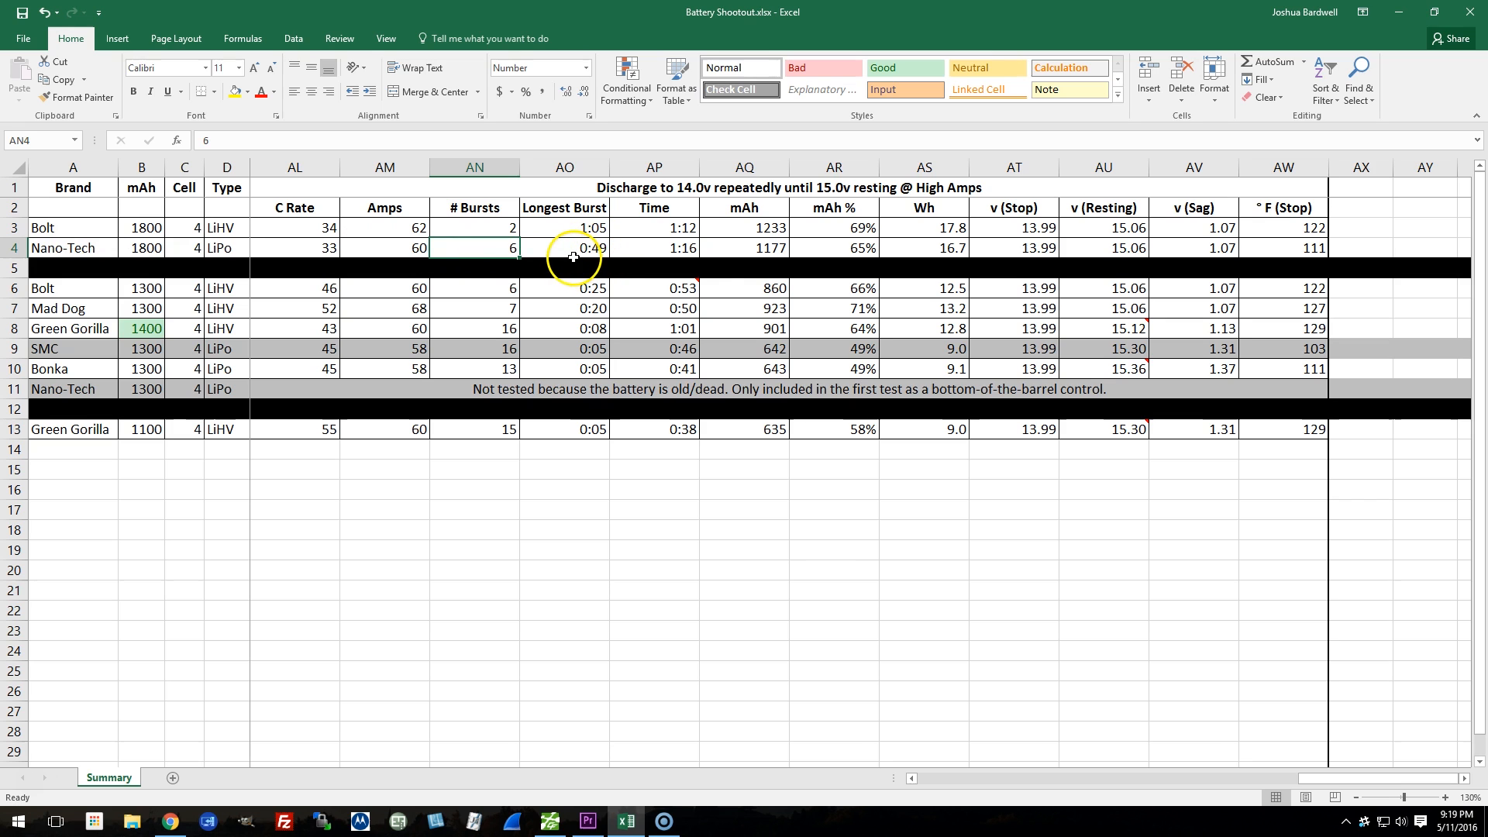
pyautogui.moveTo(170, 241)
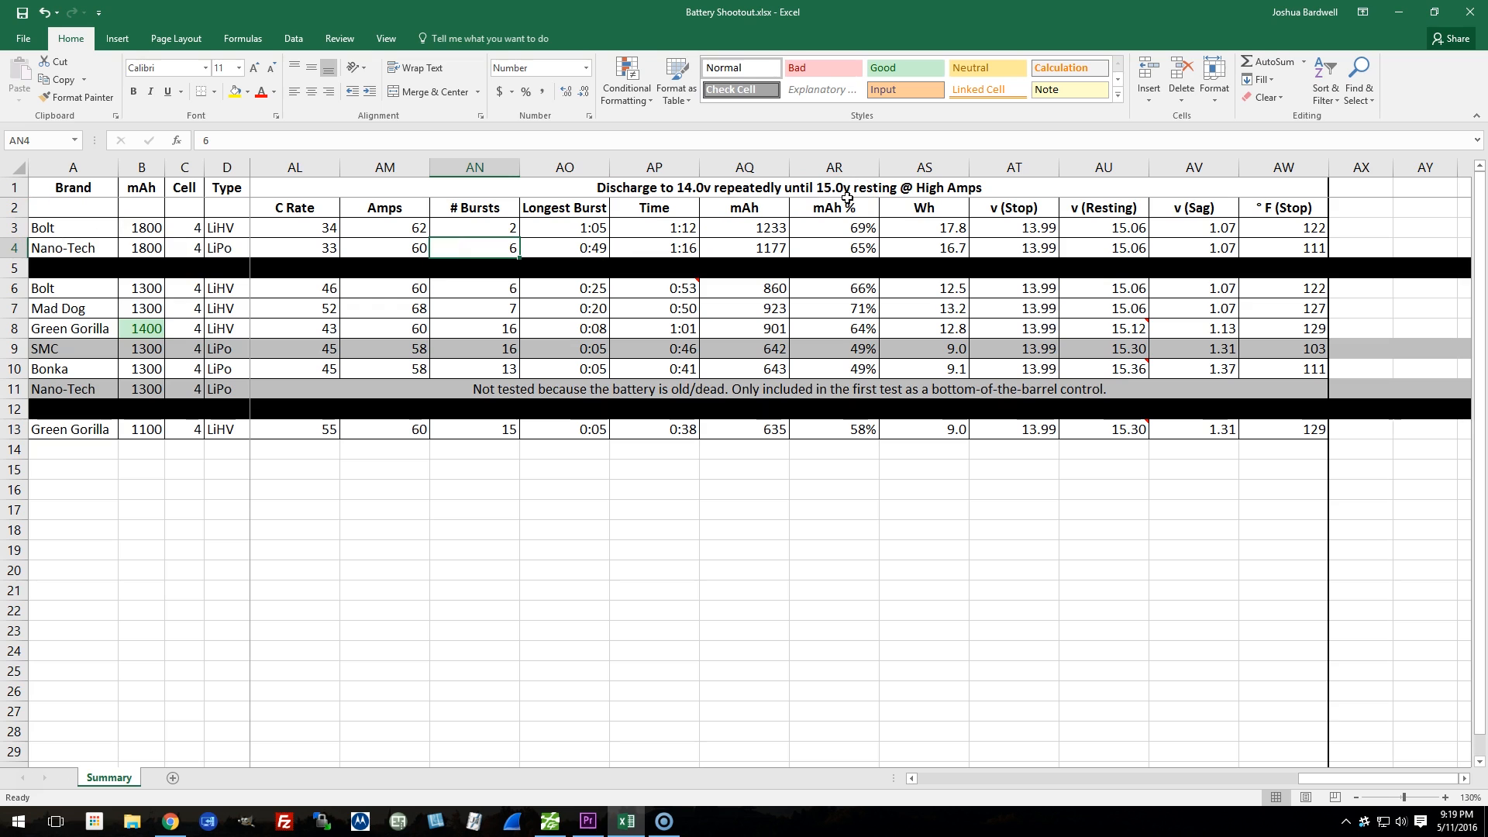
pyautogui.click(295, 227)
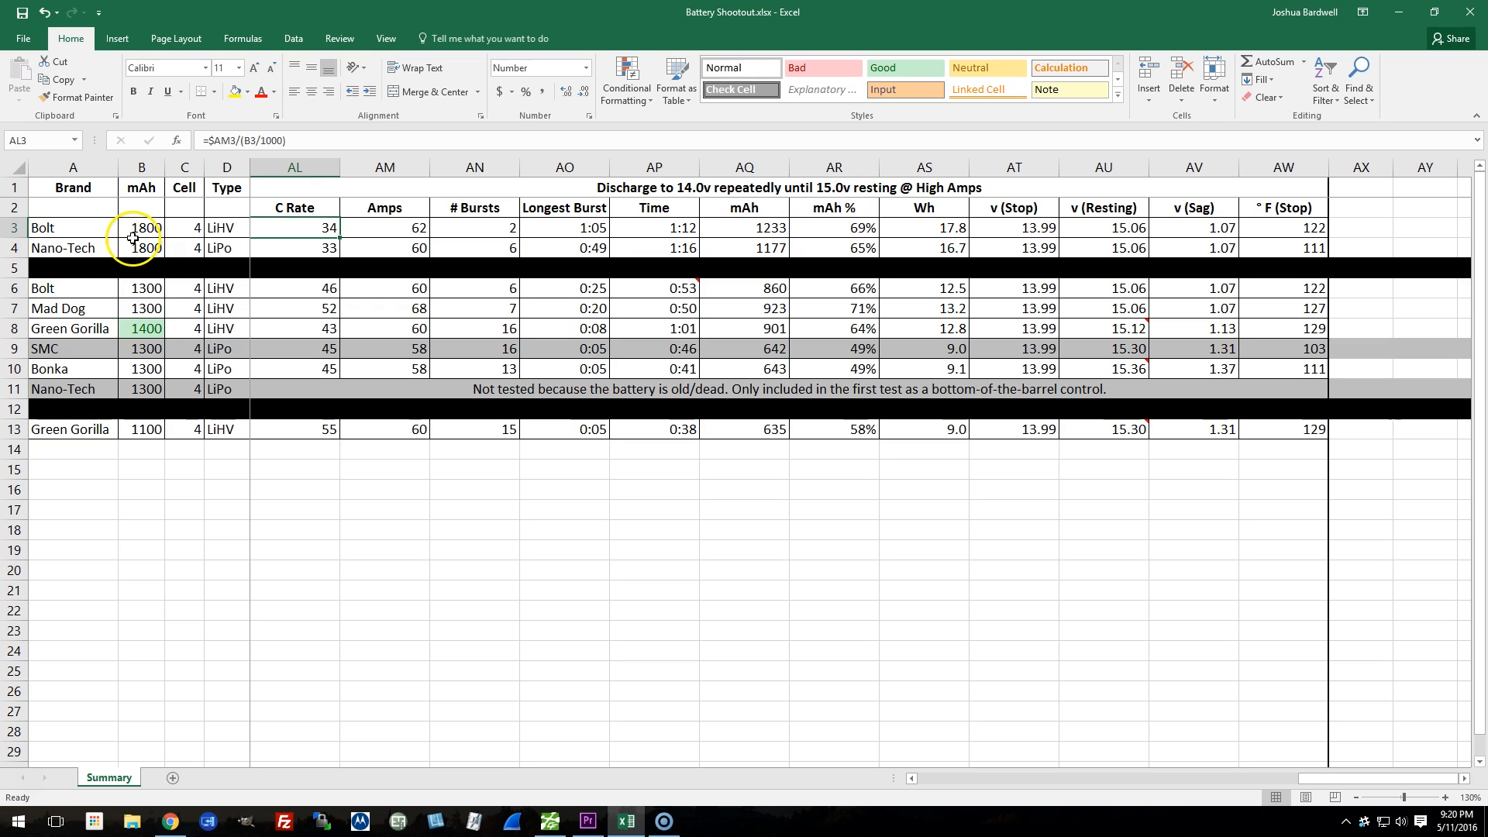
pyautogui.moveTo(102, 248)
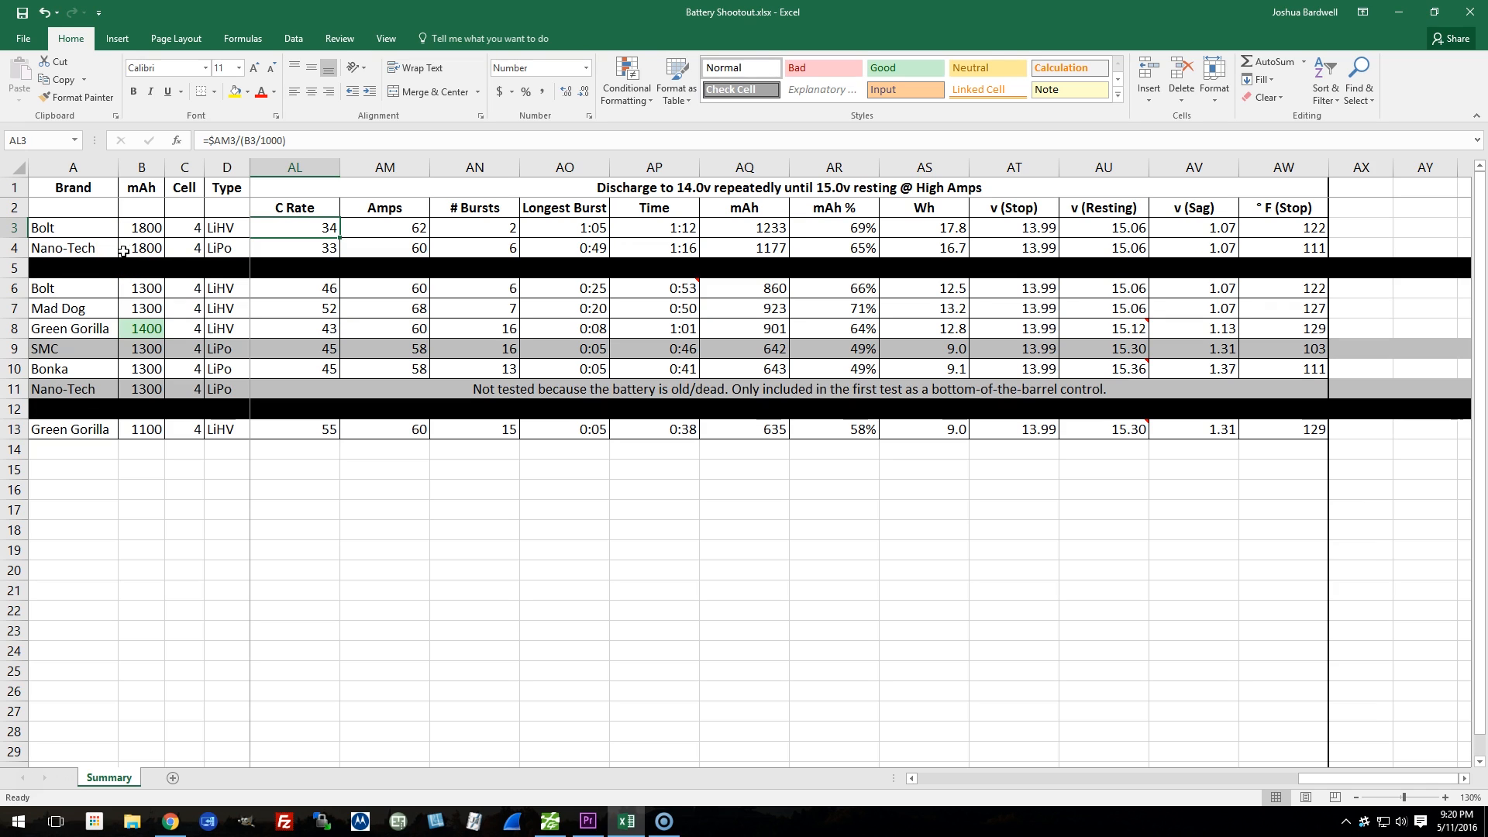
pyautogui.click(140, 246)
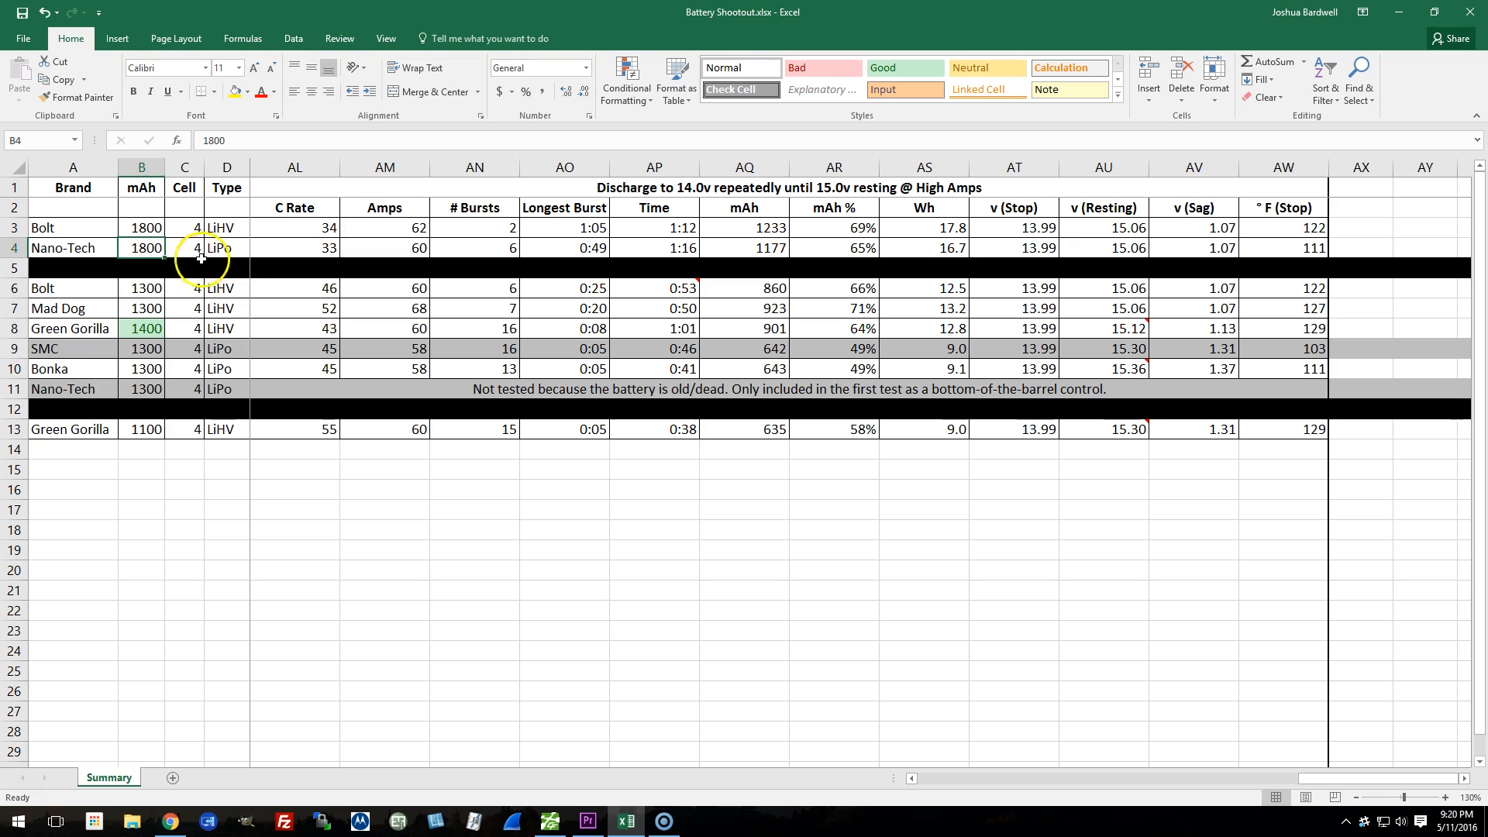
pyautogui.click(296, 248)
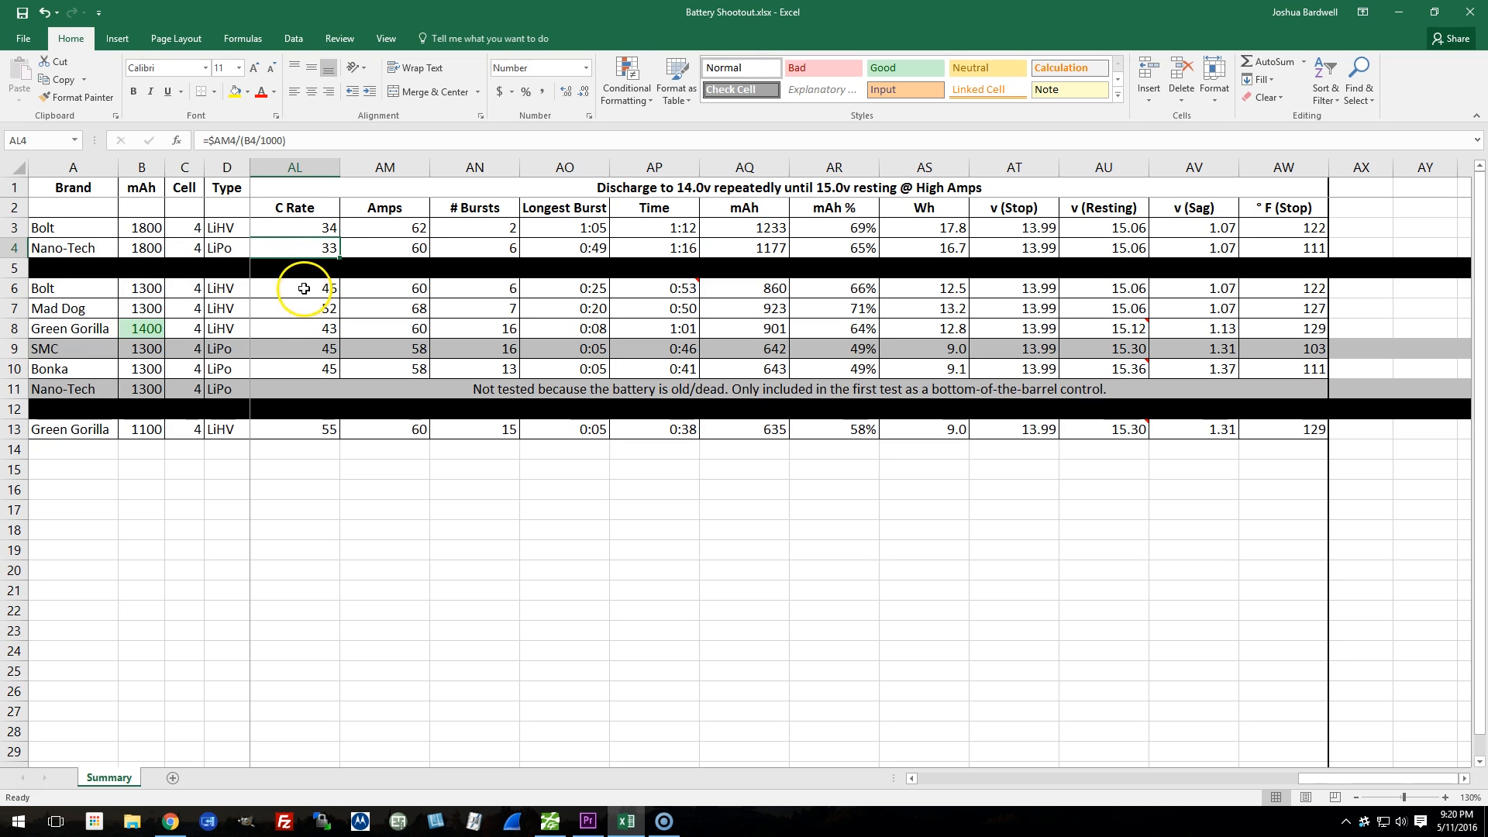
pyautogui.moveTo(301, 328)
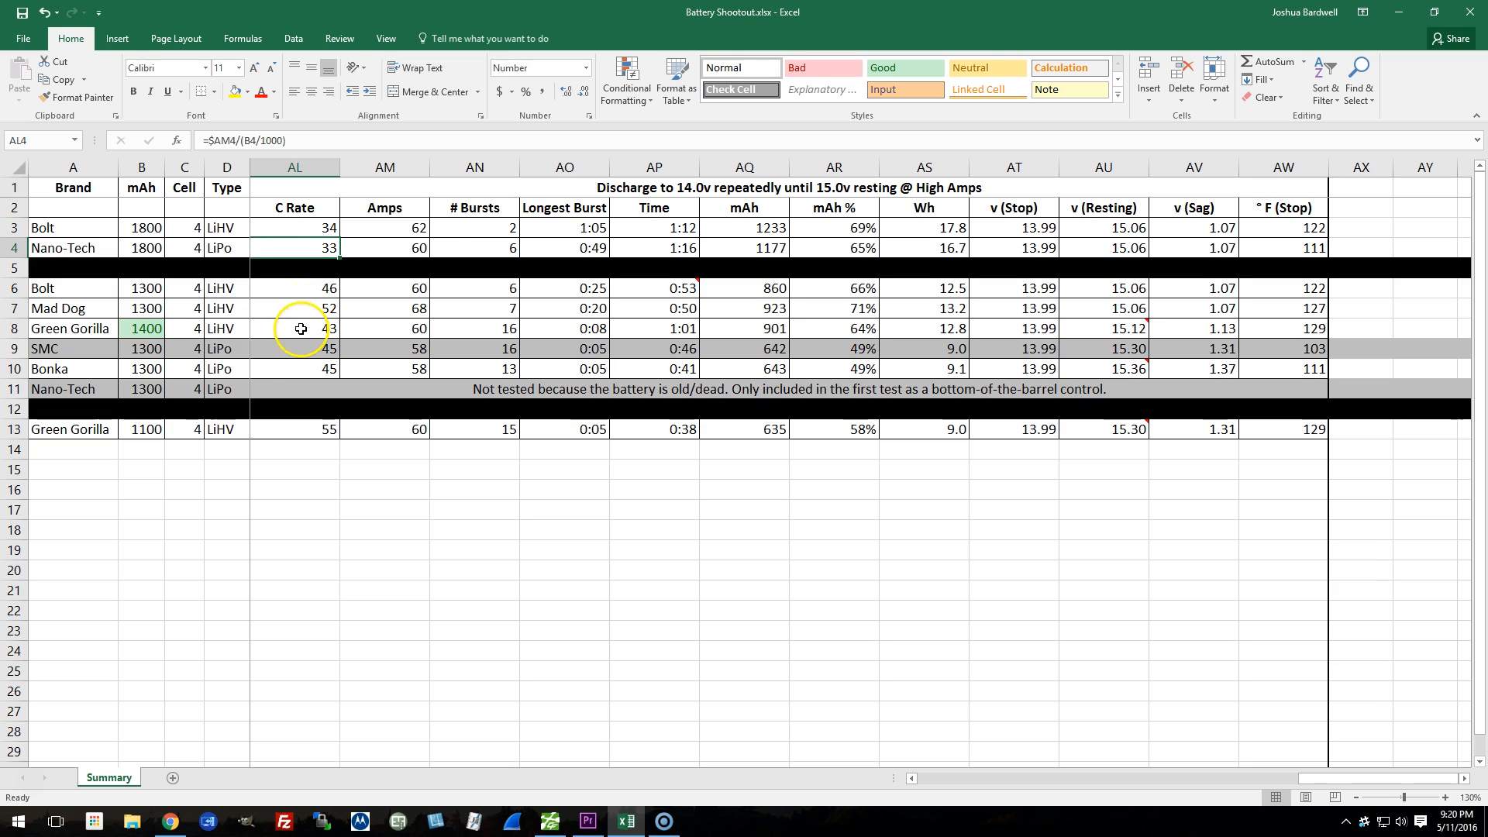
pyautogui.moveTo(290, 304)
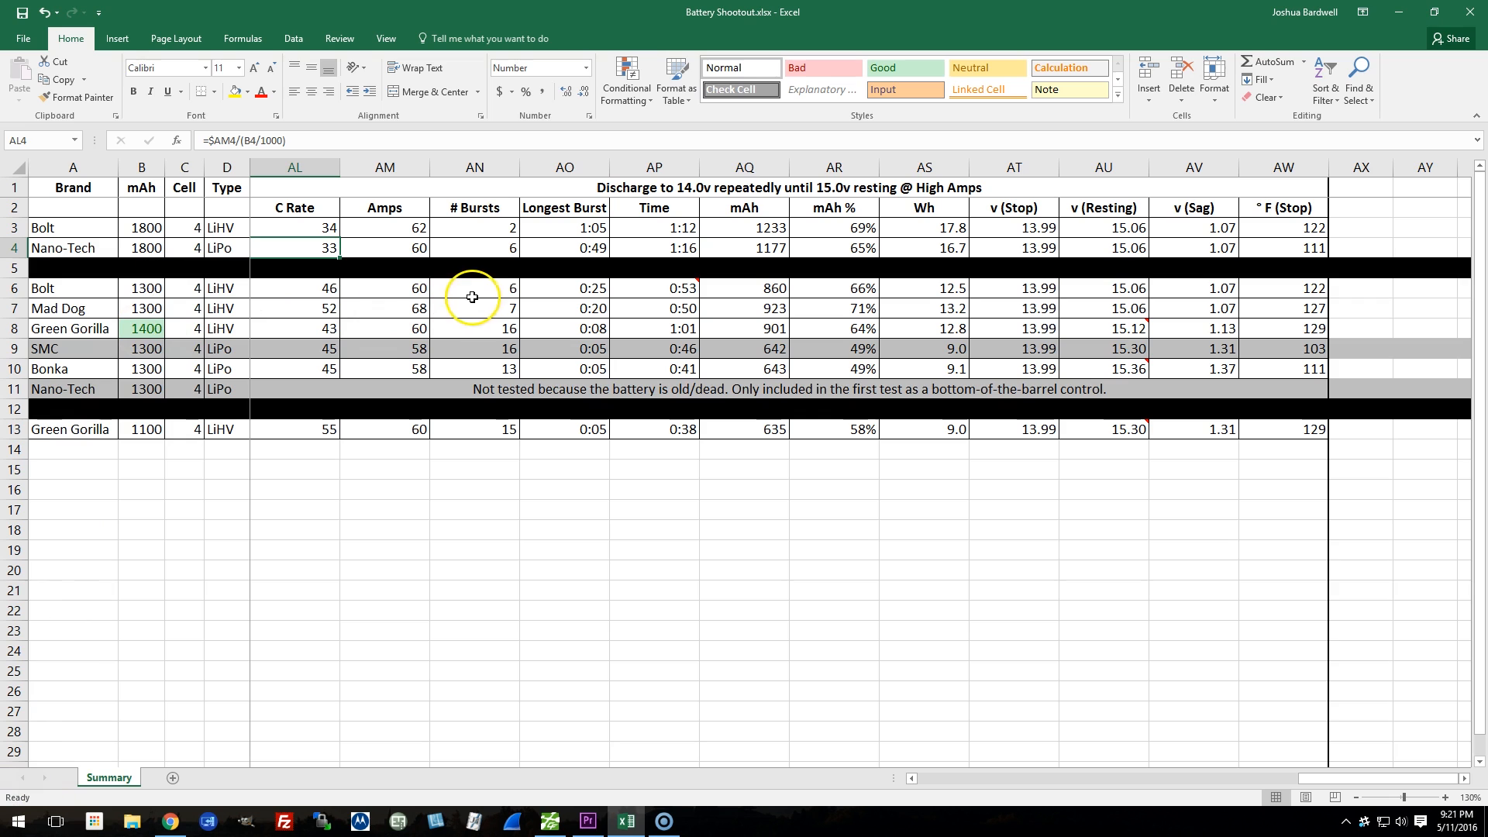
pyautogui.moveTo(480, 319)
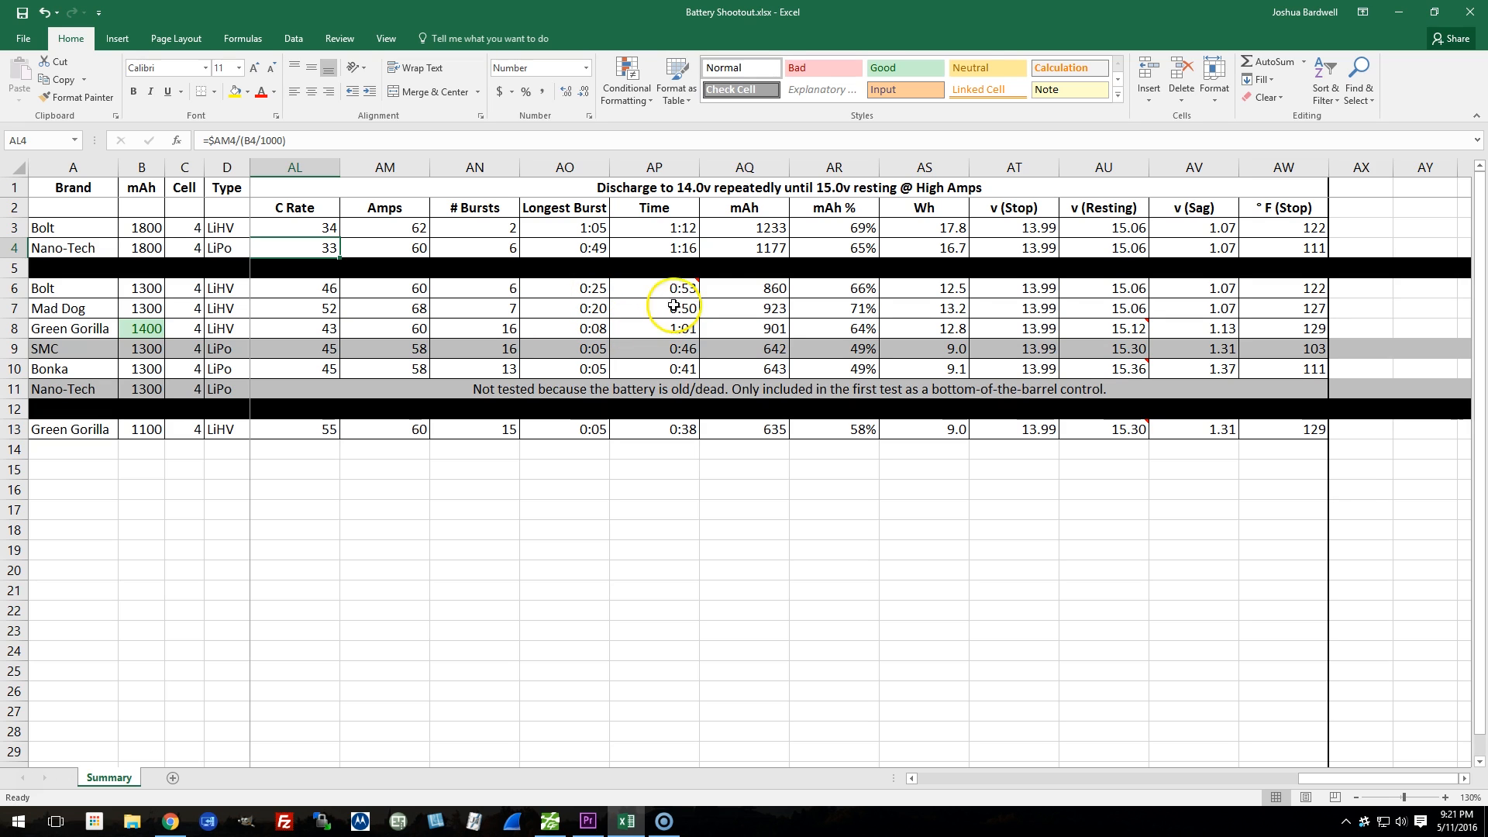
pyautogui.moveTo(656, 291)
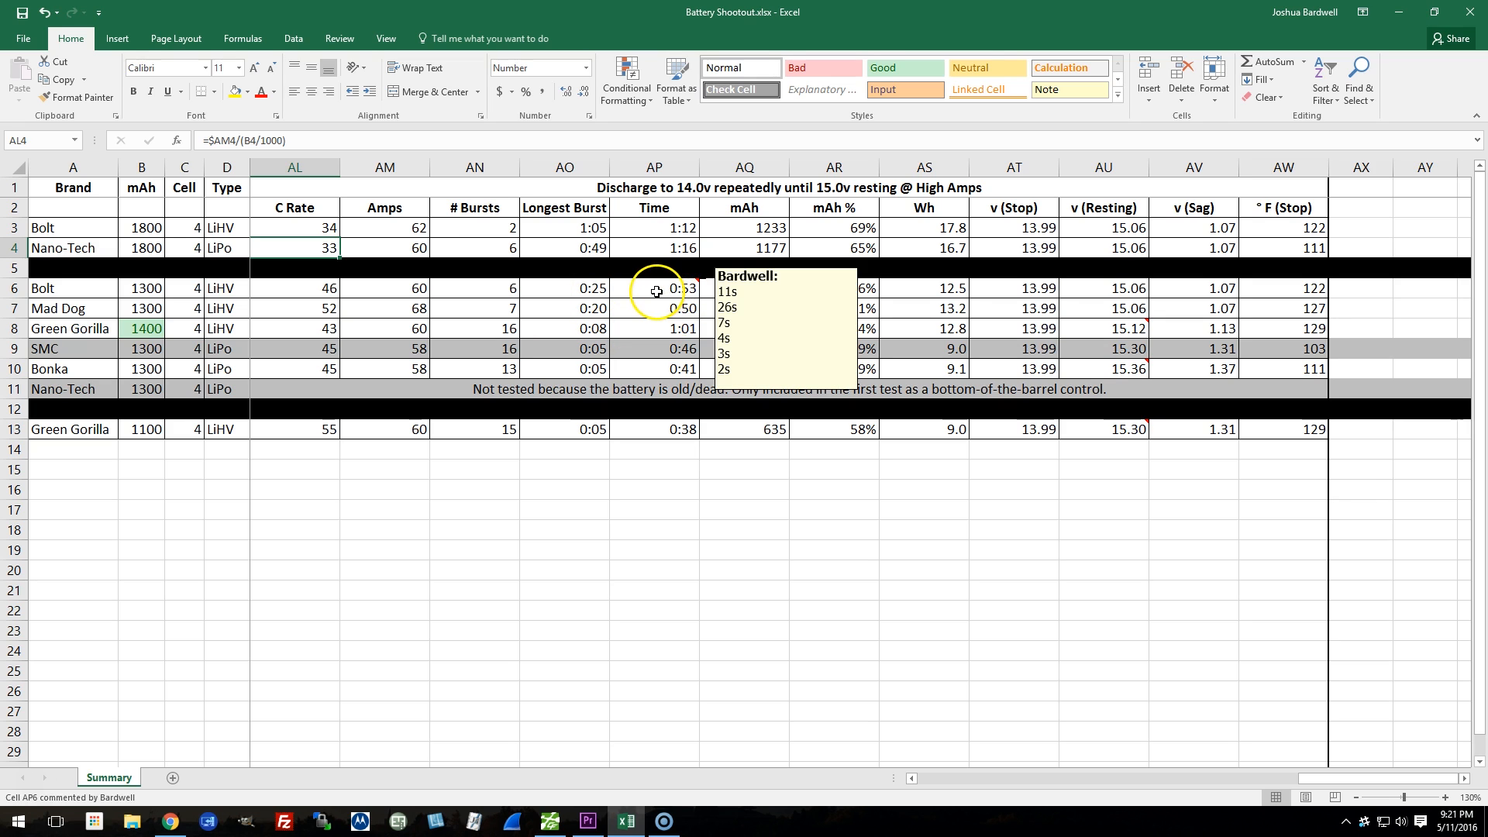
pyautogui.moveTo(645, 315)
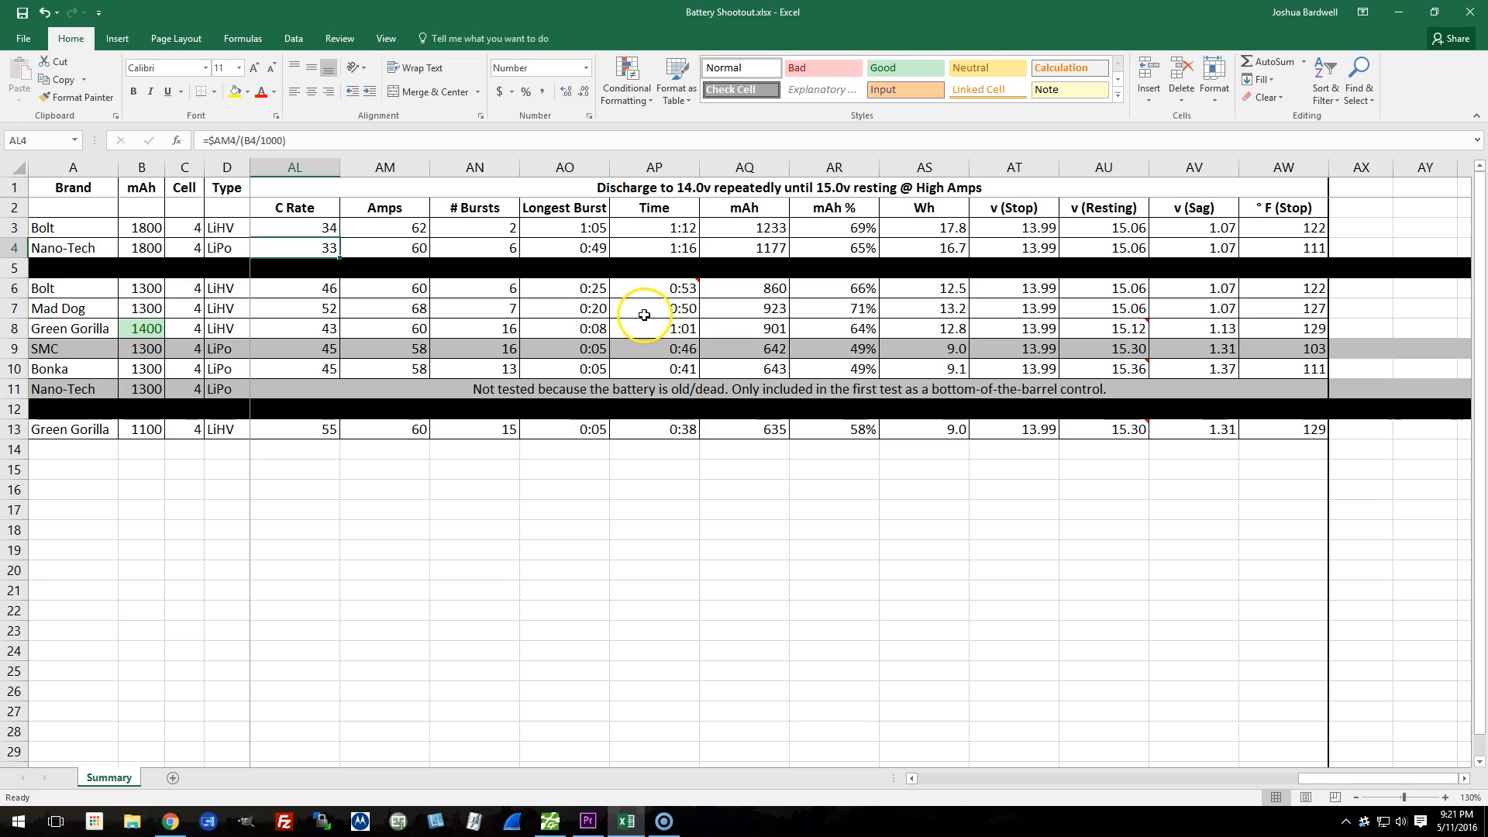
pyautogui.moveTo(362, 334)
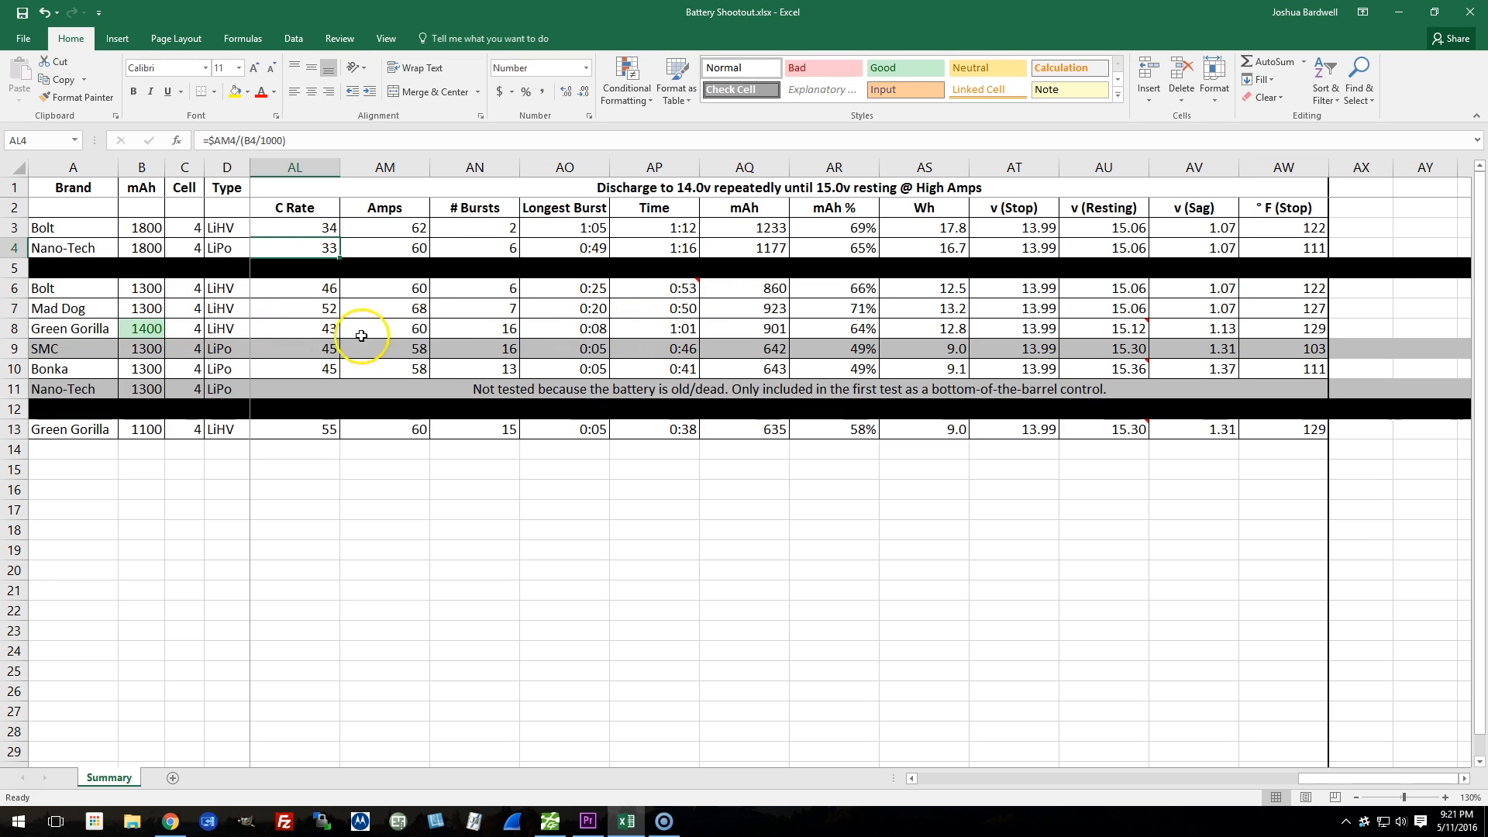
pyautogui.moveTo(419, 288)
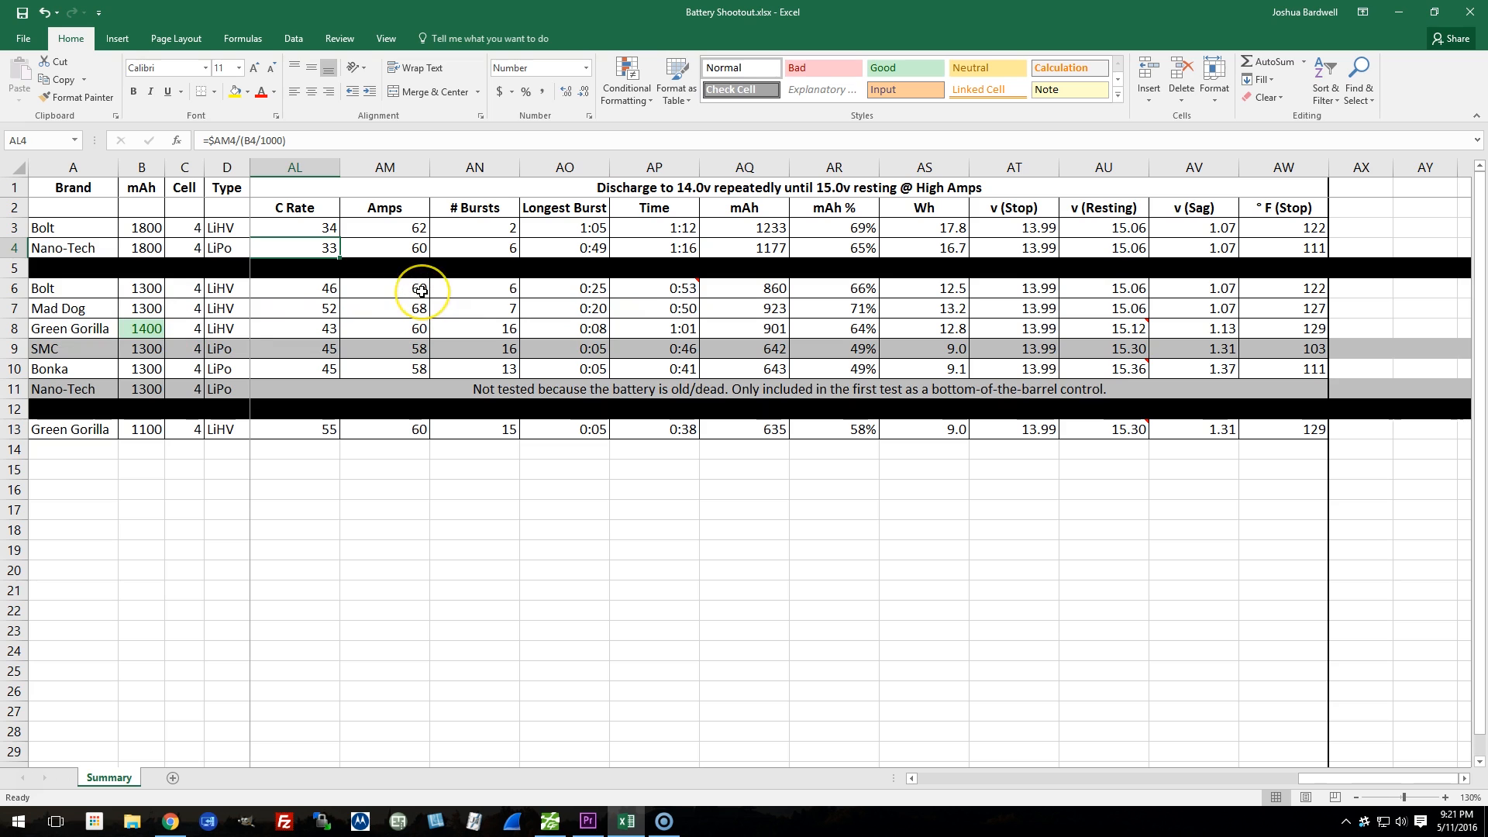
pyautogui.moveTo(396, 307)
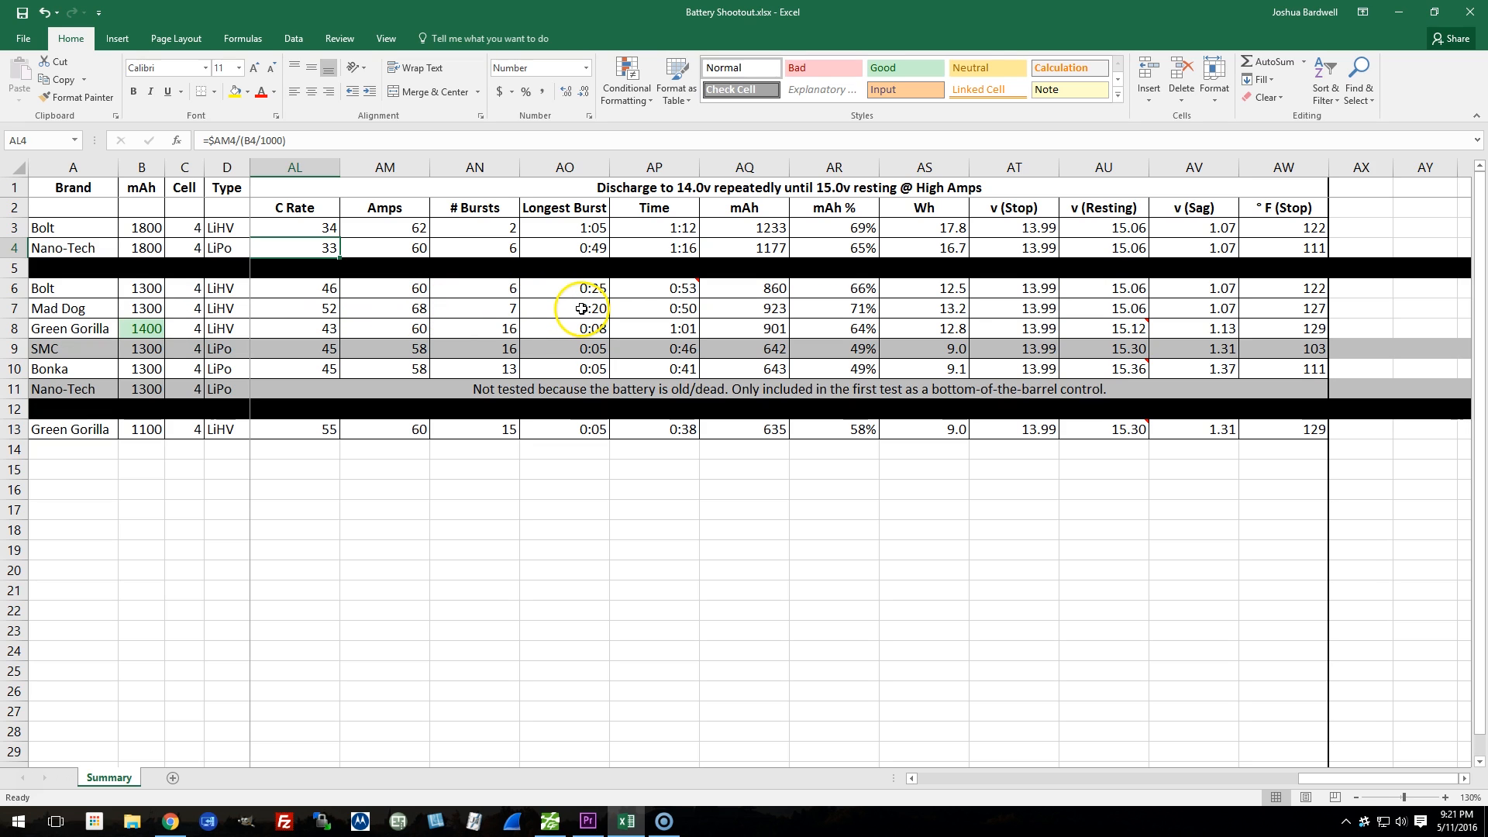
pyautogui.click(759, 308)
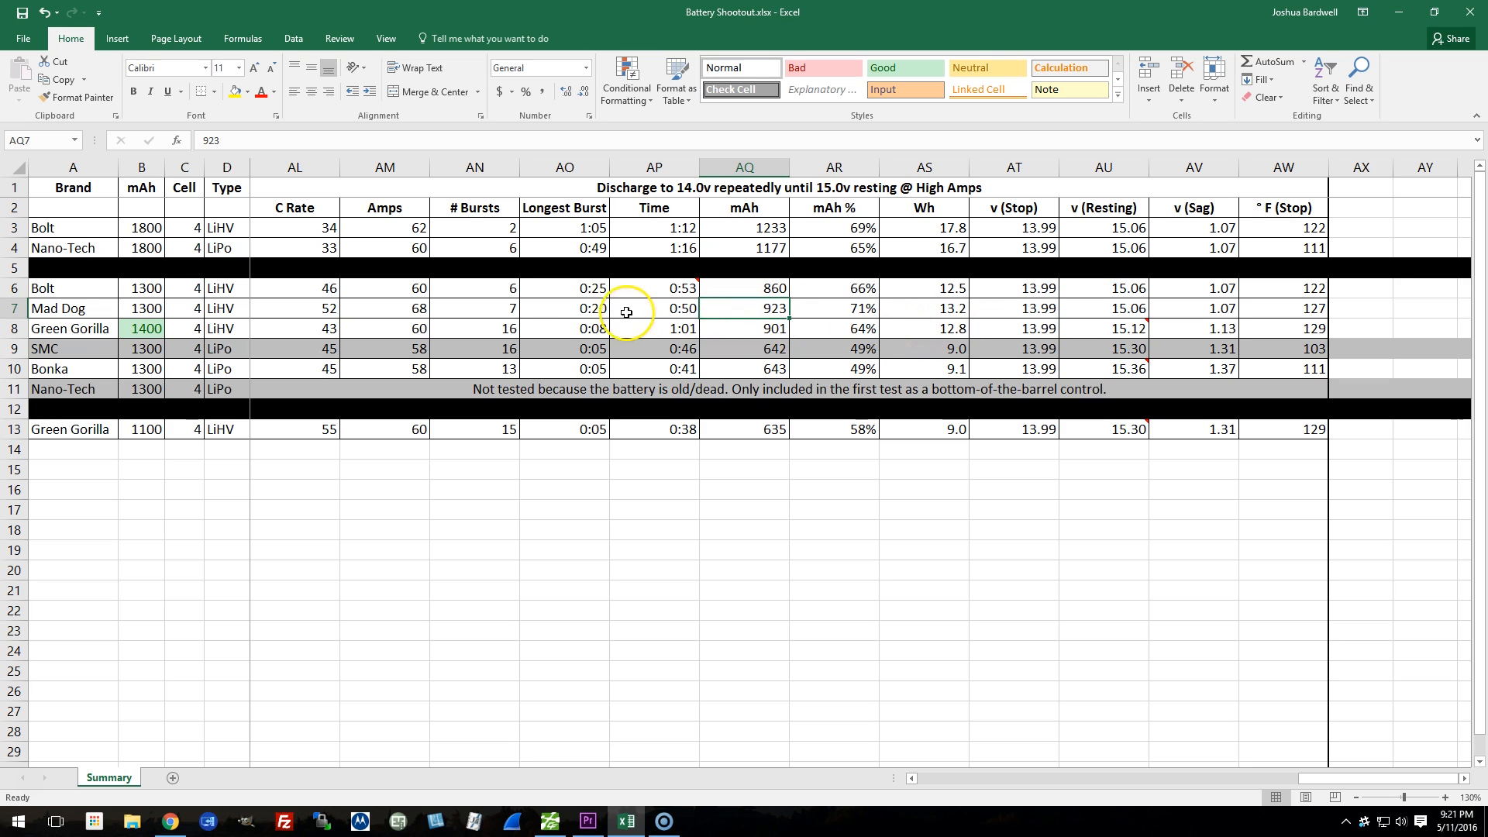
pyautogui.moveTo(417, 291)
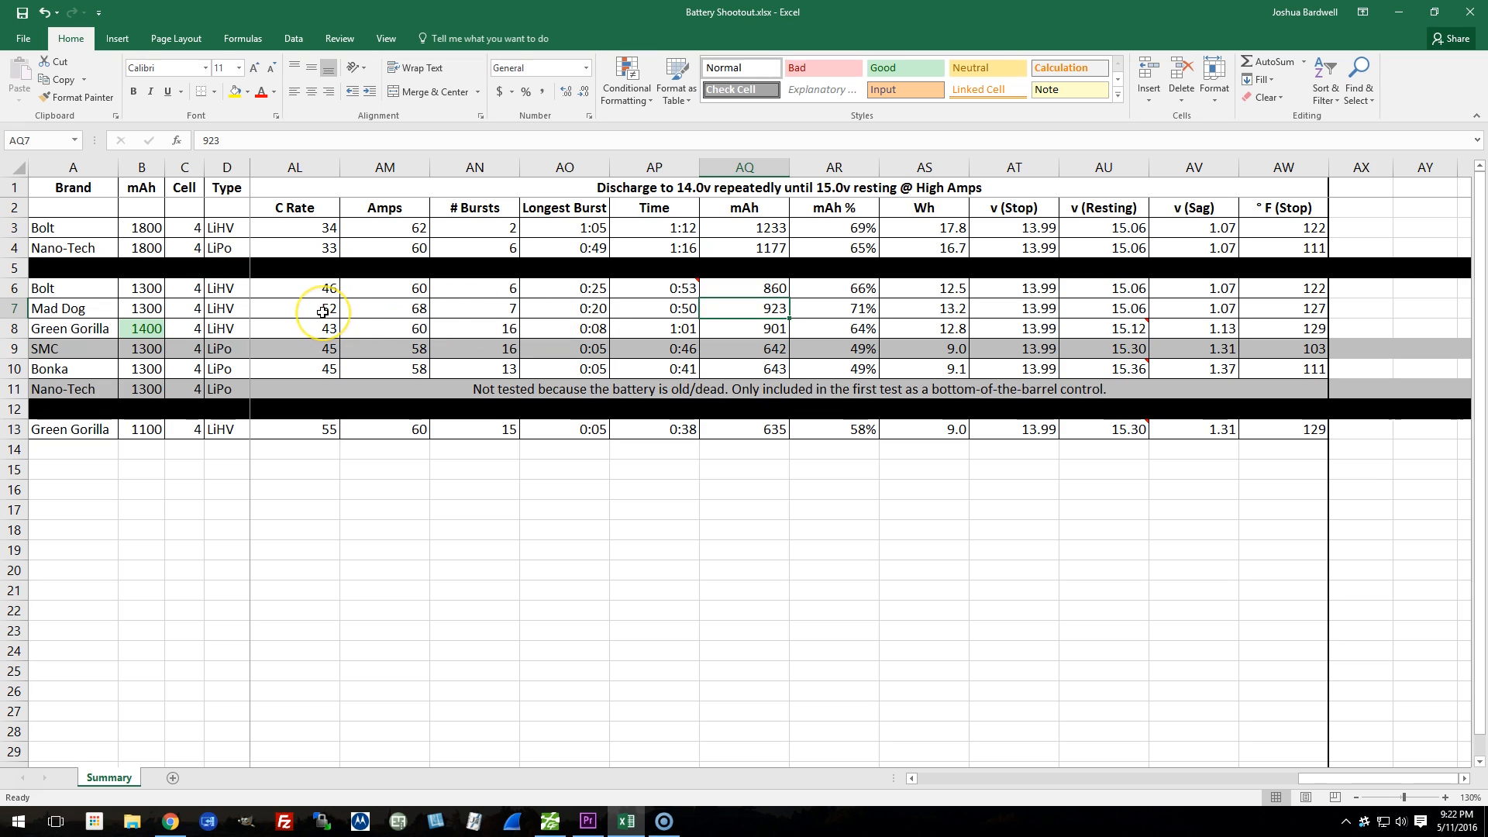
pyautogui.moveTo(1007, 308)
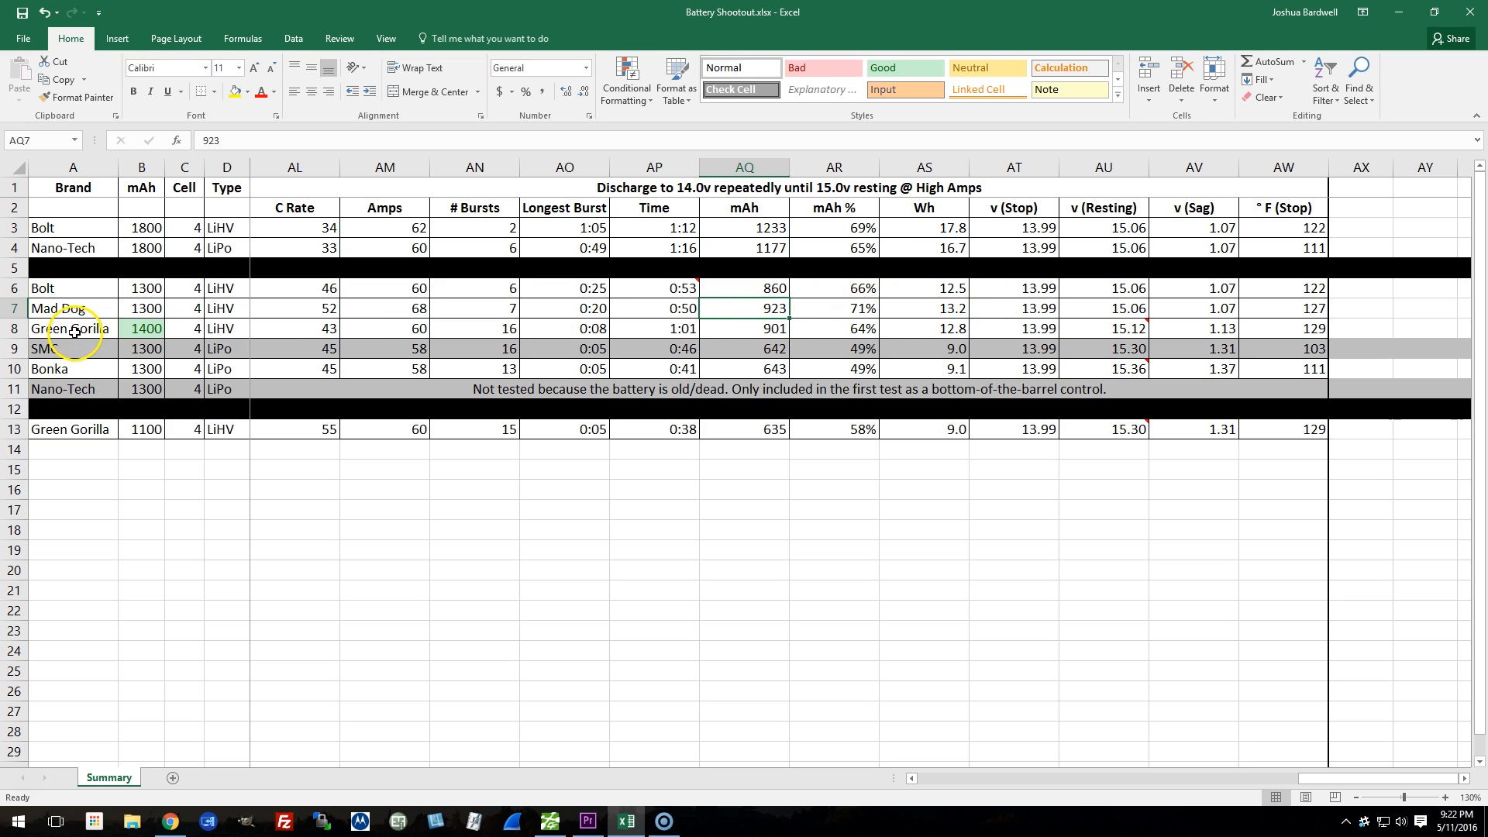
pyautogui.moveTo(329, 328)
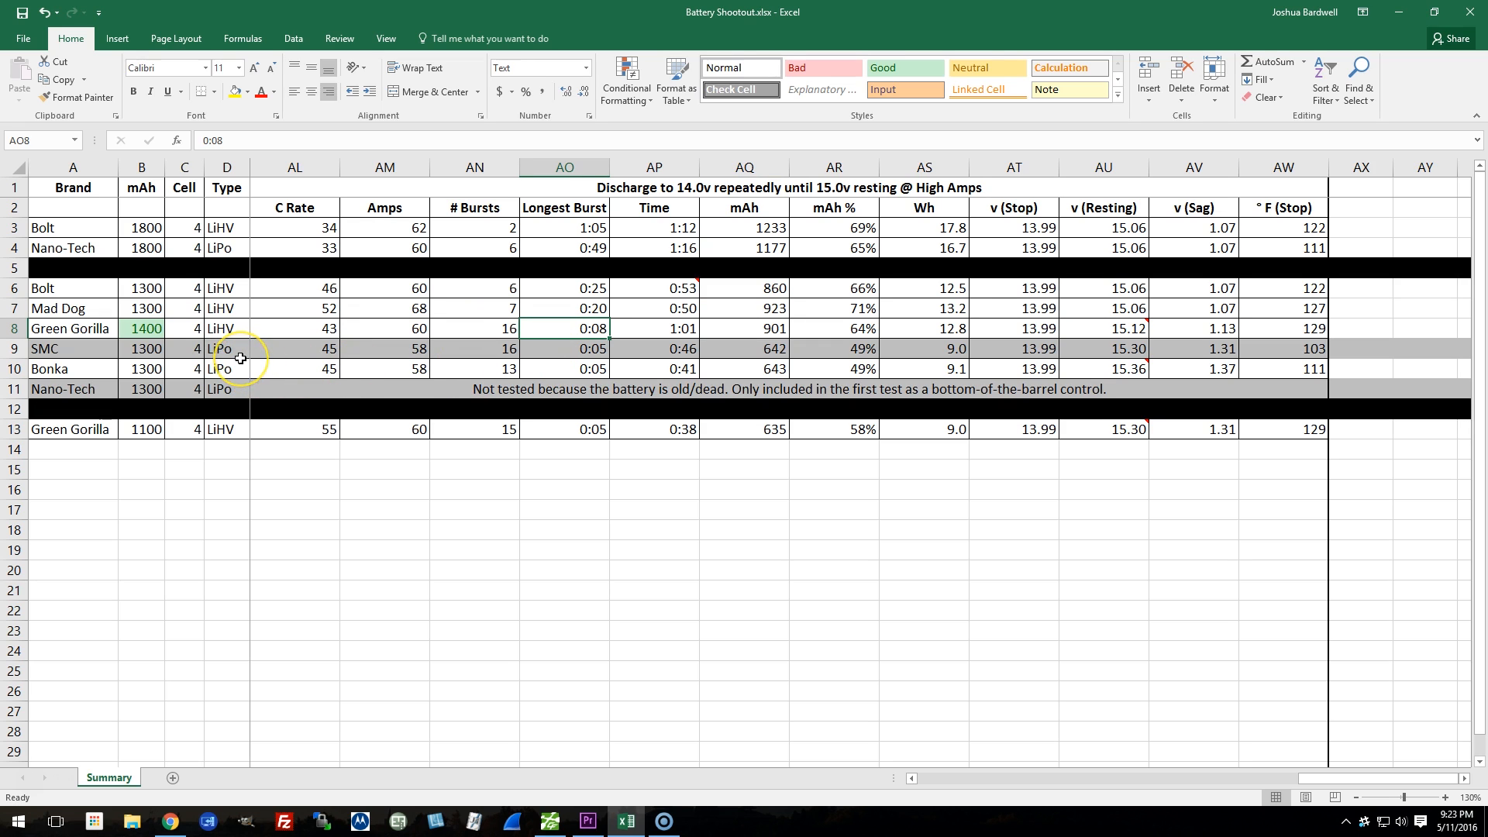
pyautogui.moveTo(395, 326)
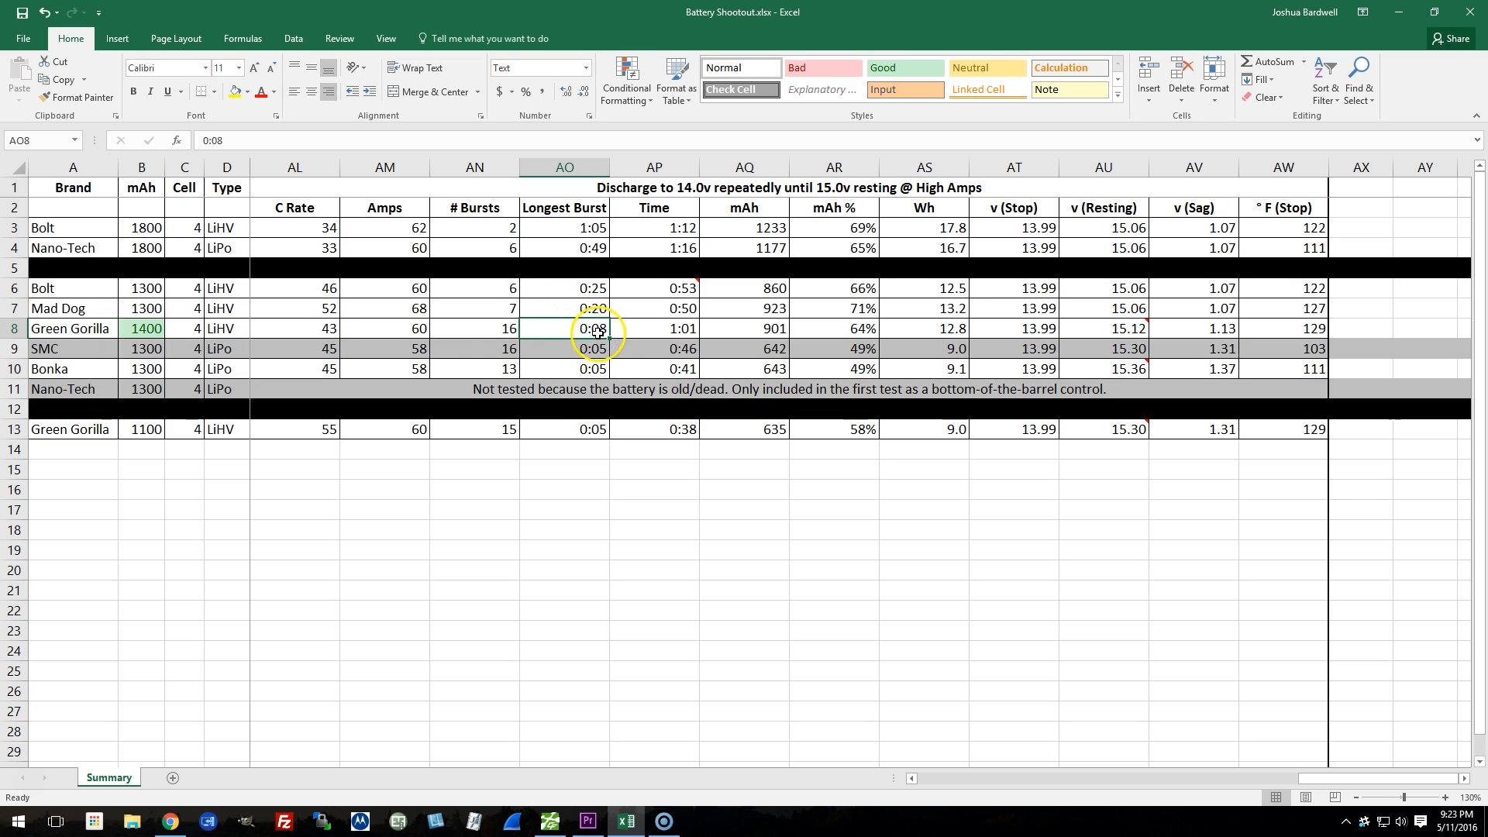
pyautogui.click(481, 330)
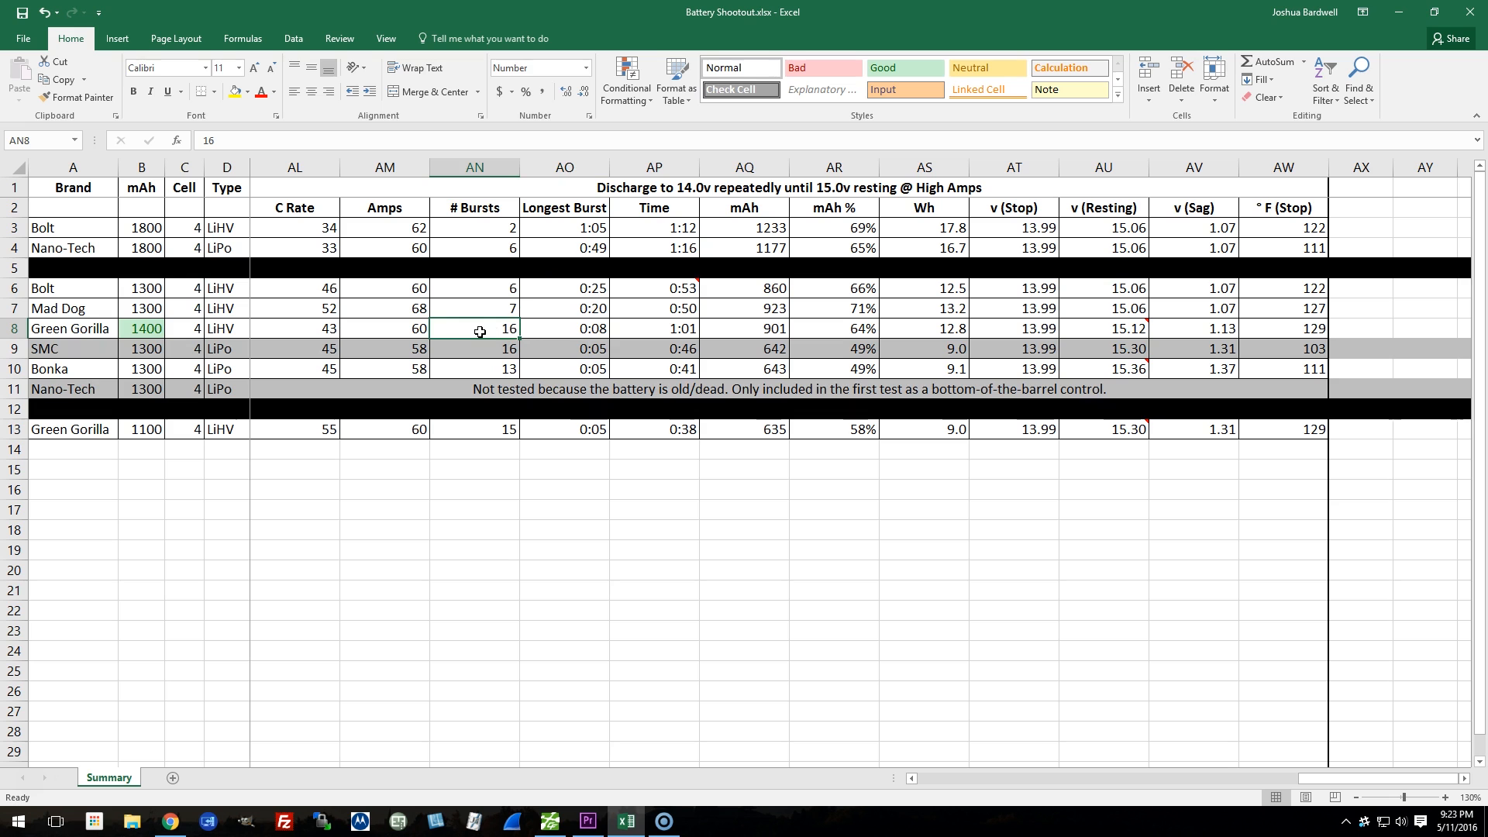
pyautogui.click(1187, 328)
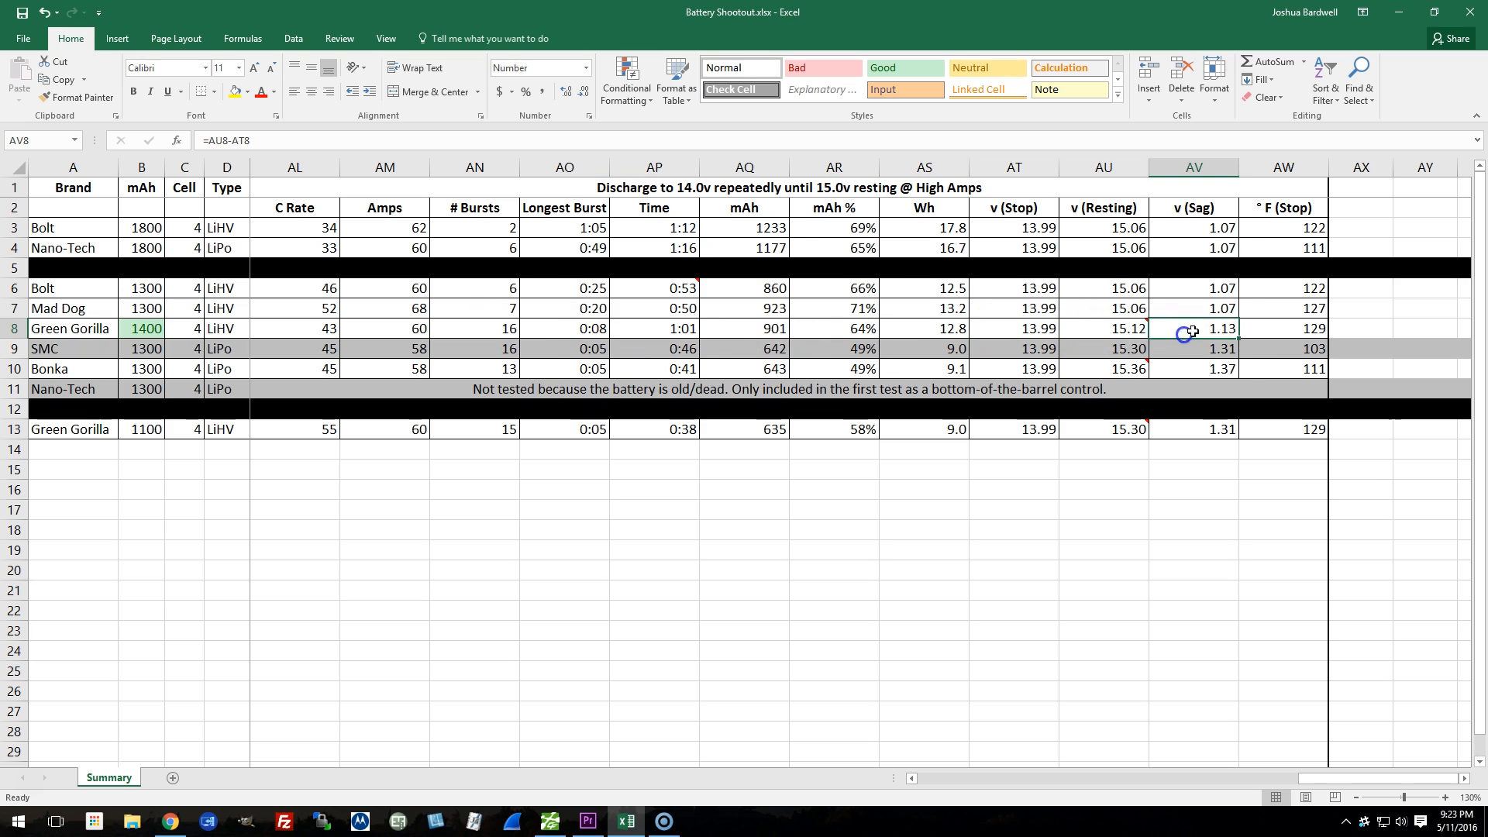
pyautogui.click(1113, 328)
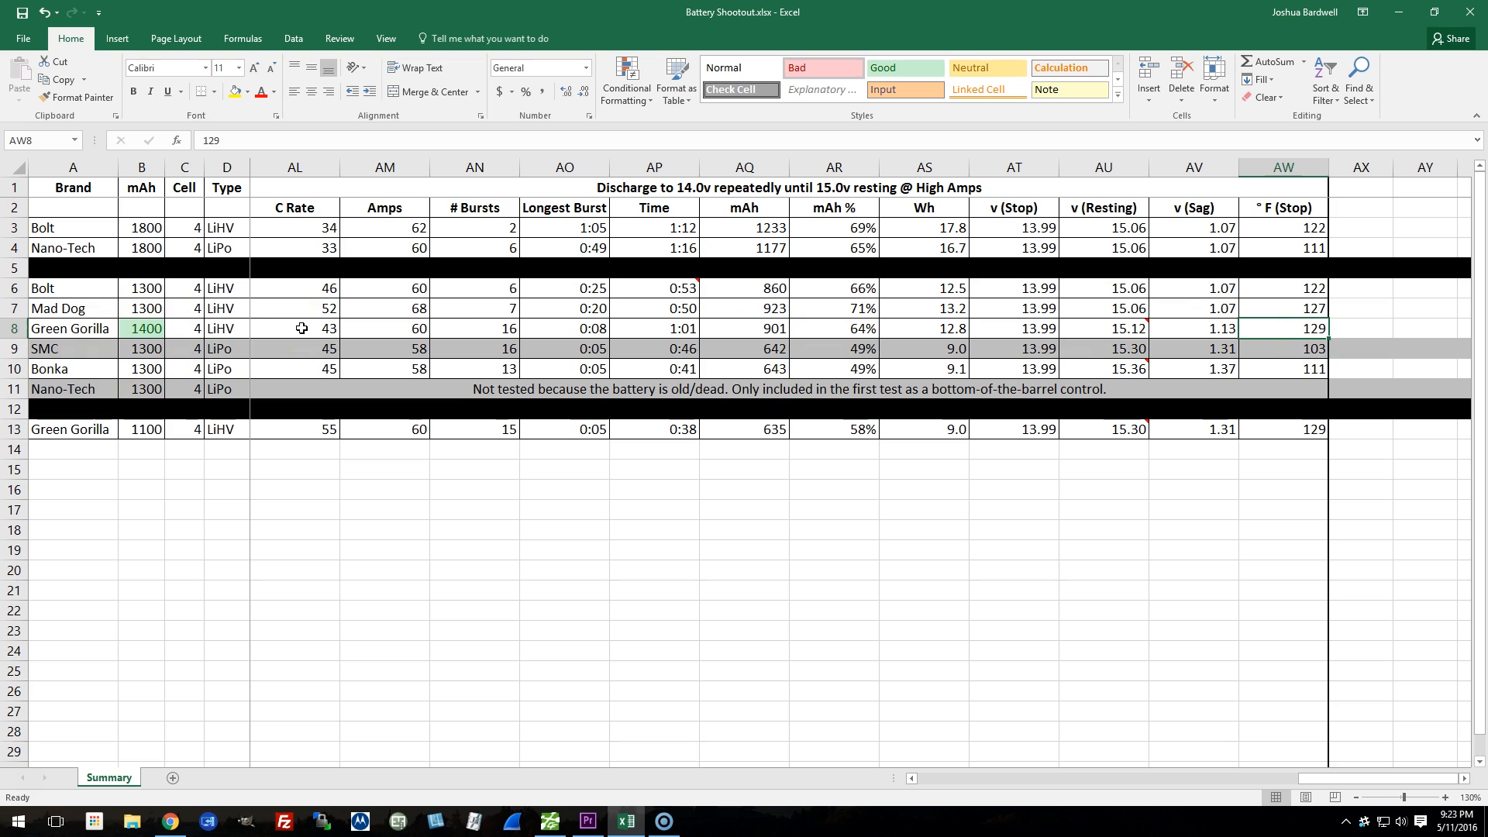
pyautogui.moveTo(307, 328)
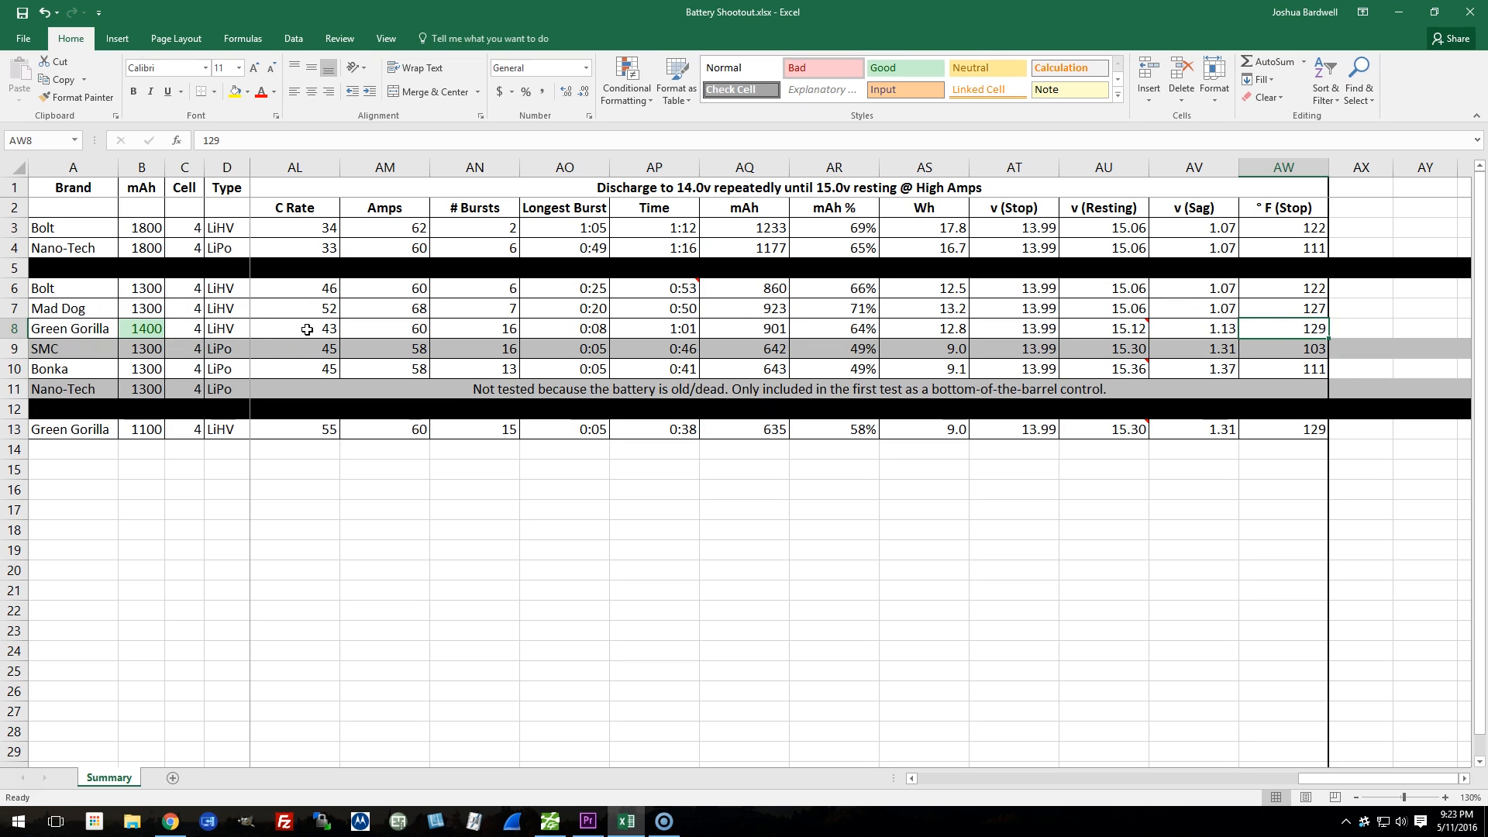
pyautogui.moveTo(297, 340)
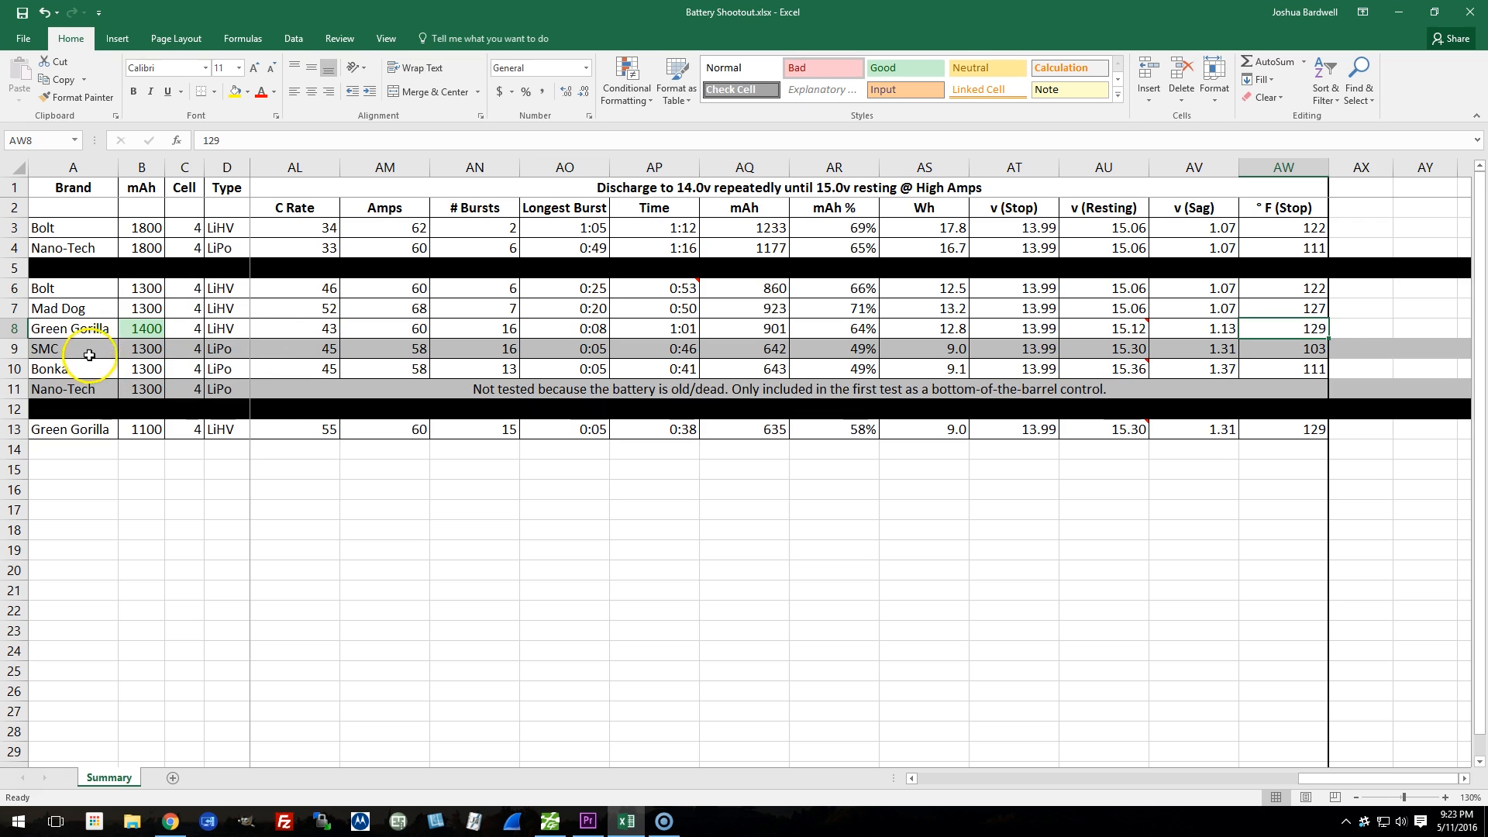
pyautogui.moveTo(533, 358)
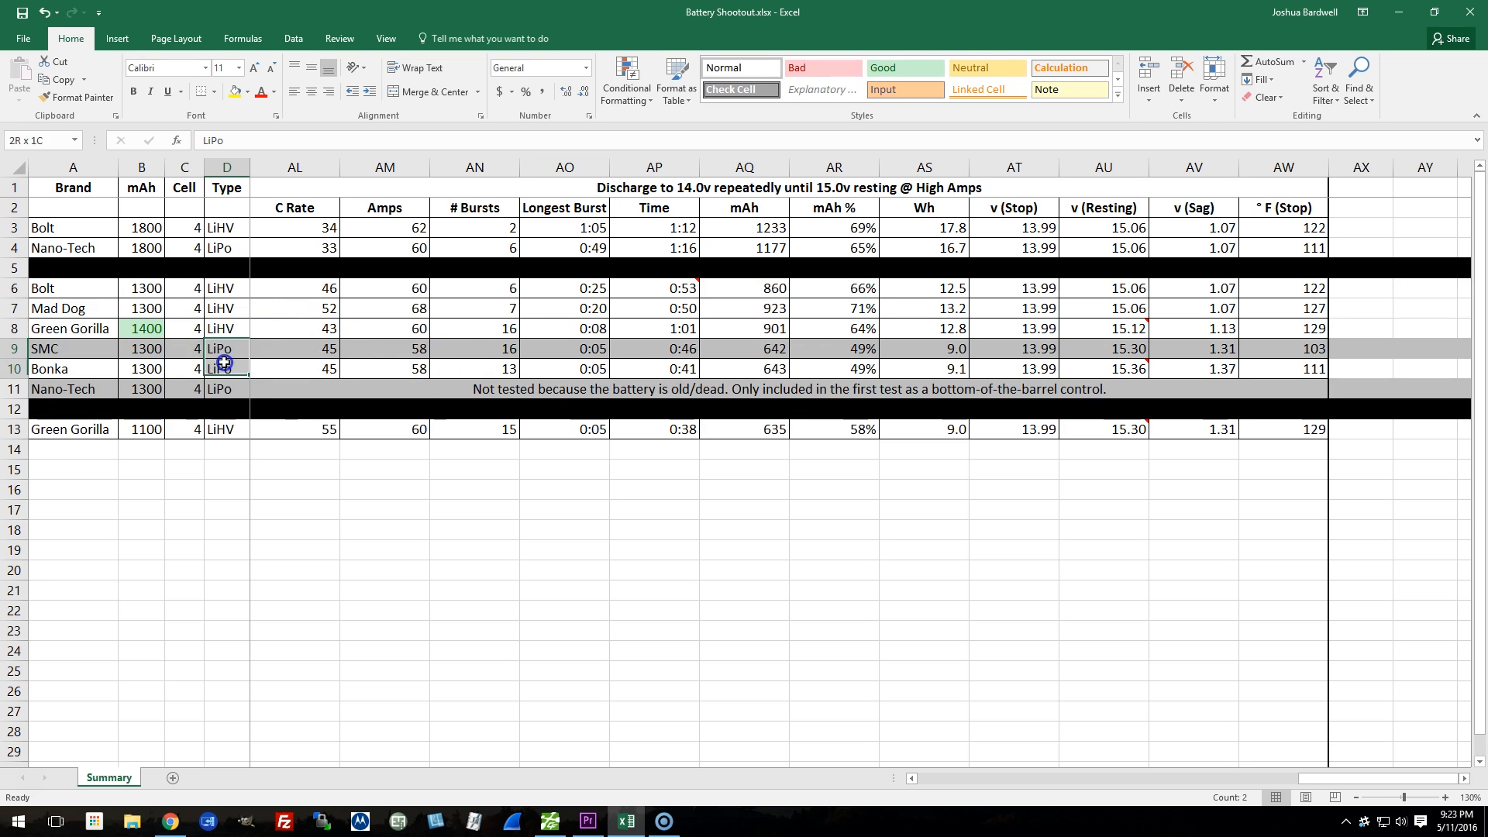
pyautogui.click(294, 307)
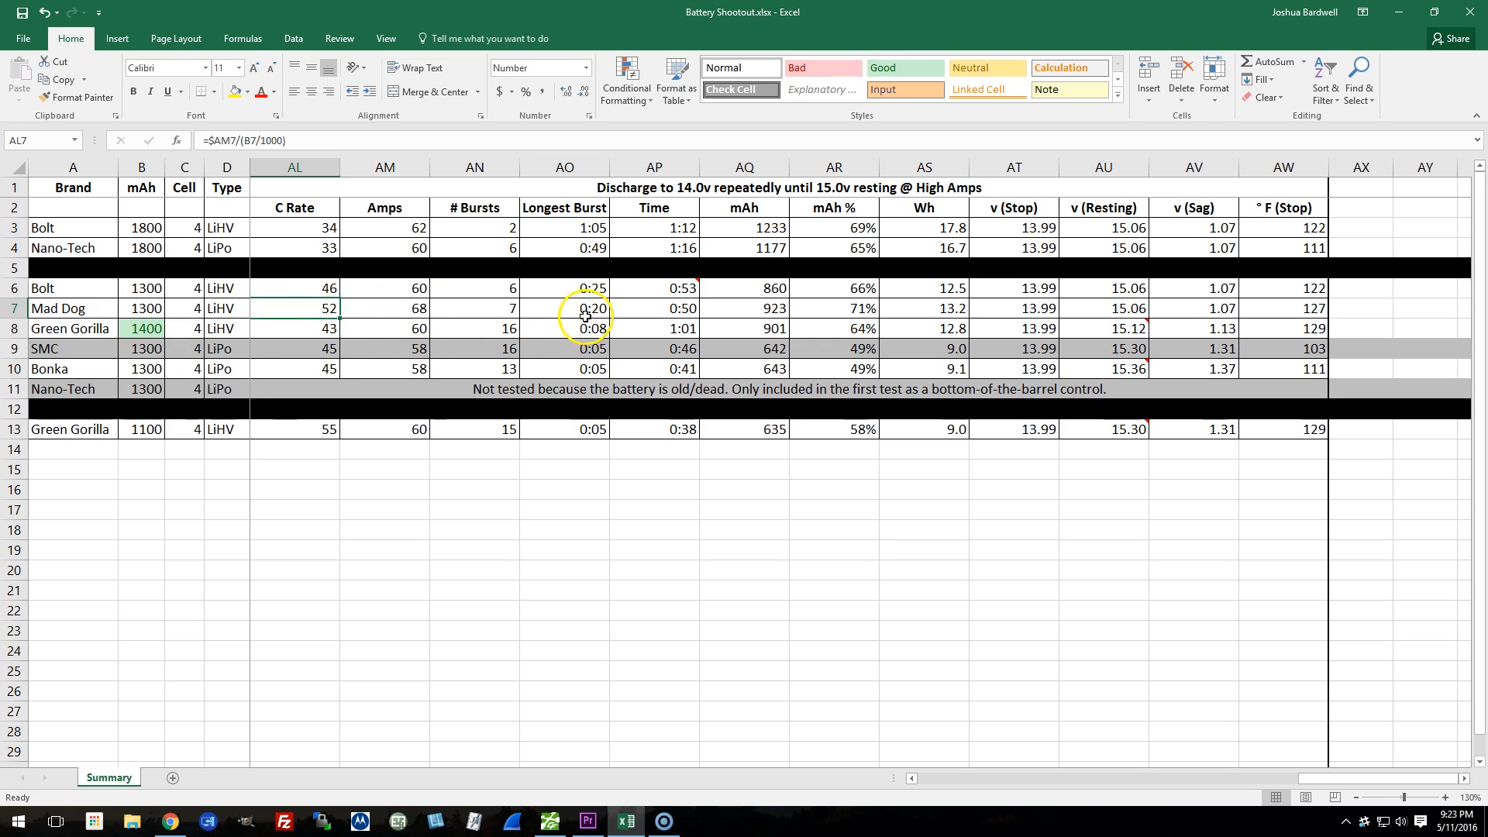
pyautogui.click(580, 289)
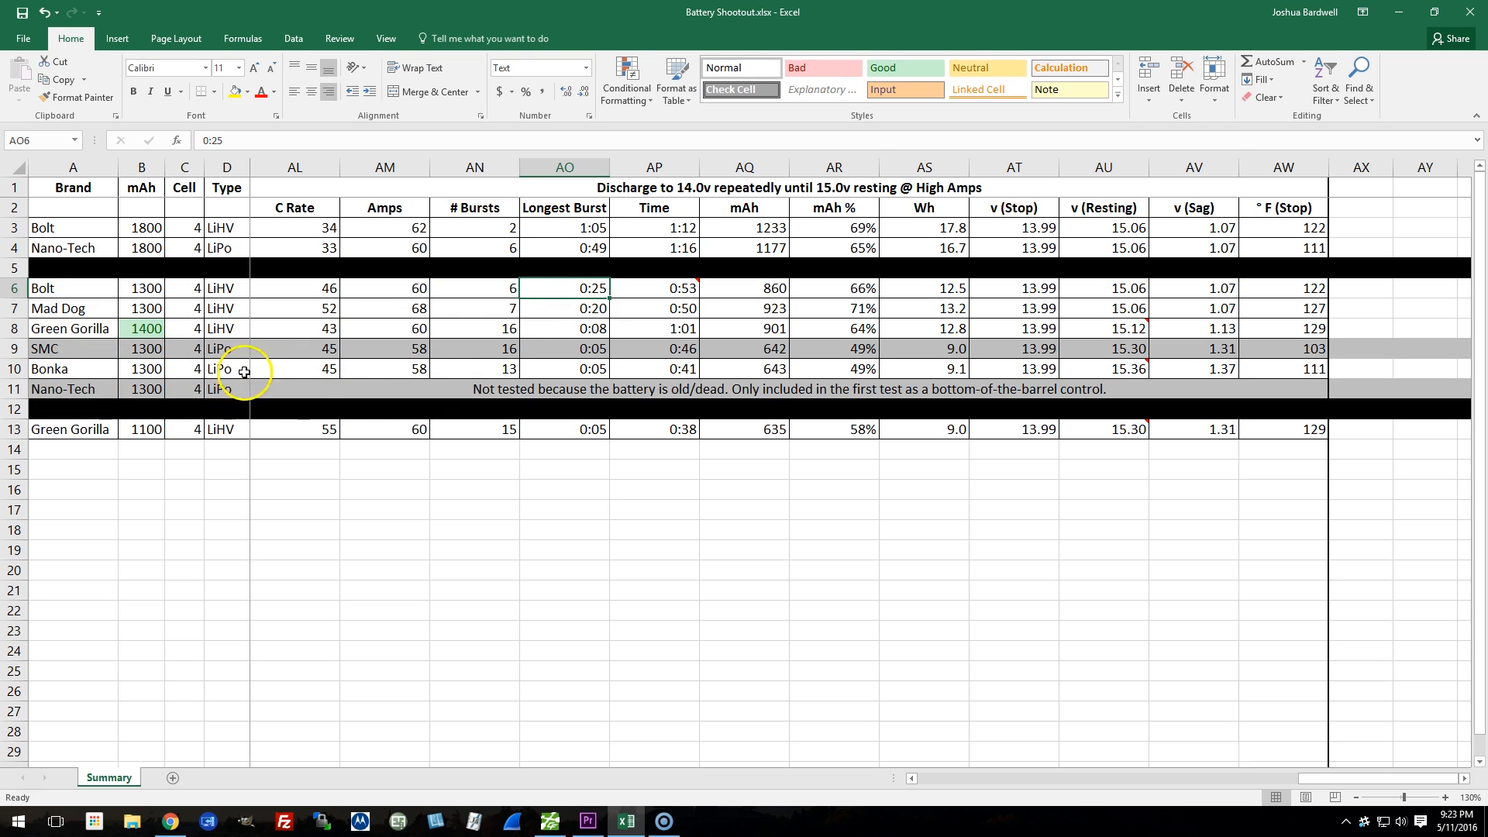
pyautogui.click(576, 369)
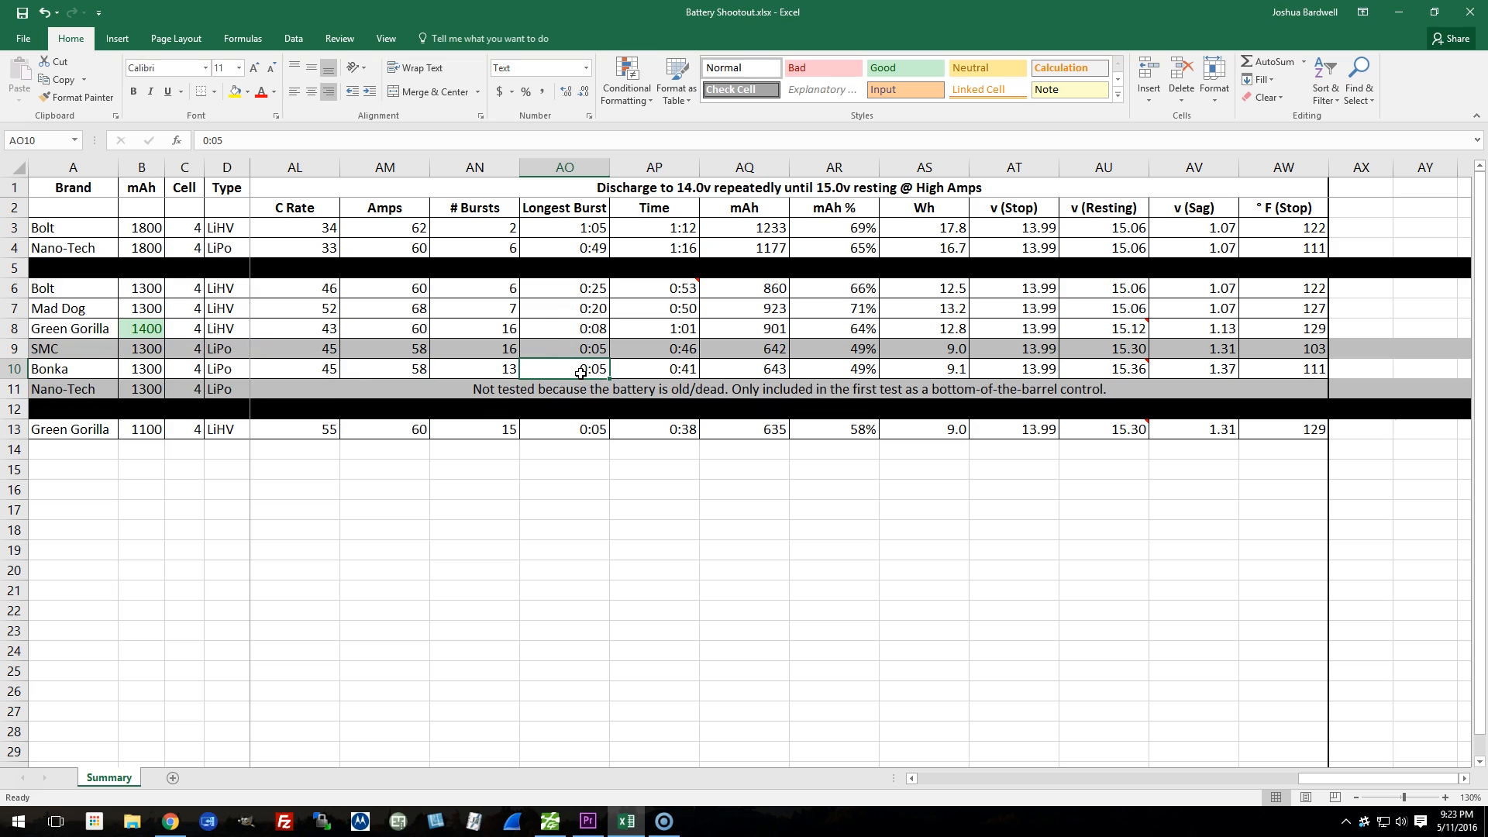
pyautogui.moveTo(586, 349)
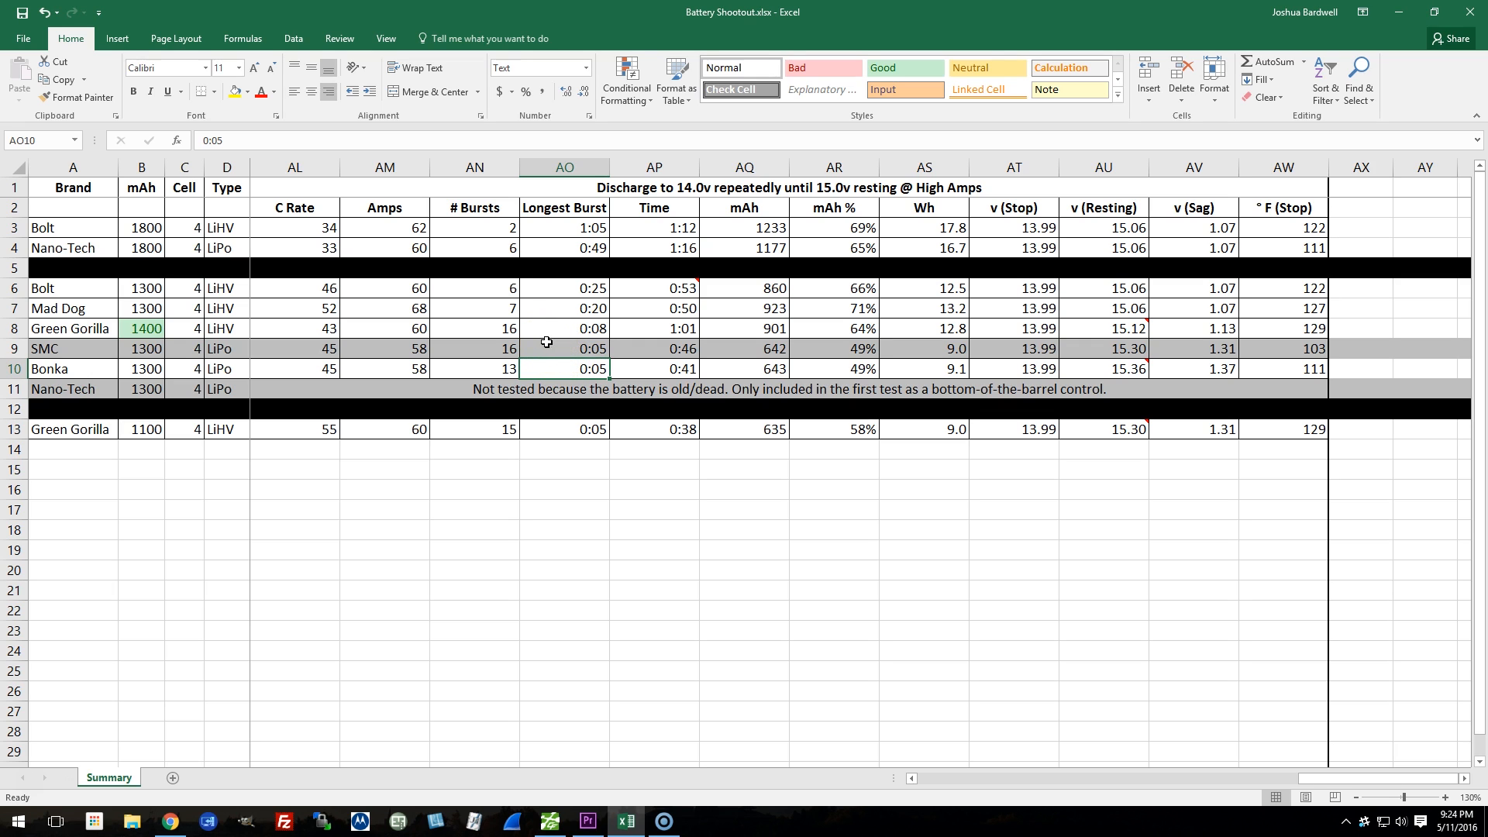
pyautogui.click(568, 349)
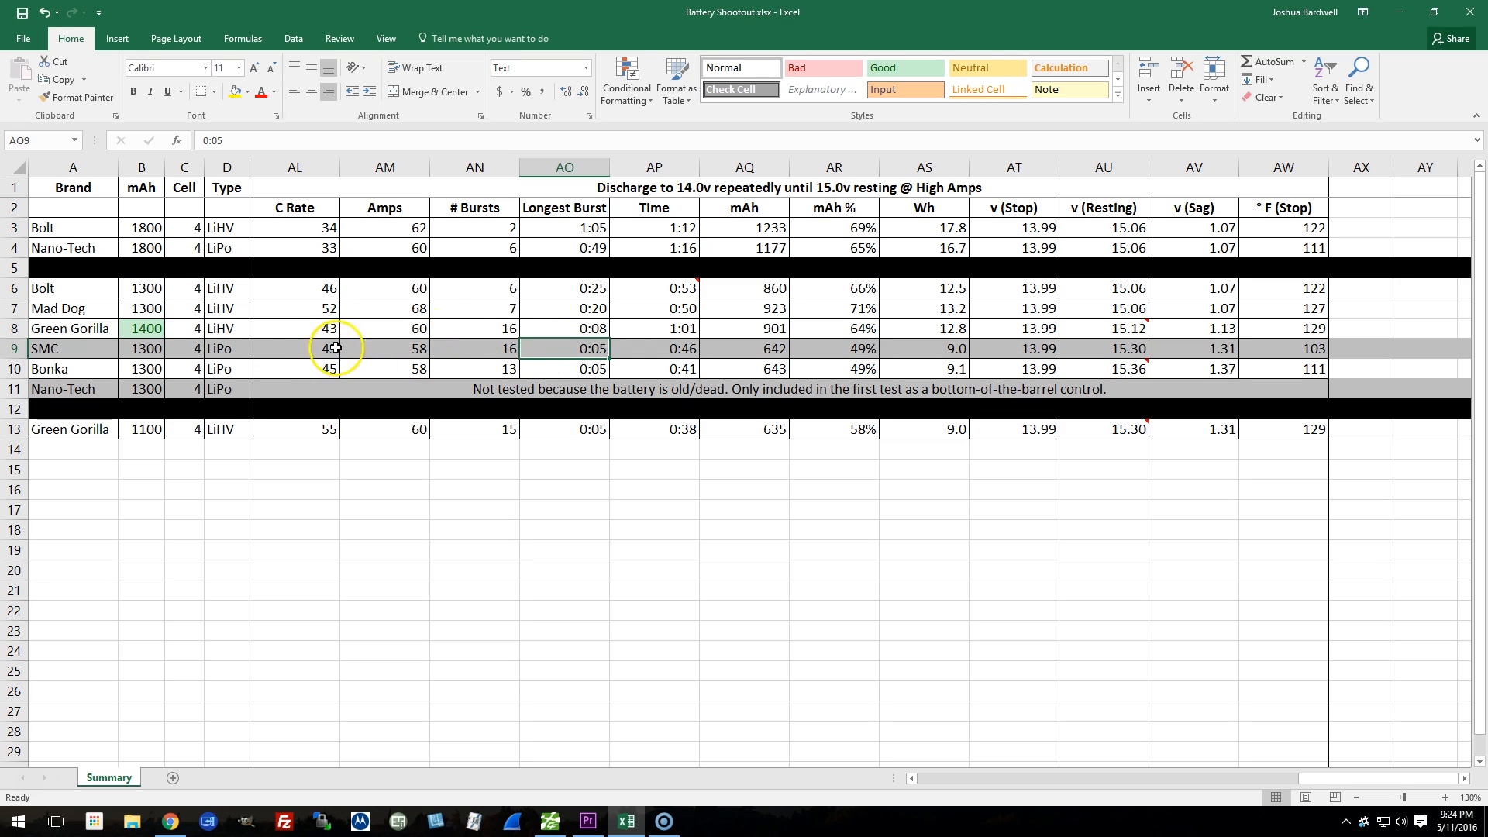
pyautogui.moveTo(413, 344)
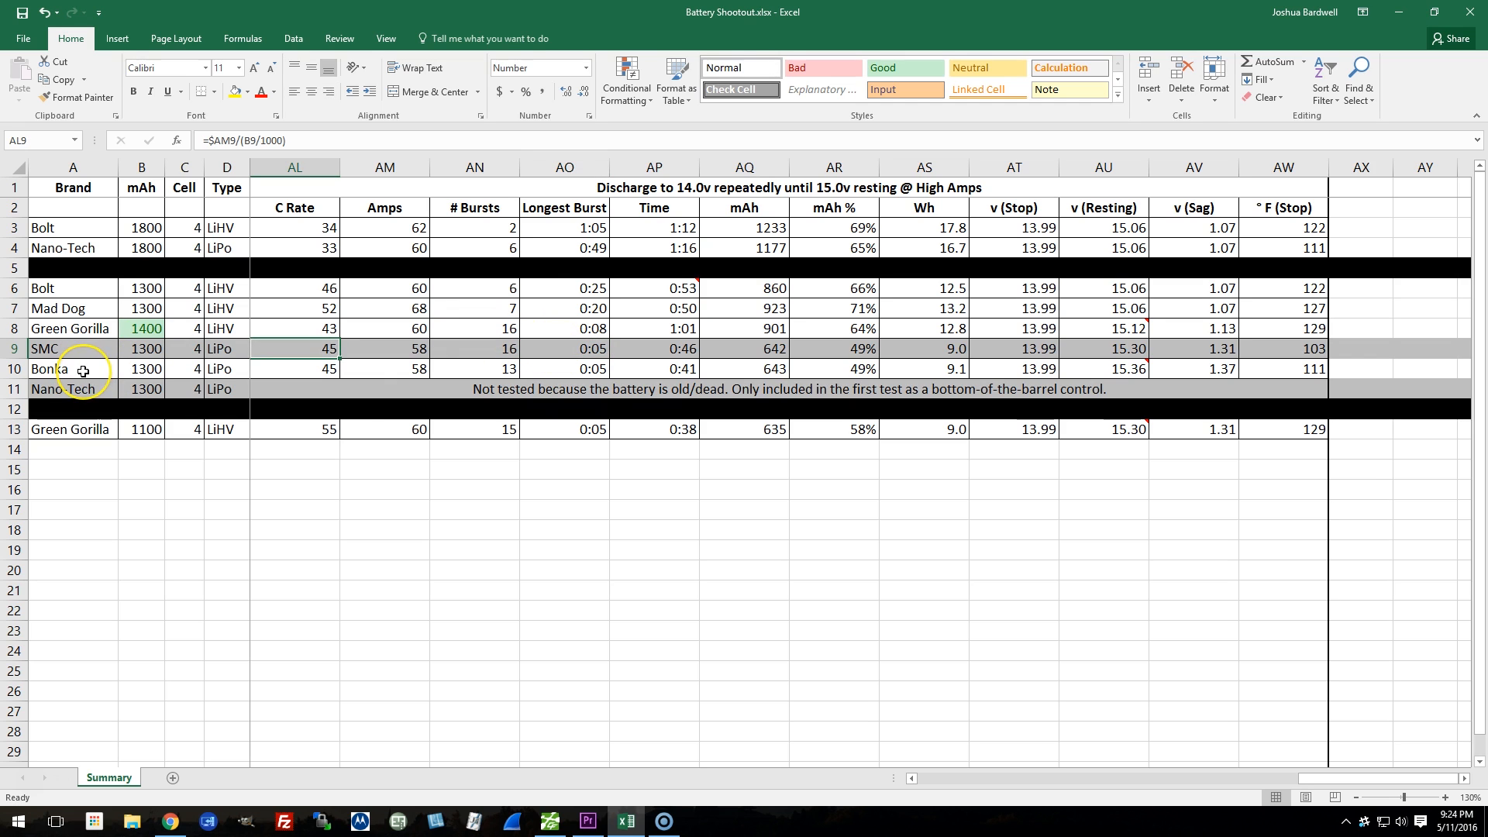
pyautogui.moveTo(288, 387)
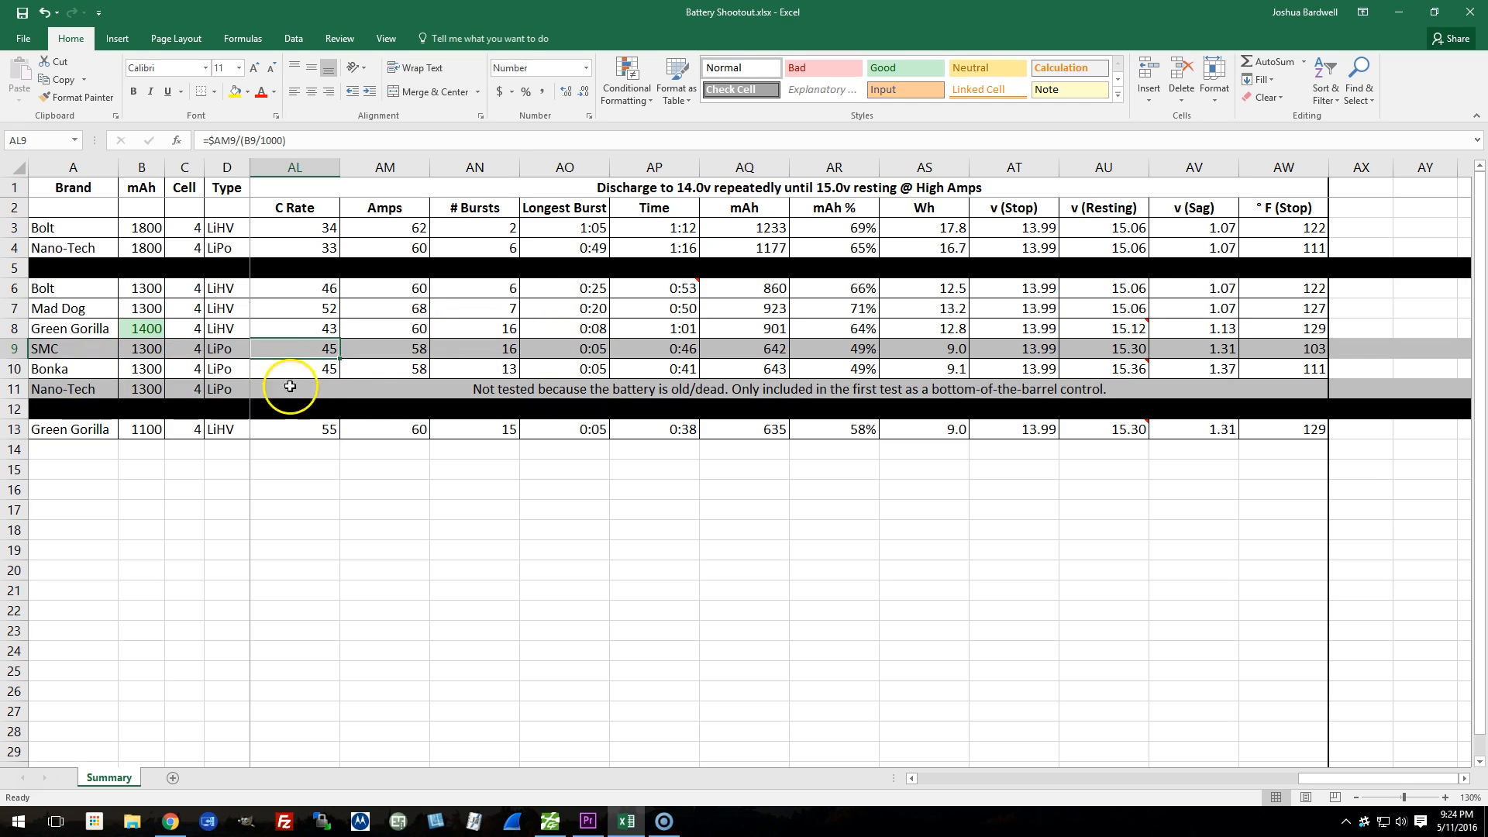
pyautogui.click(585, 369)
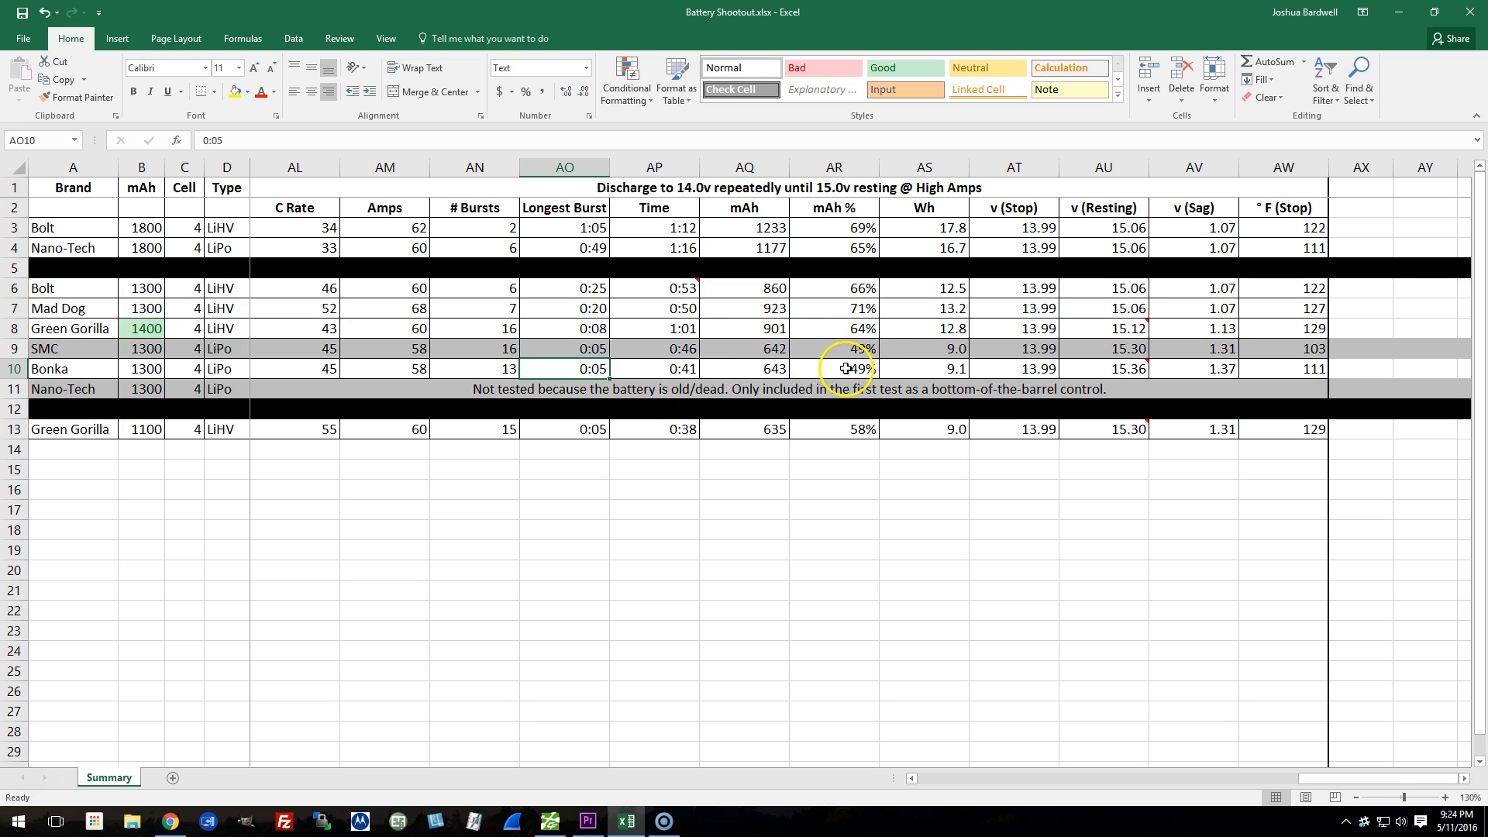
pyautogui.click(1094, 359)
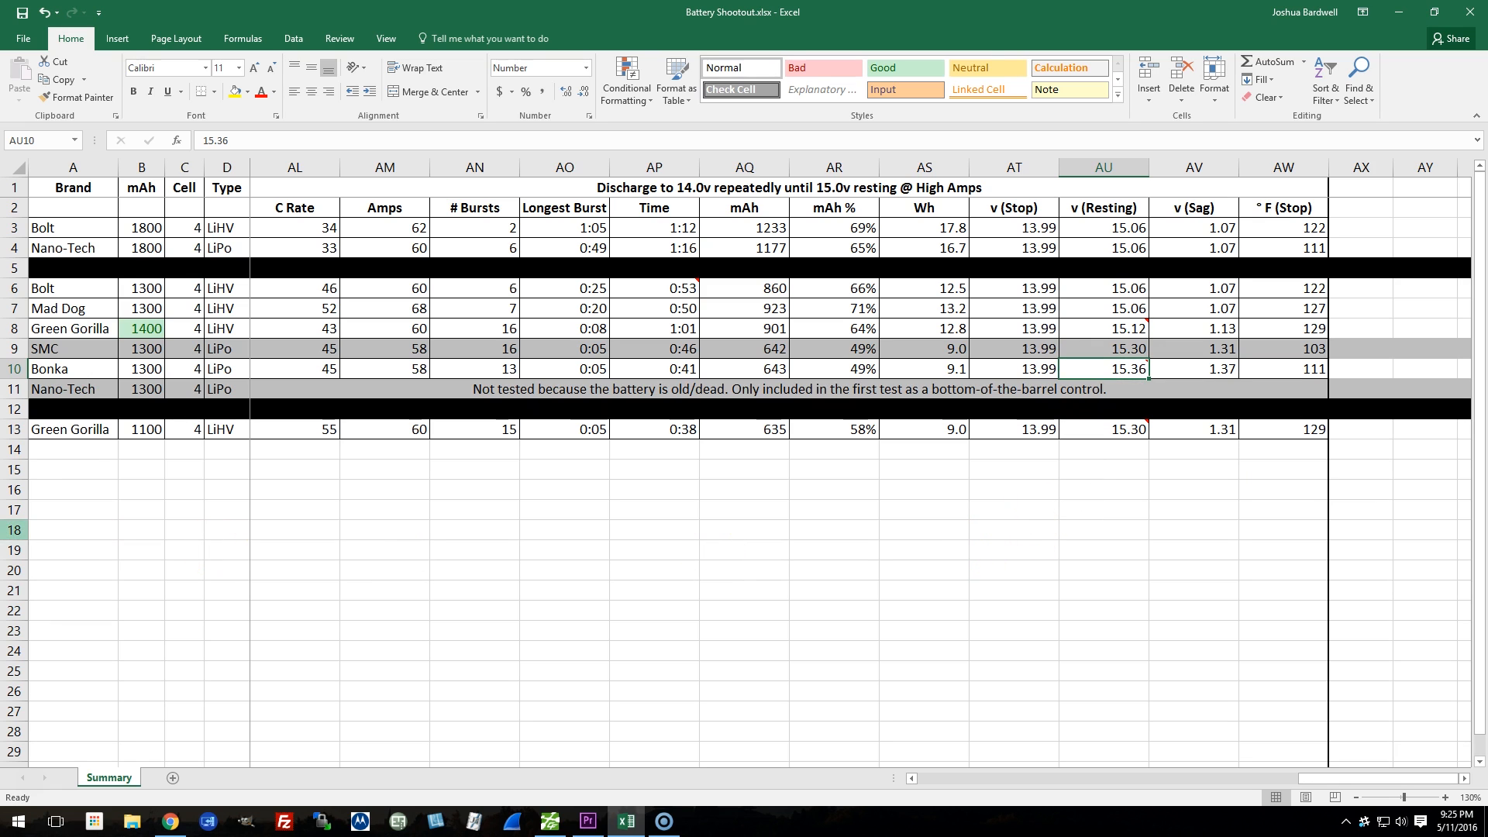
pyautogui.click(70, 429)
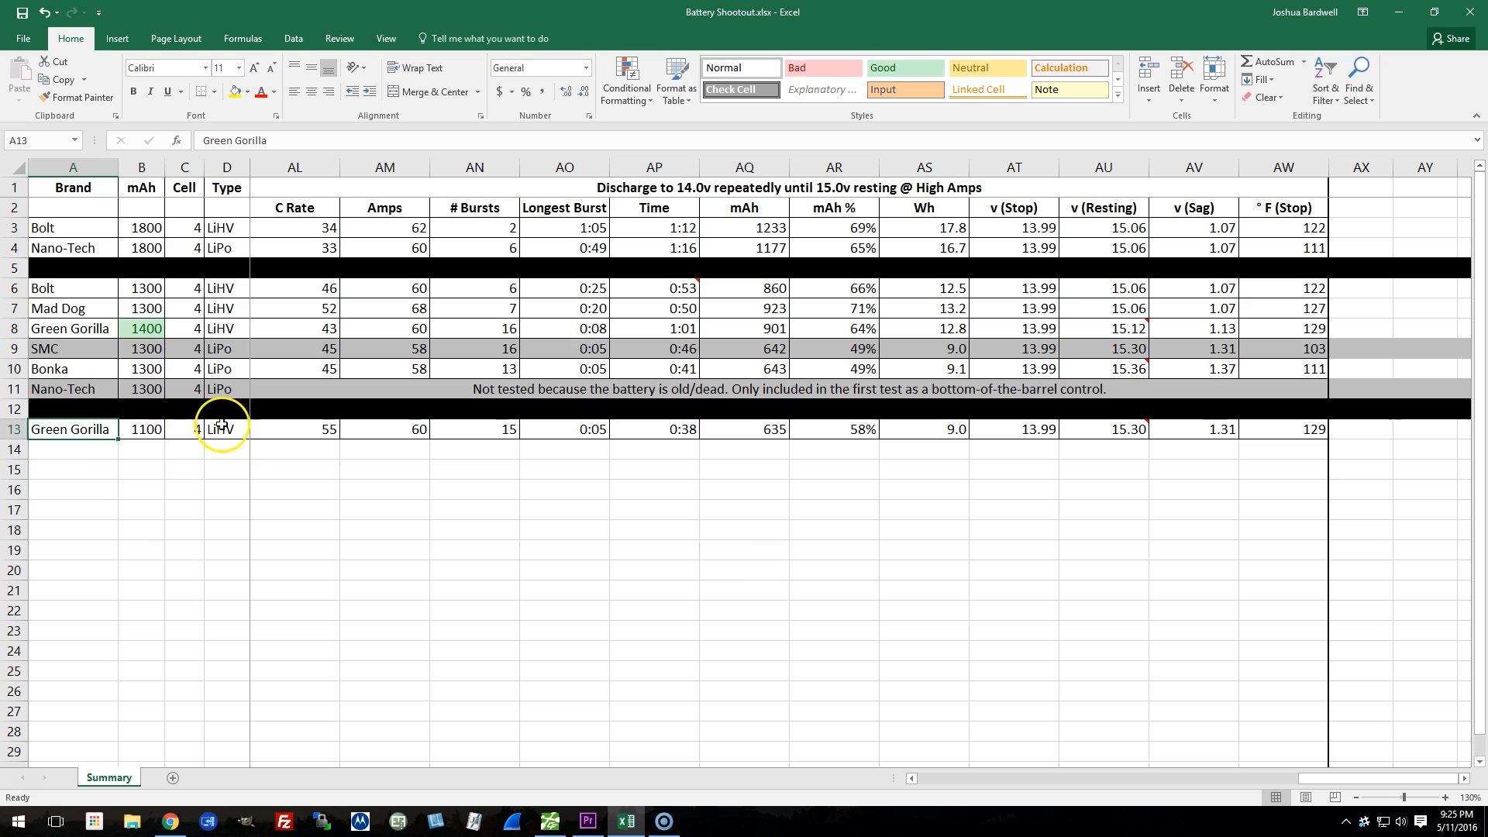
pyautogui.click(585, 429)
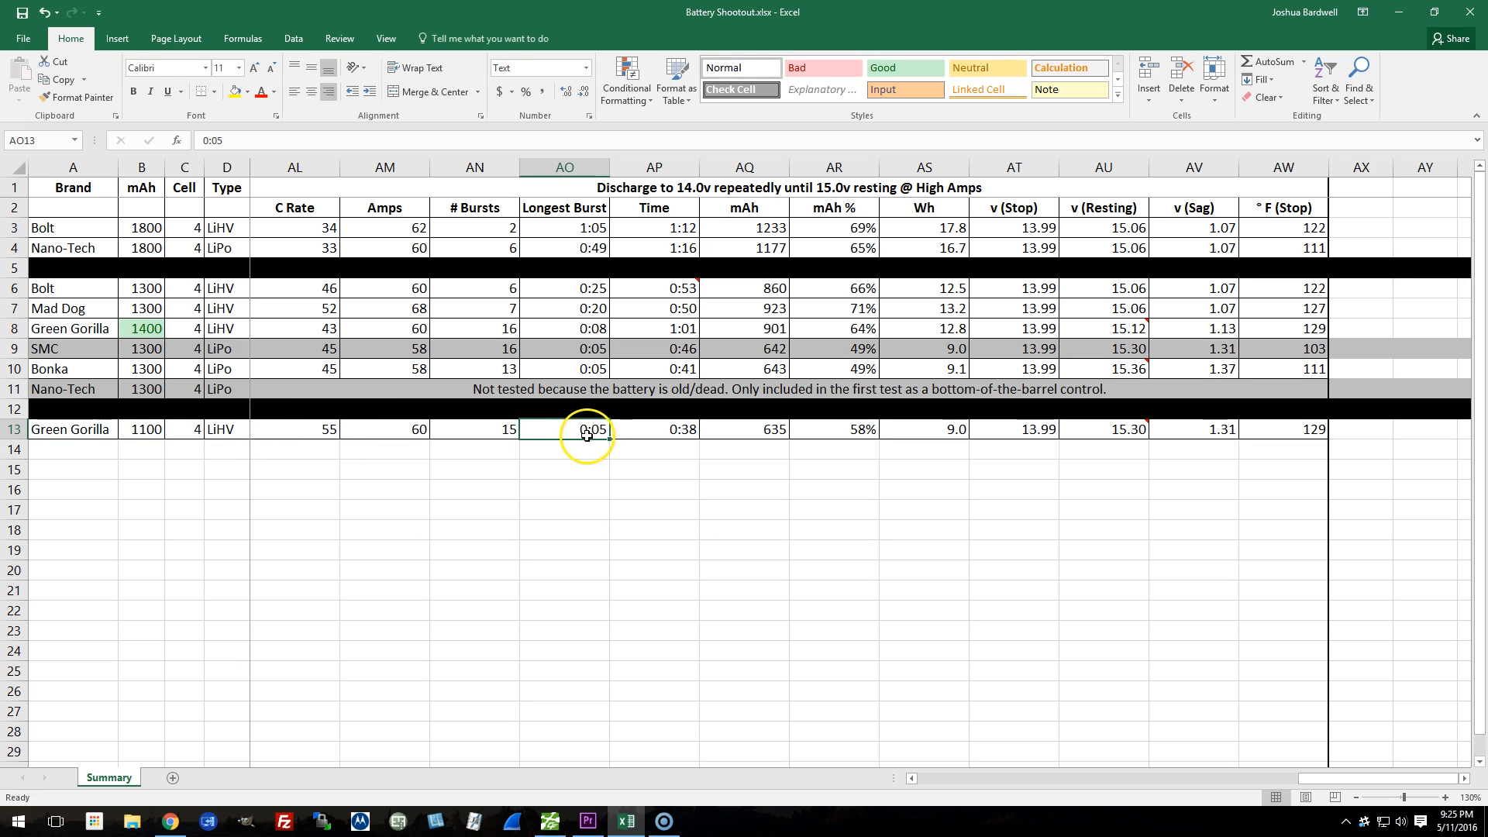
pyautogui.moveTo(579, 365)
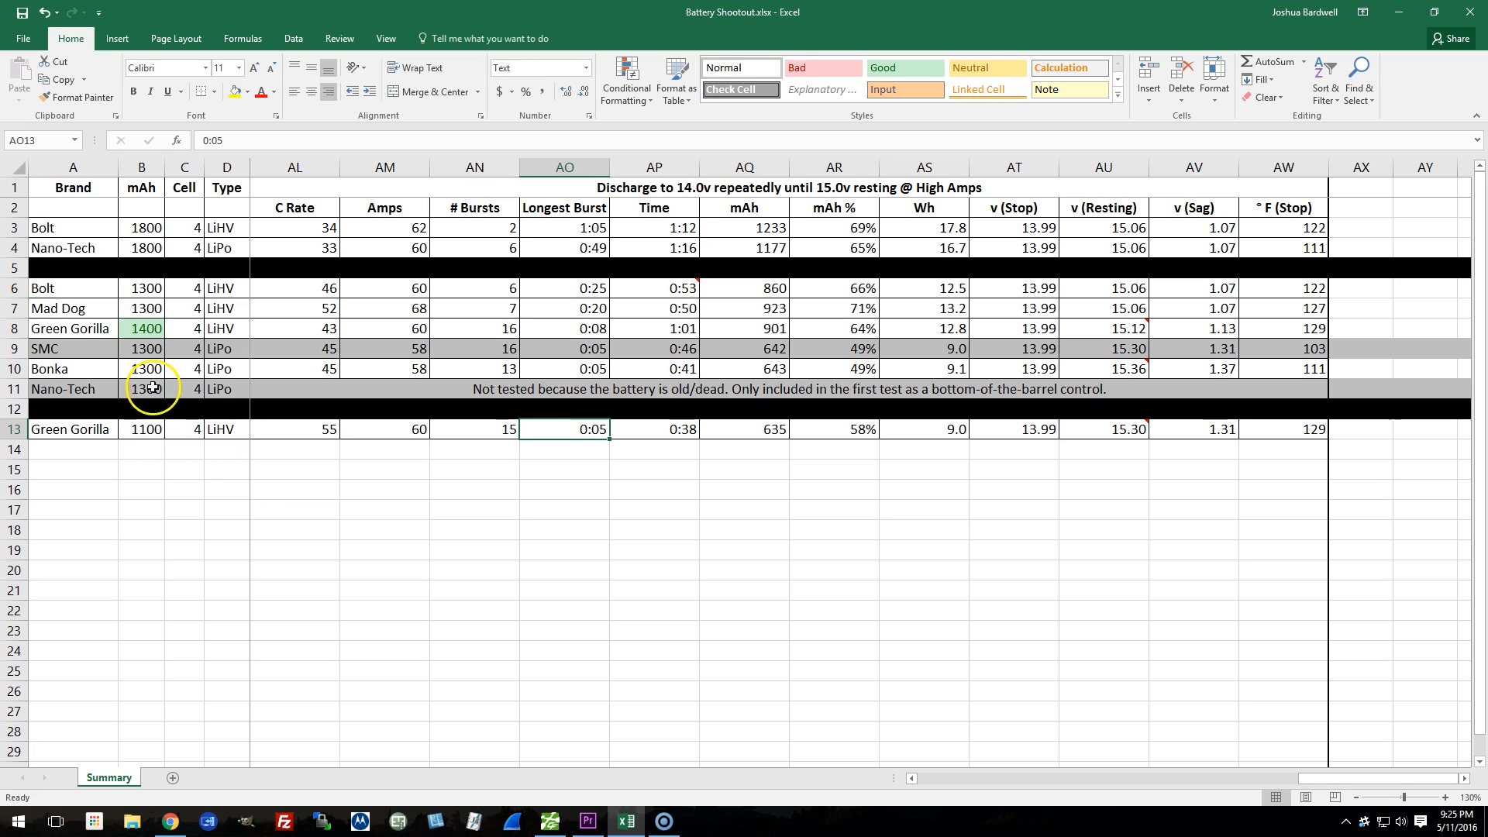
pyautogui.moveTo(145, 369)
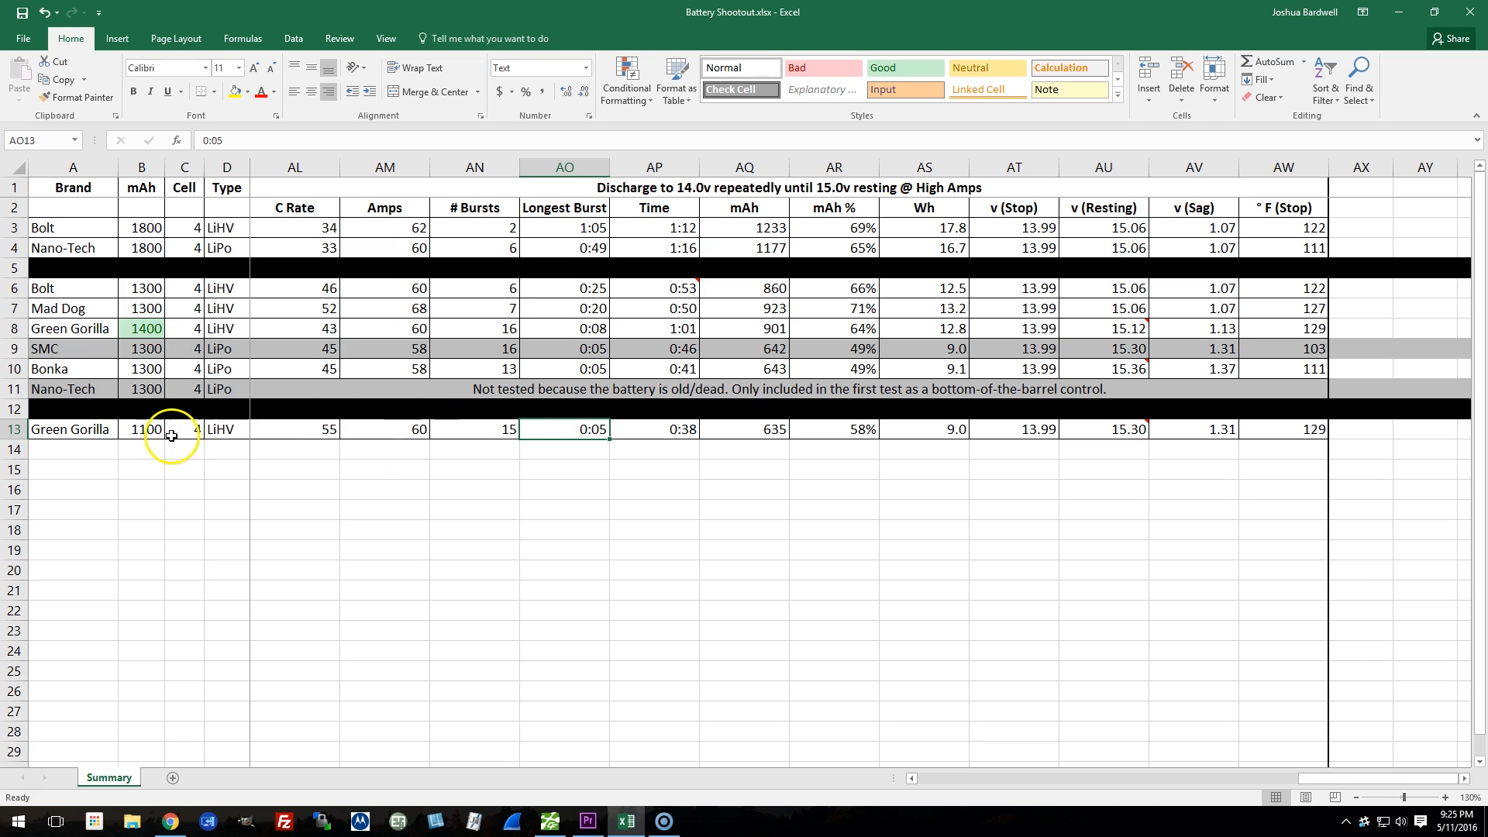
pyautogui.moveTo(146, 388)
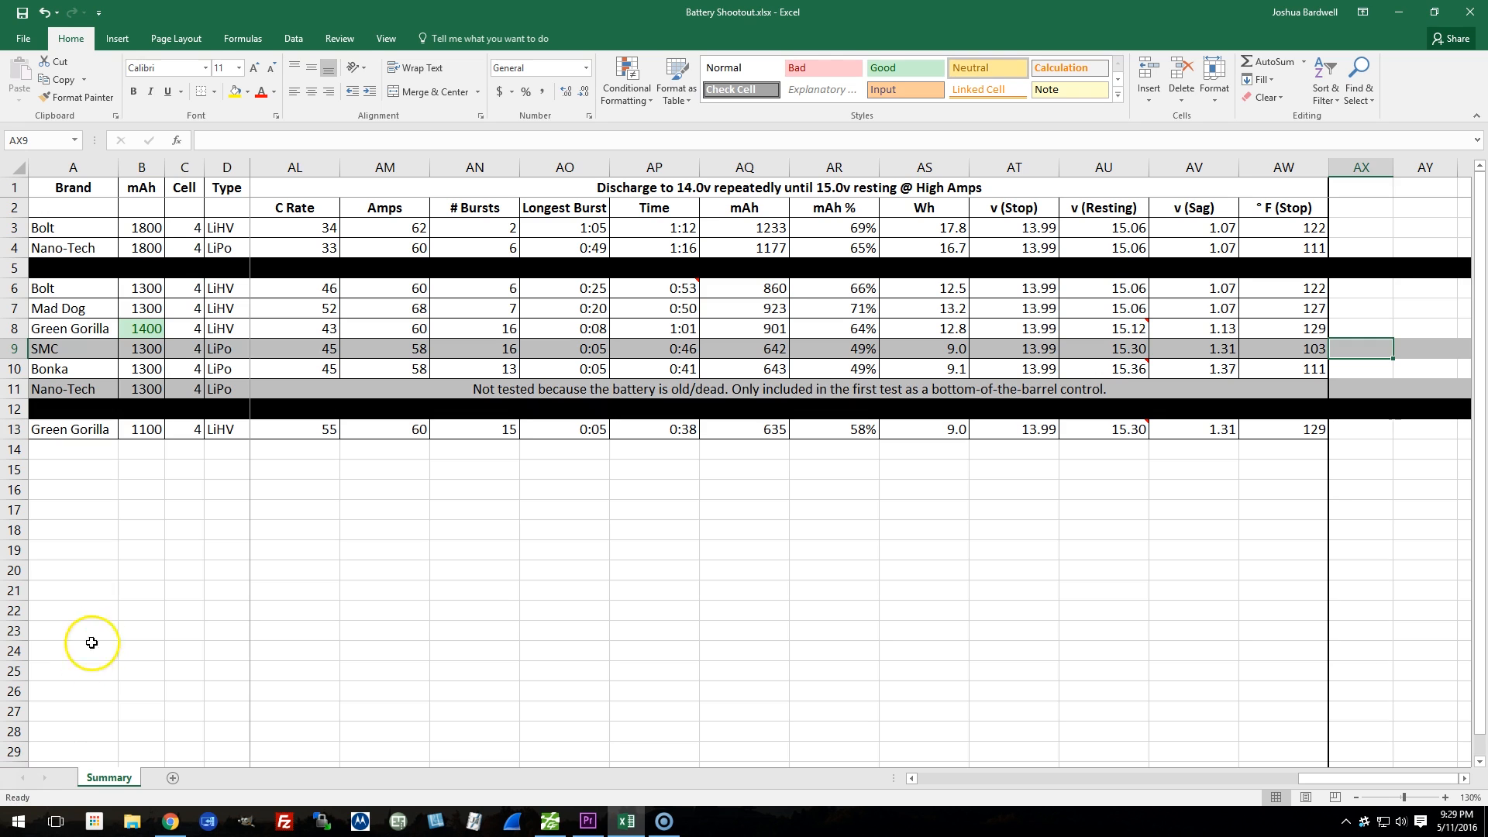
pyautogui.moveTo(148, 251)
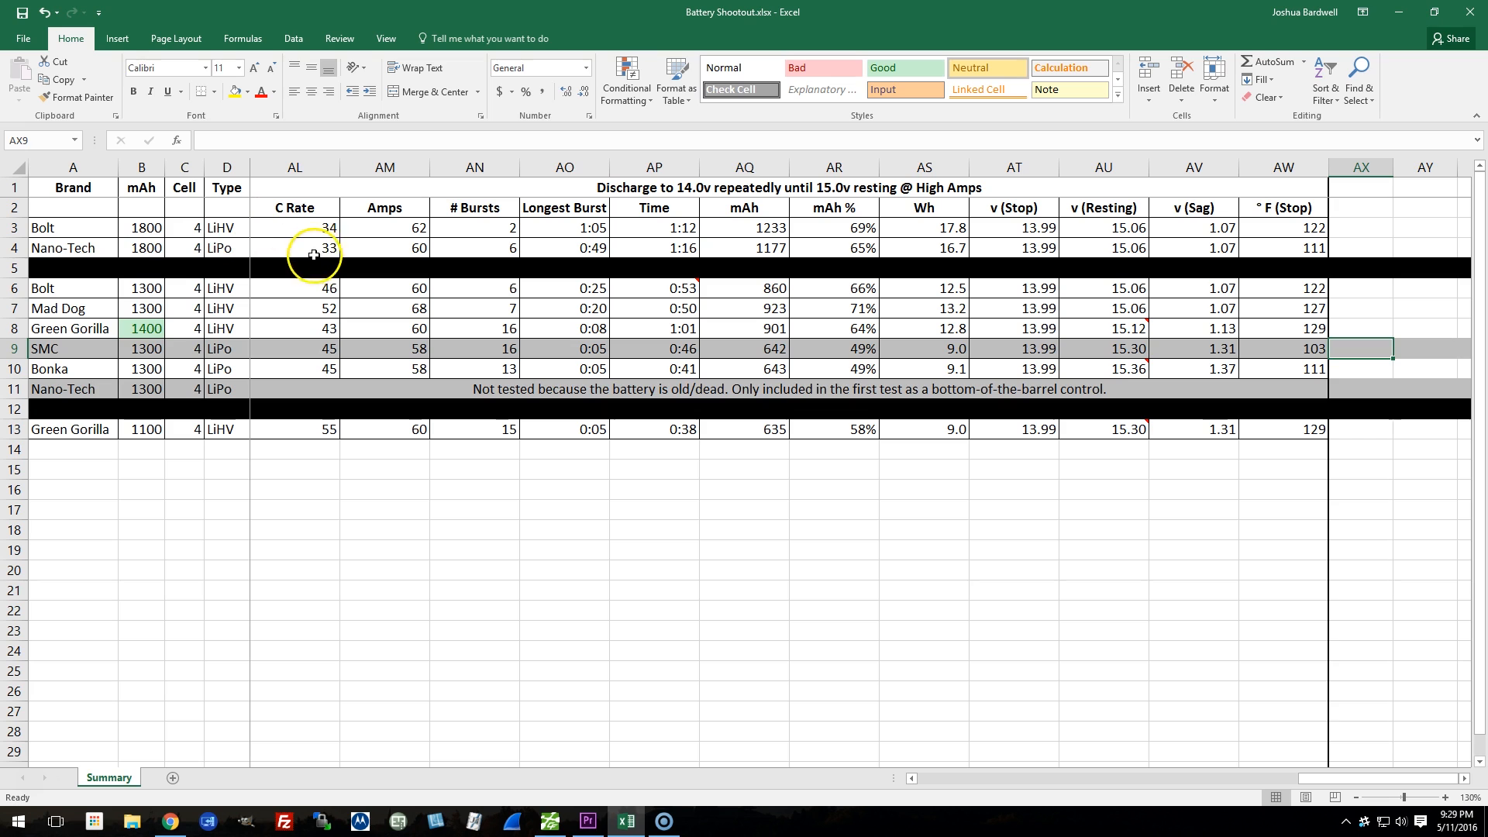
pyautogui.moveTo(372, 250)
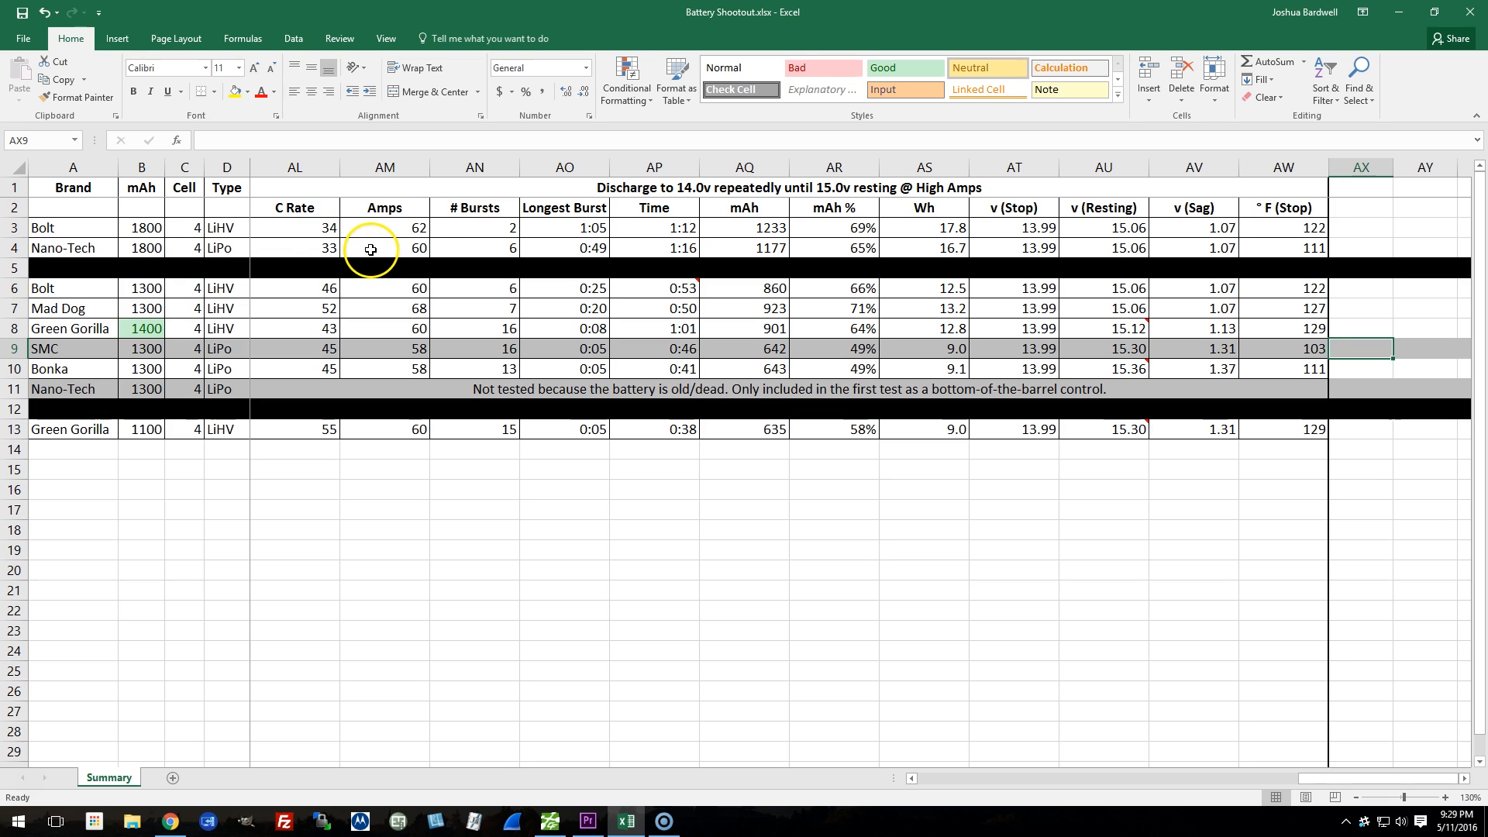
pyautogui.moveTo(448, 247)
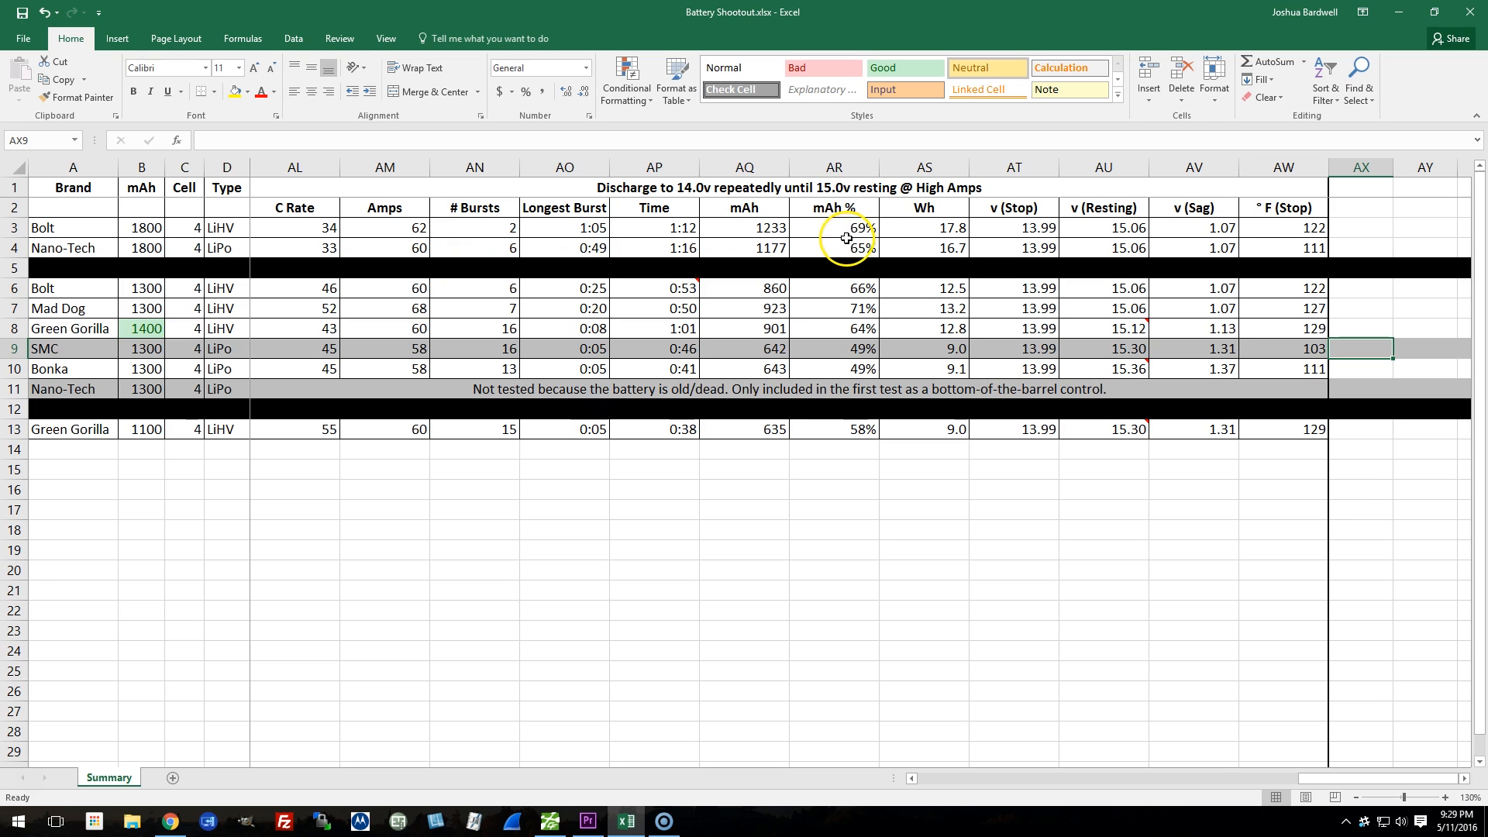
pyautogui.moveTo(561, 234)
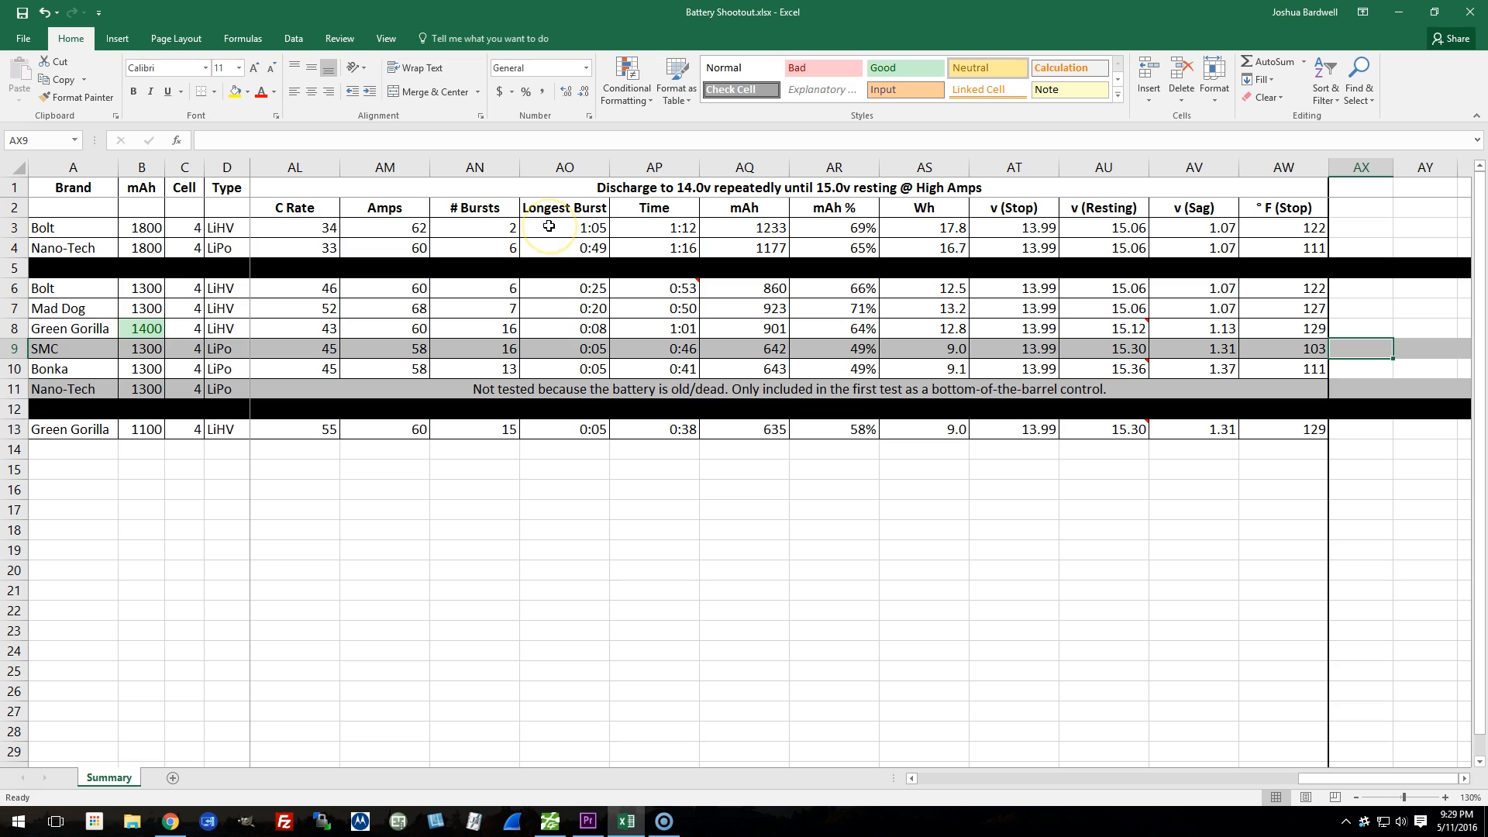
pyautogui.moveTo(377, 251)
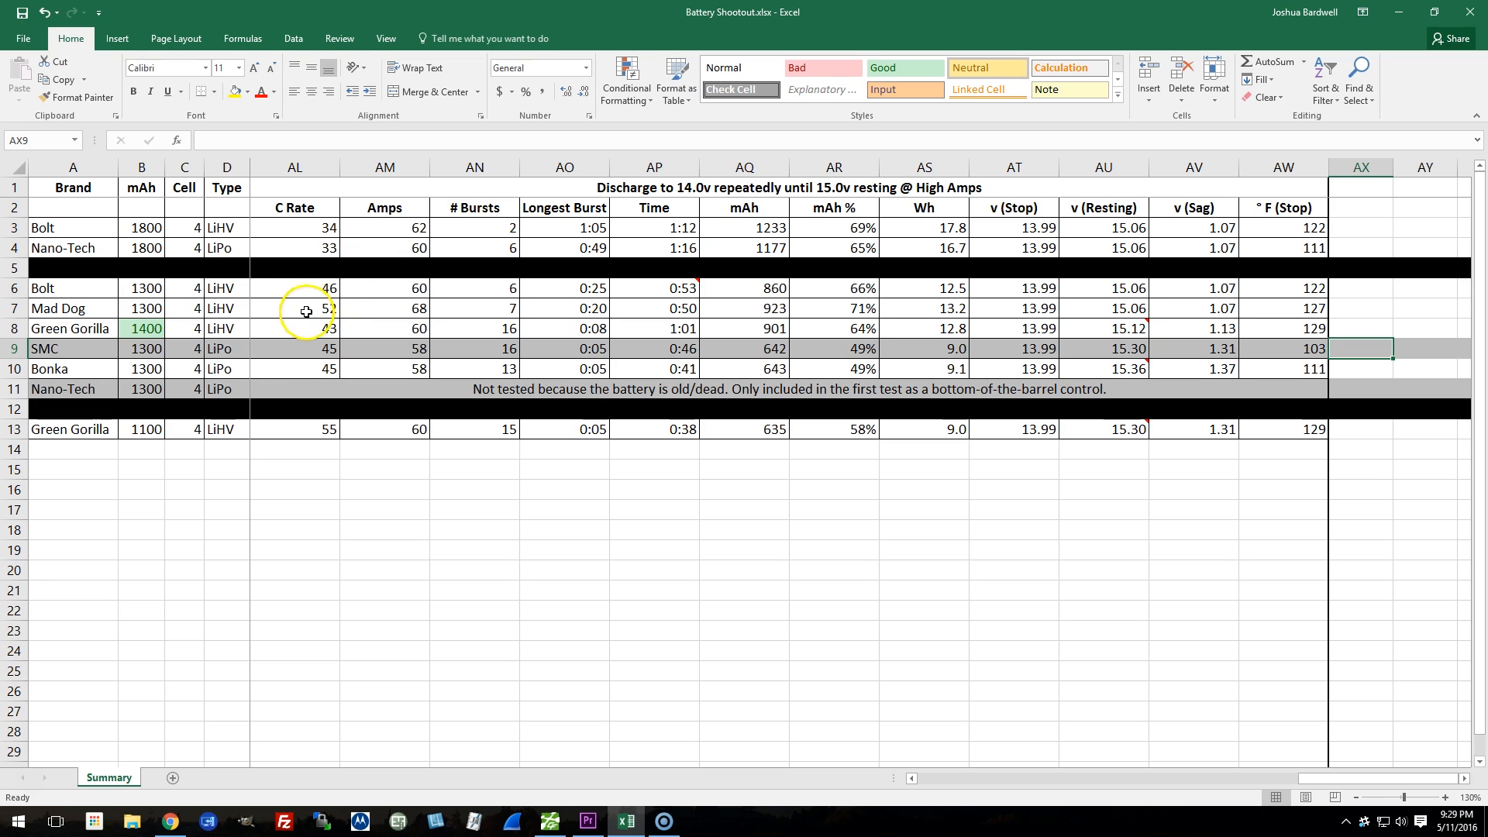
pyautogui.moveTo(304, 313)
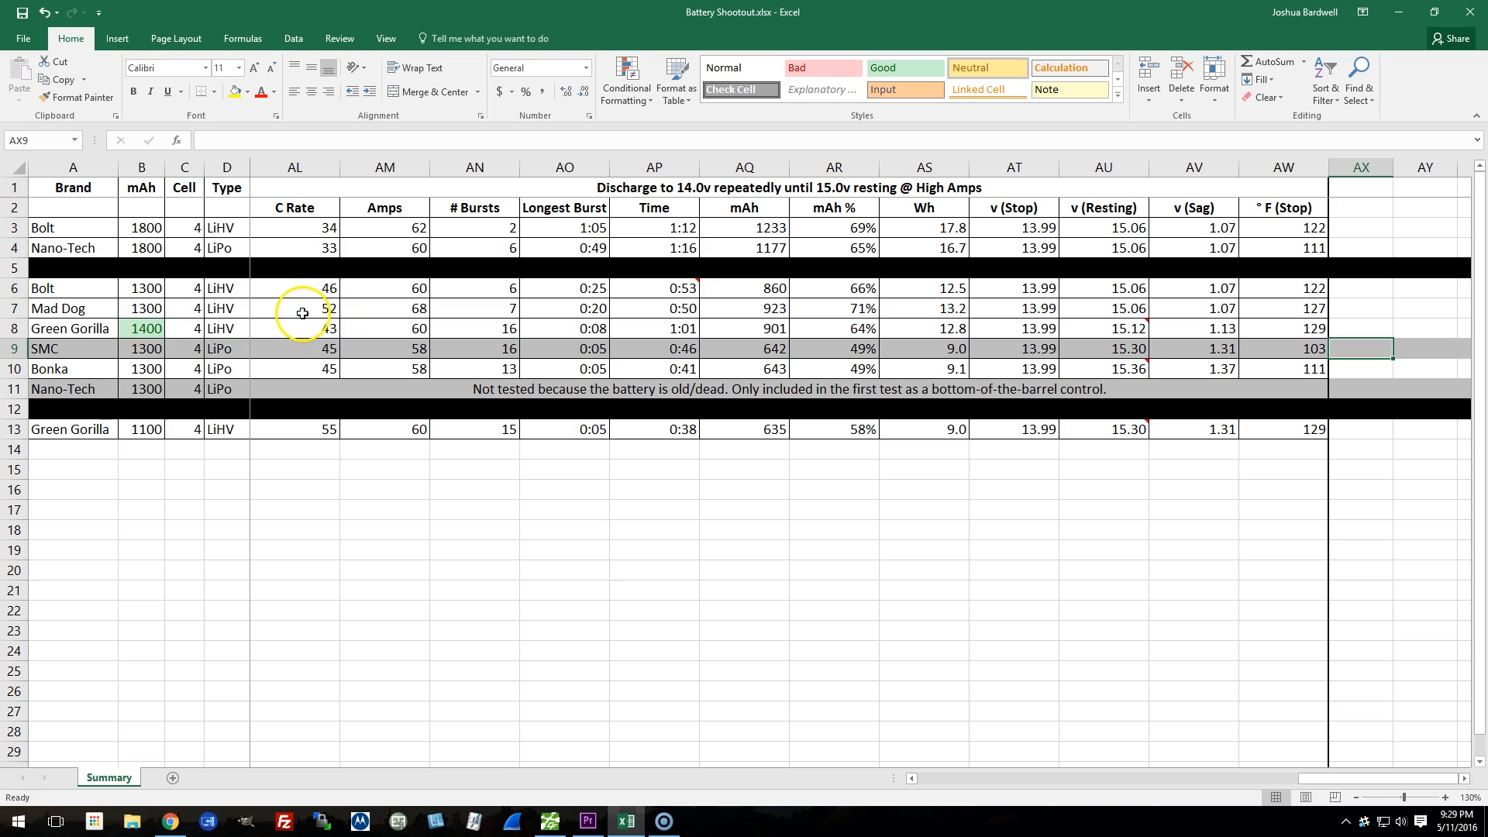
pyautogui.moveTo(552, 290)
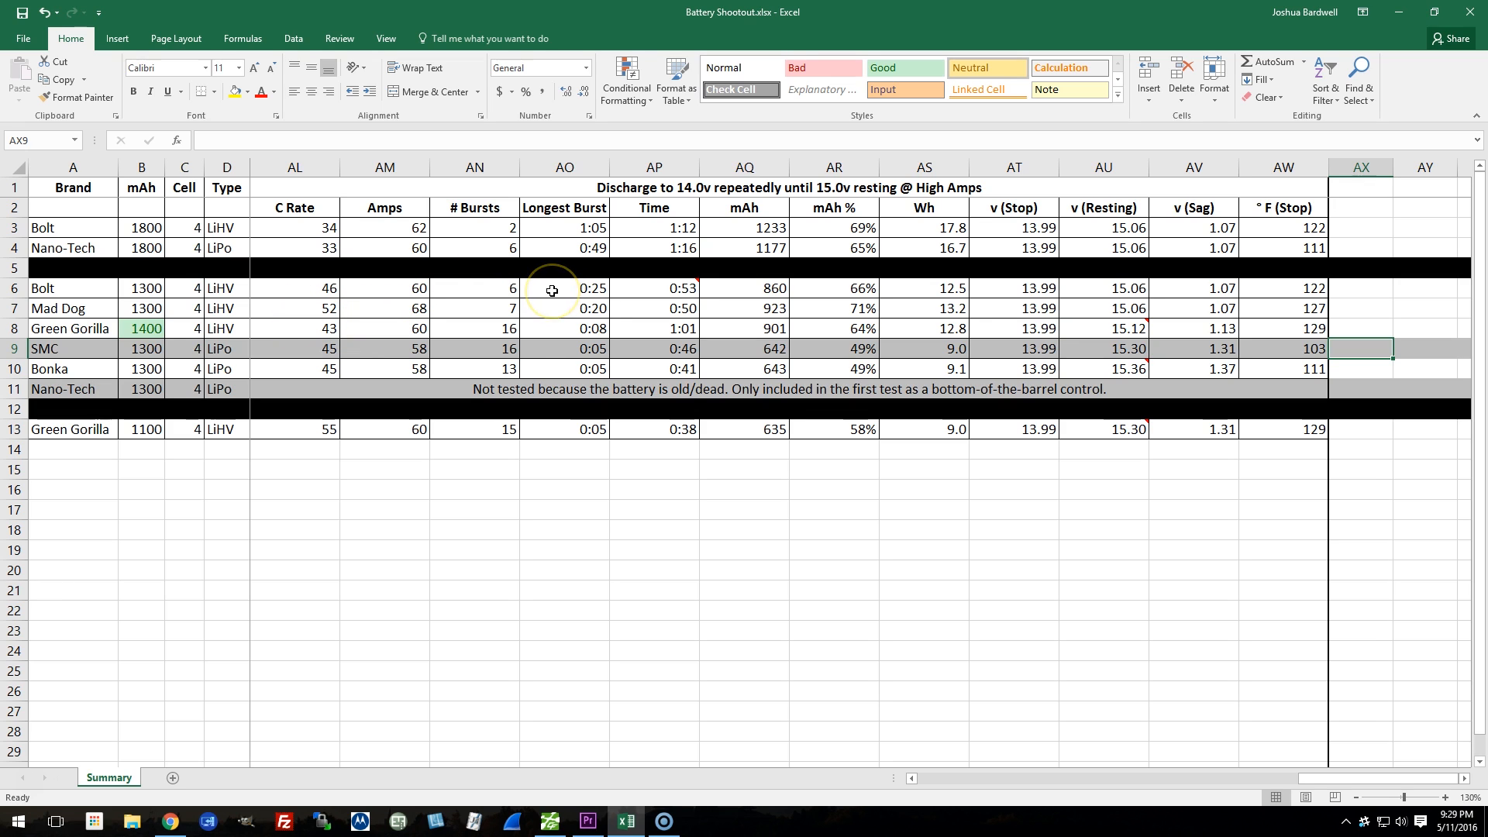